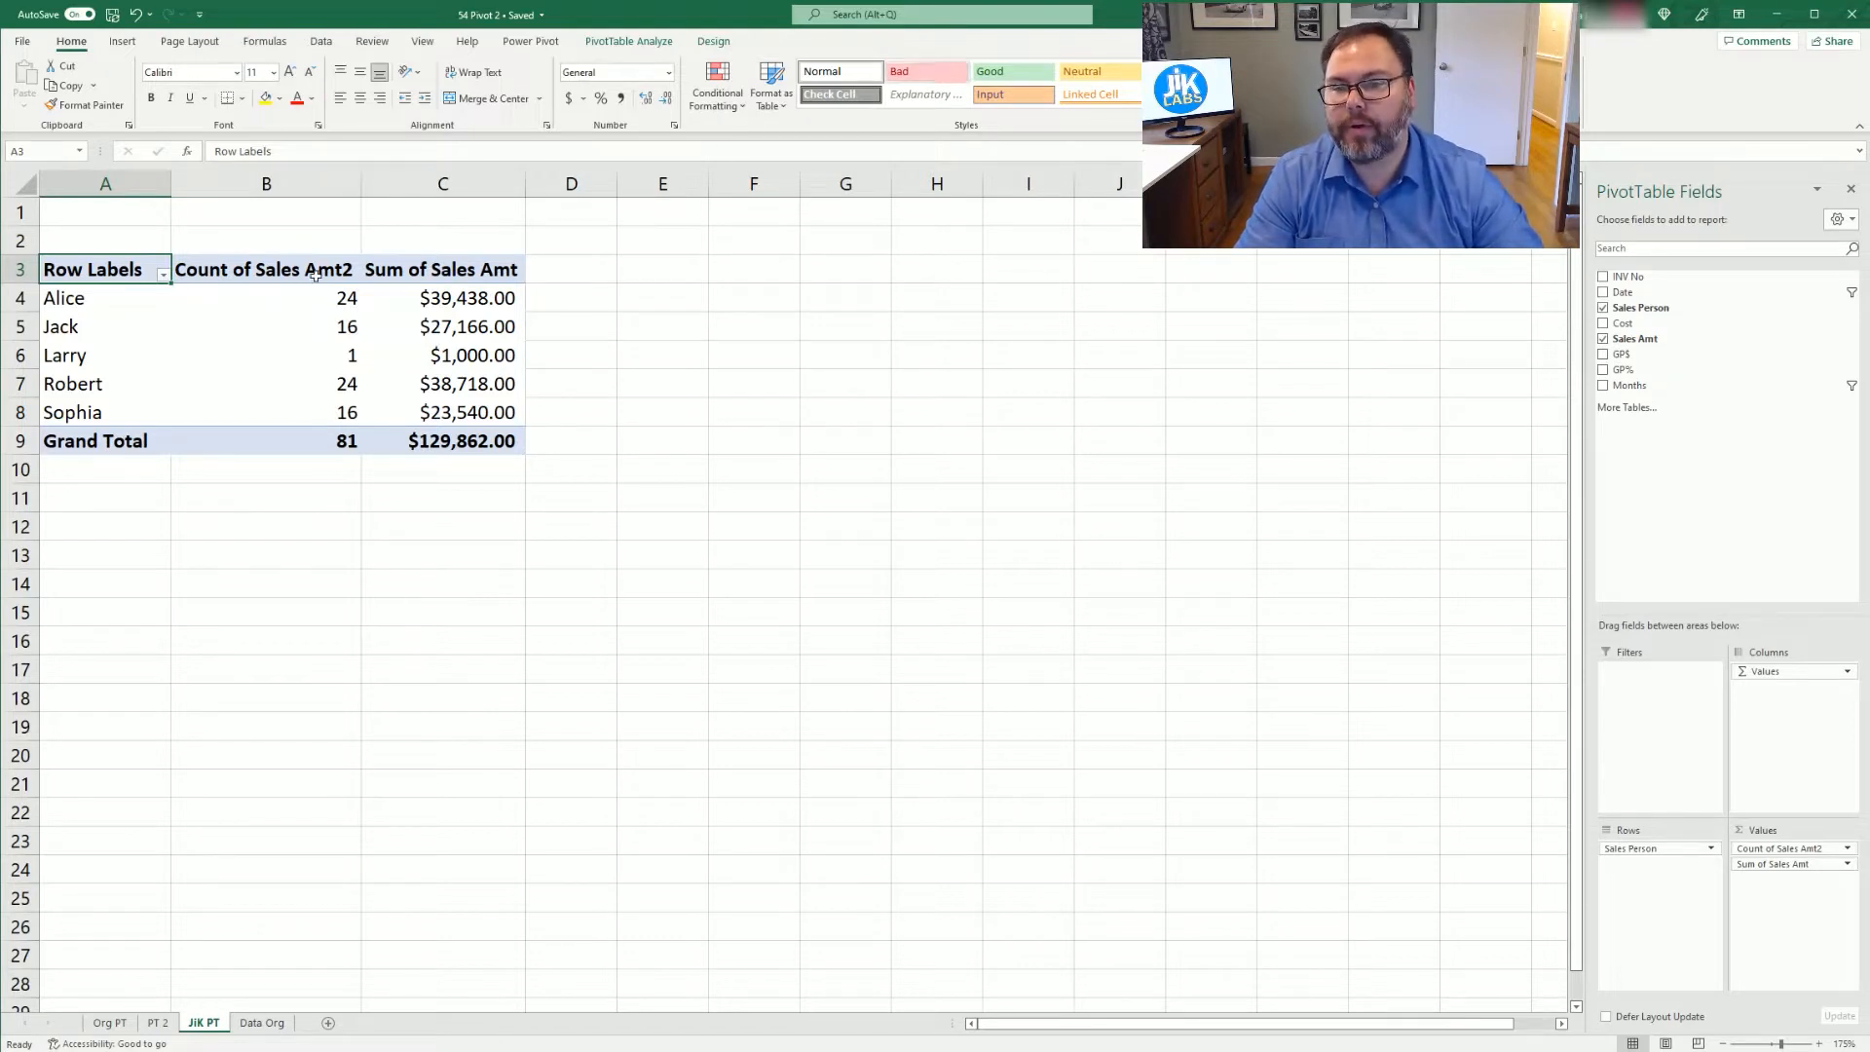
Step: Move to the Data Org sheet and scroll down to invoices 1082–1085 at the bottom
click(265, 354)
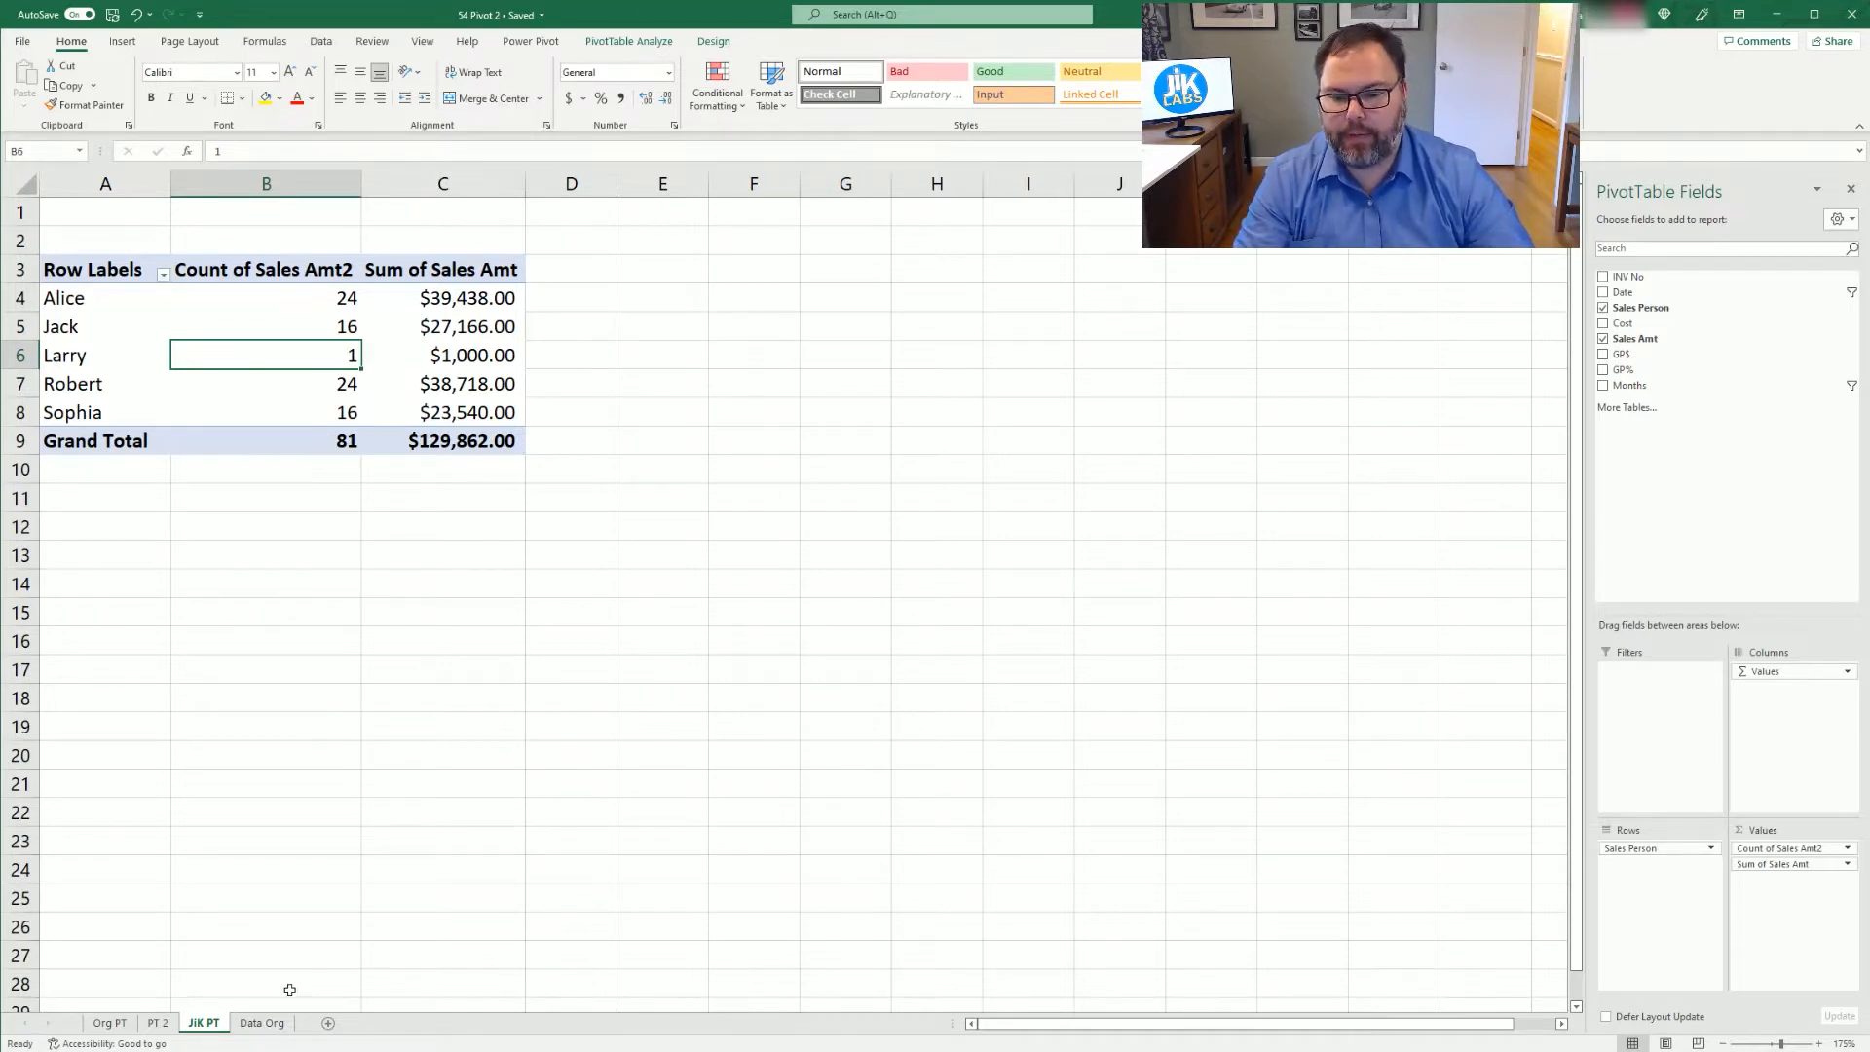
click(260, 1021)
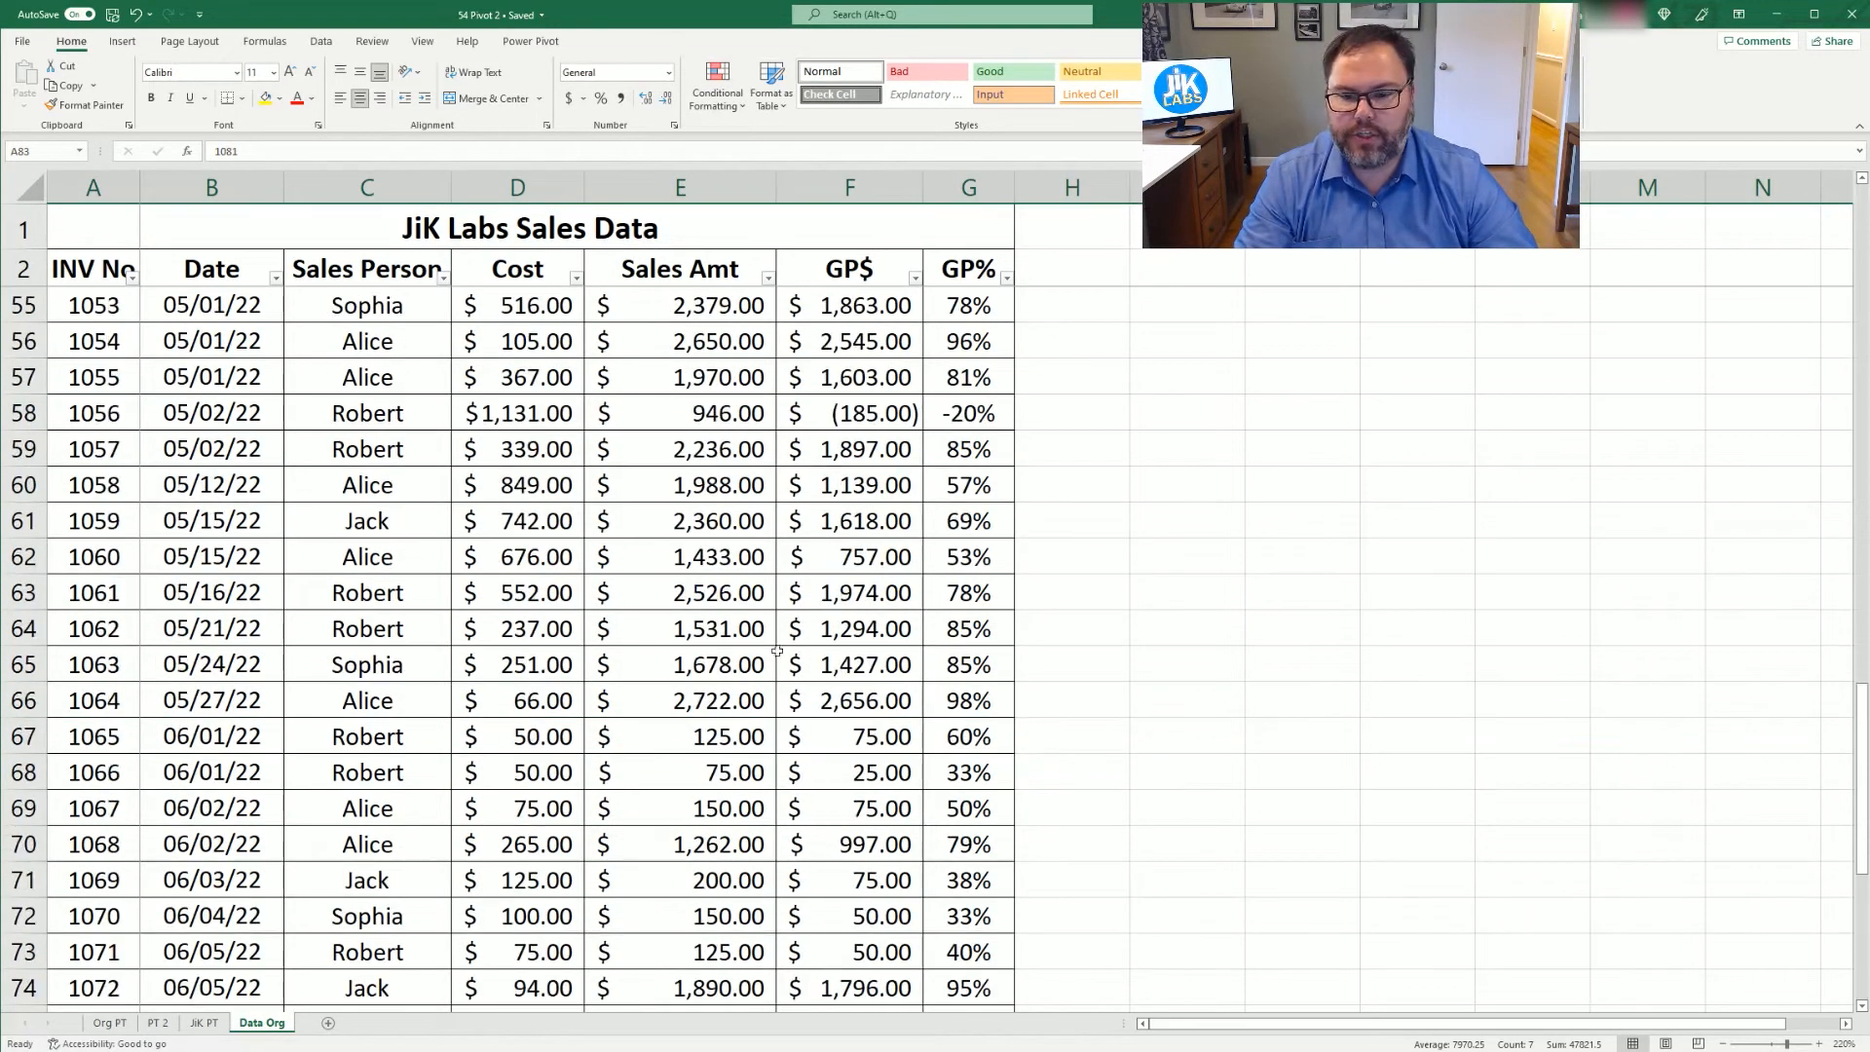
scroll(down, 3)
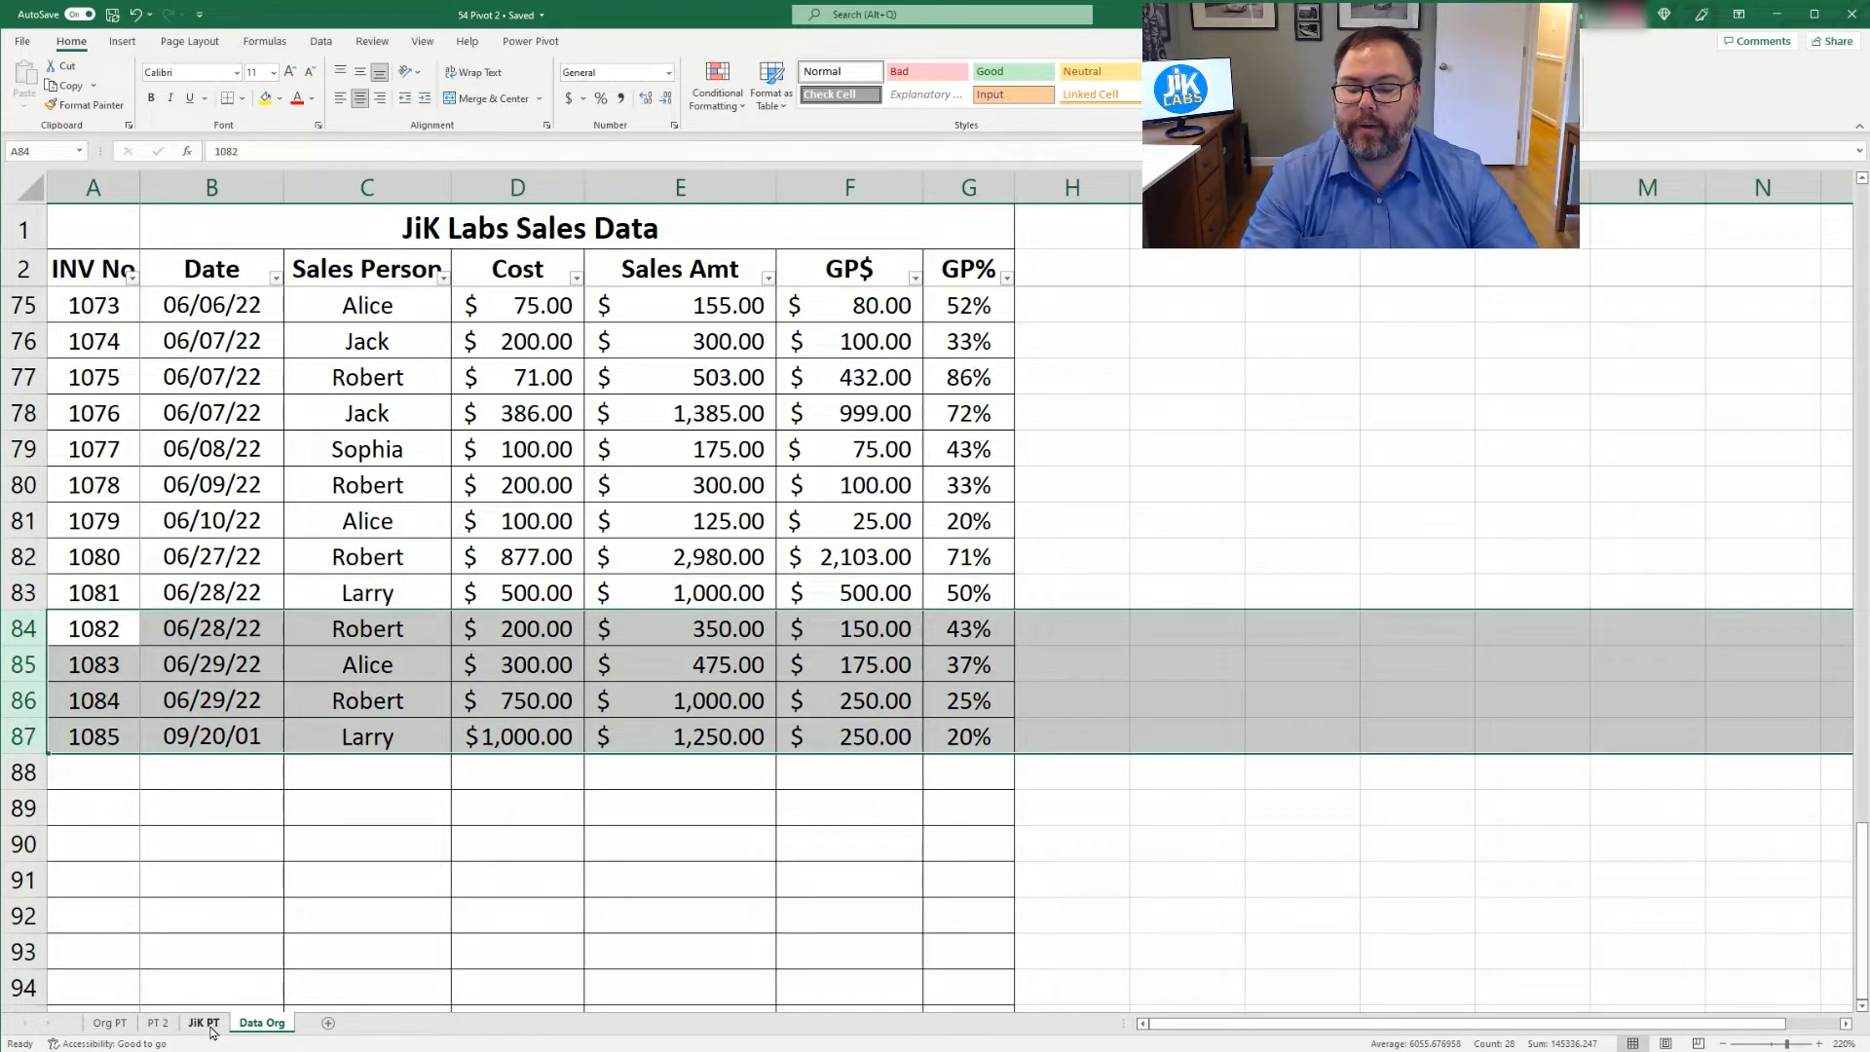
Step: Change the JiK PT pivot source to A2:G87, giving 85 sales totaling $132,937
click(203, 1021)
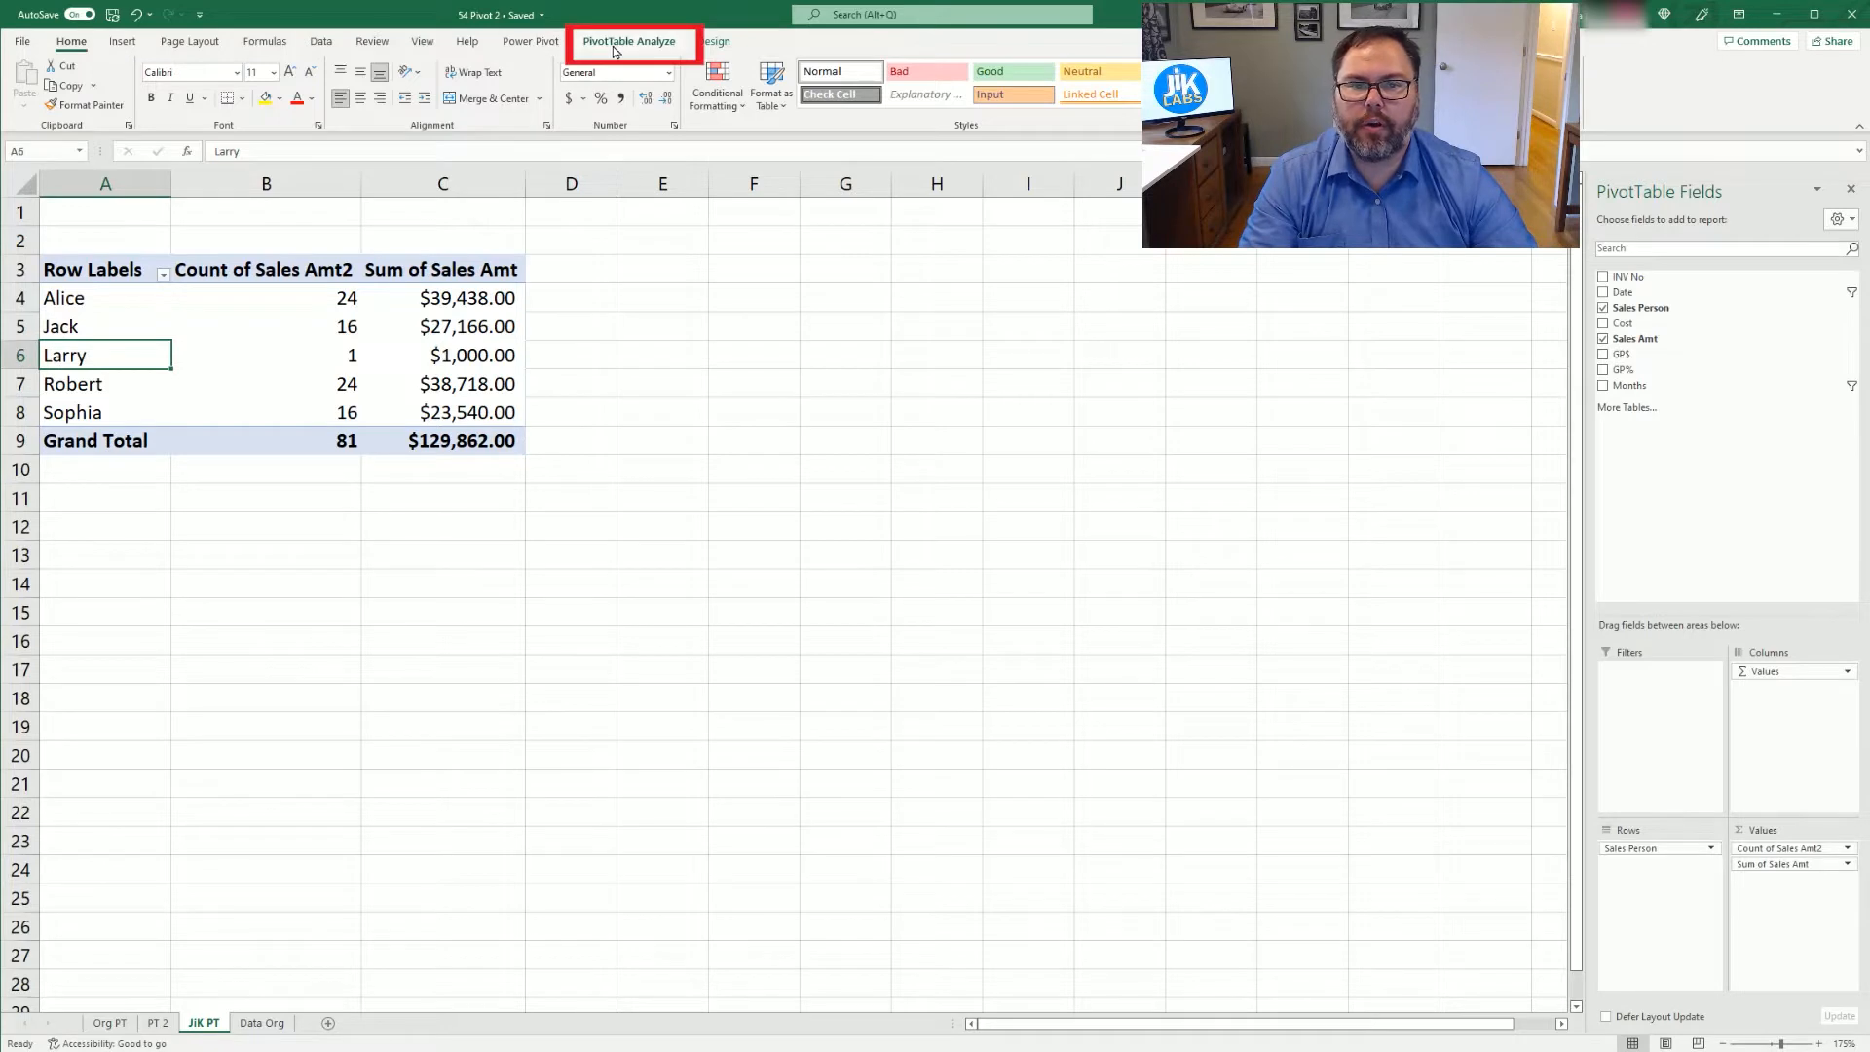
click(630, 41)
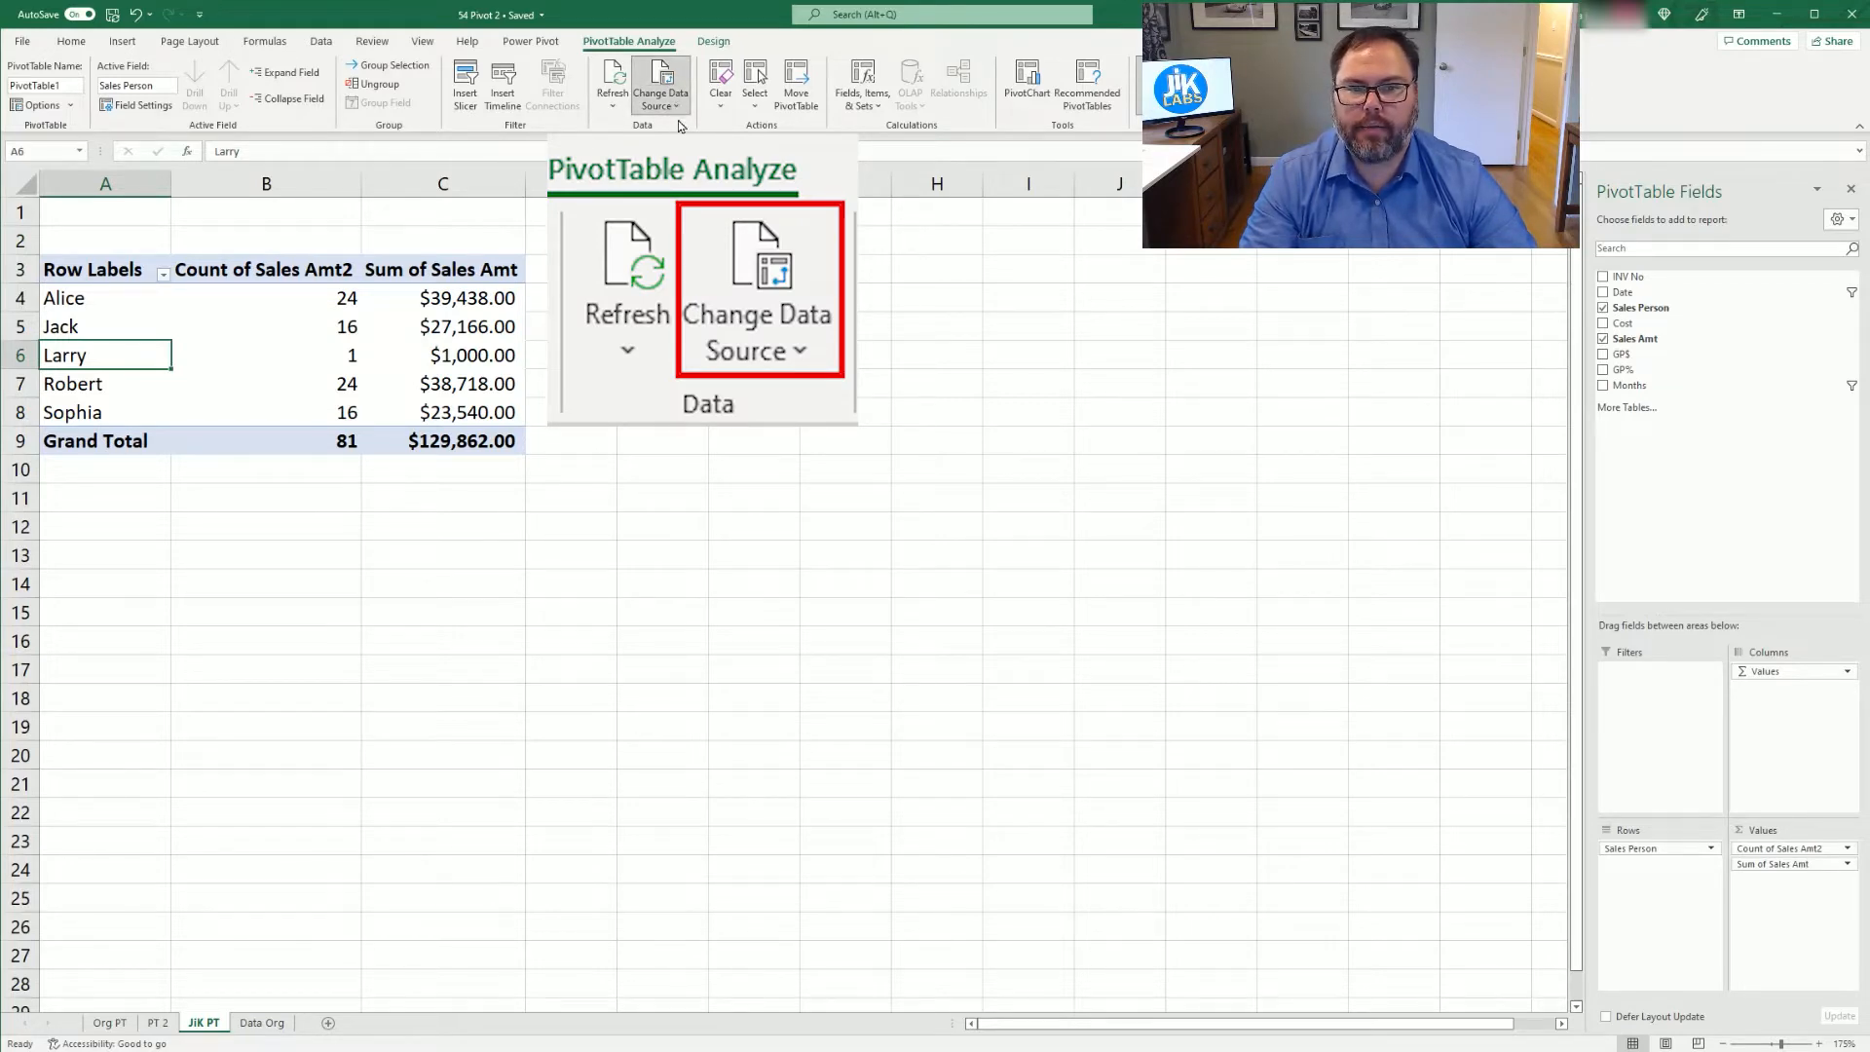
click(261, 1022)
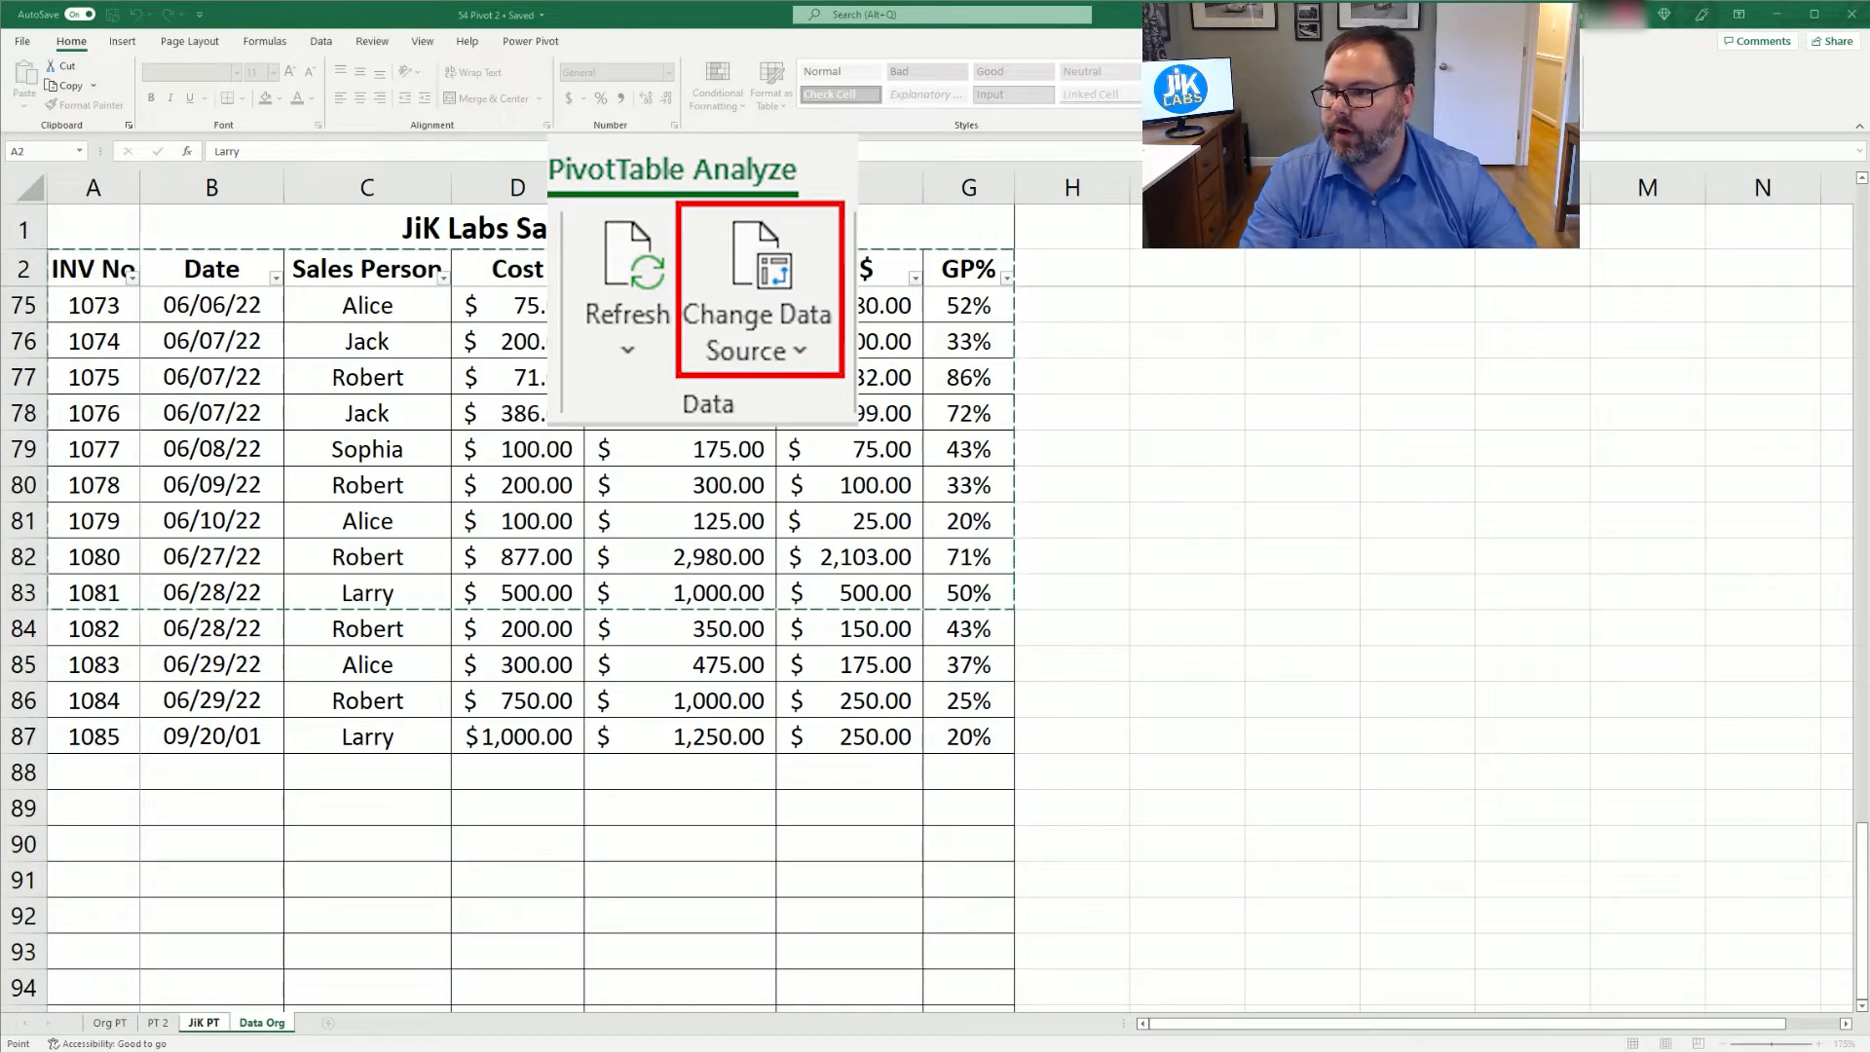
click(756, 286)
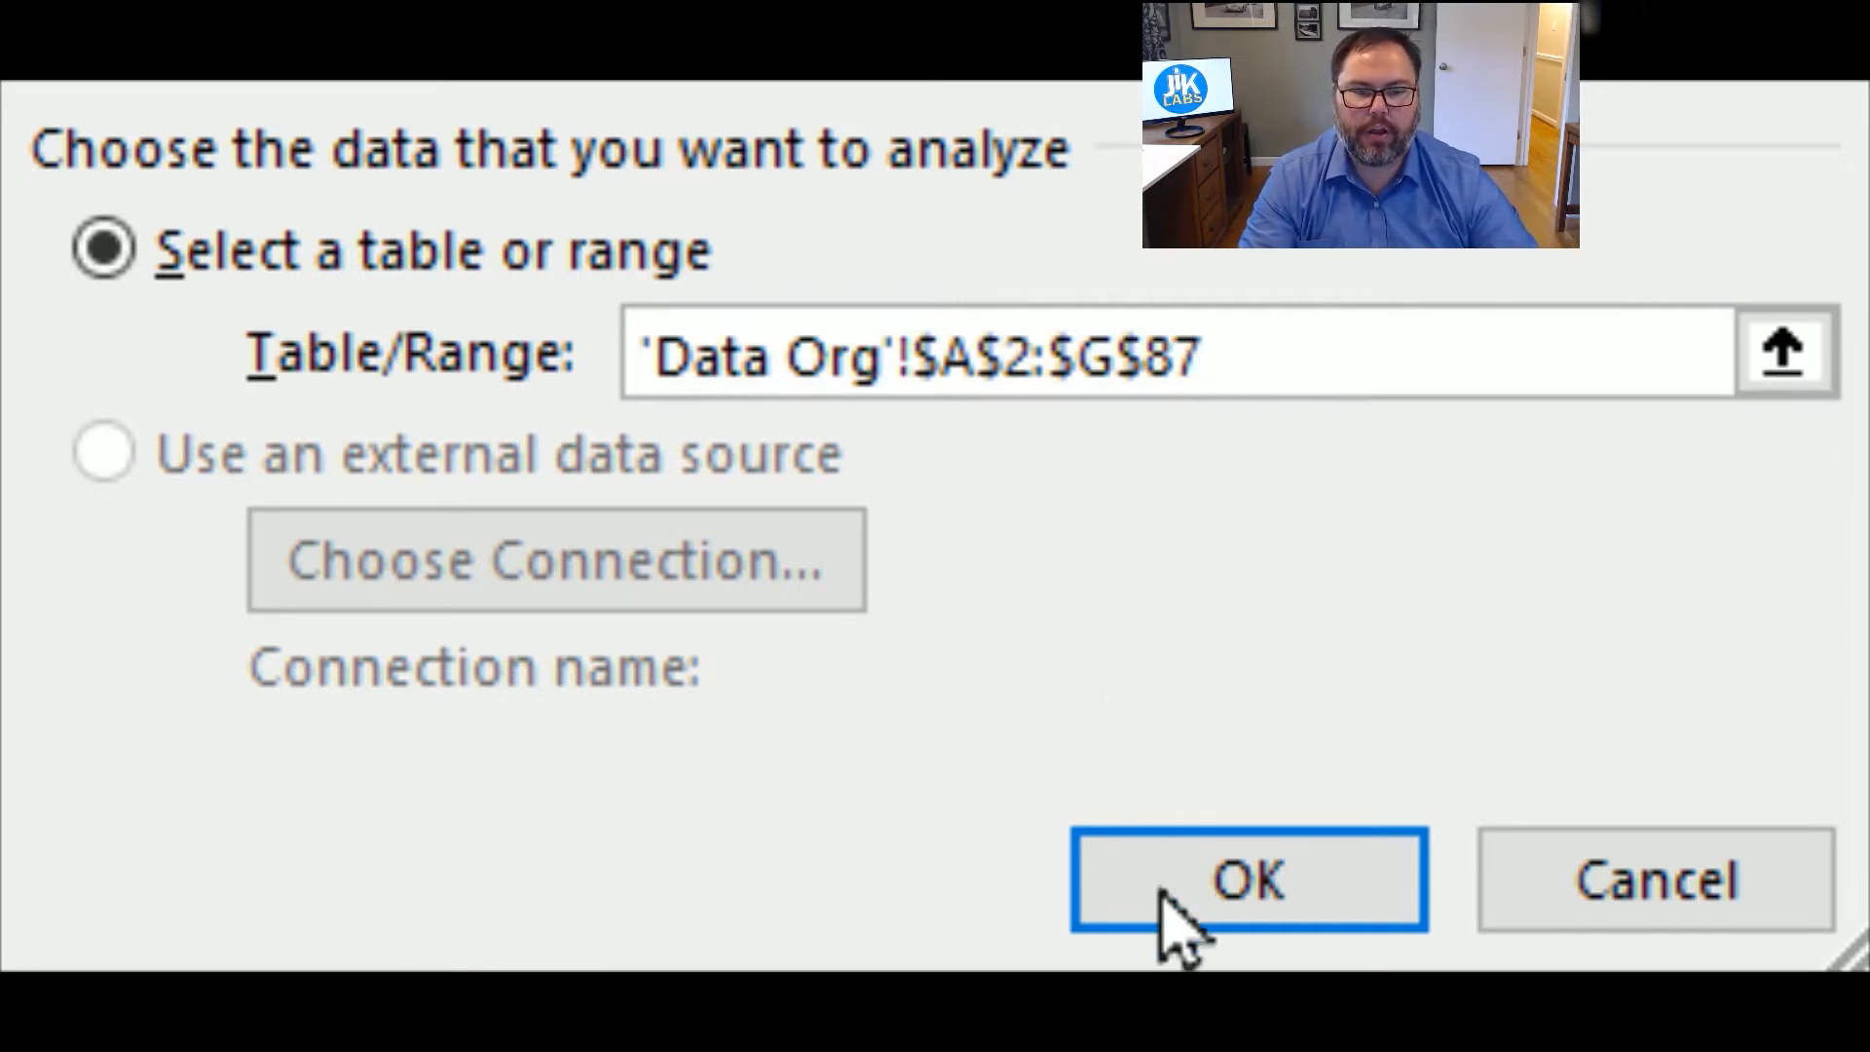
click(1248, 881)
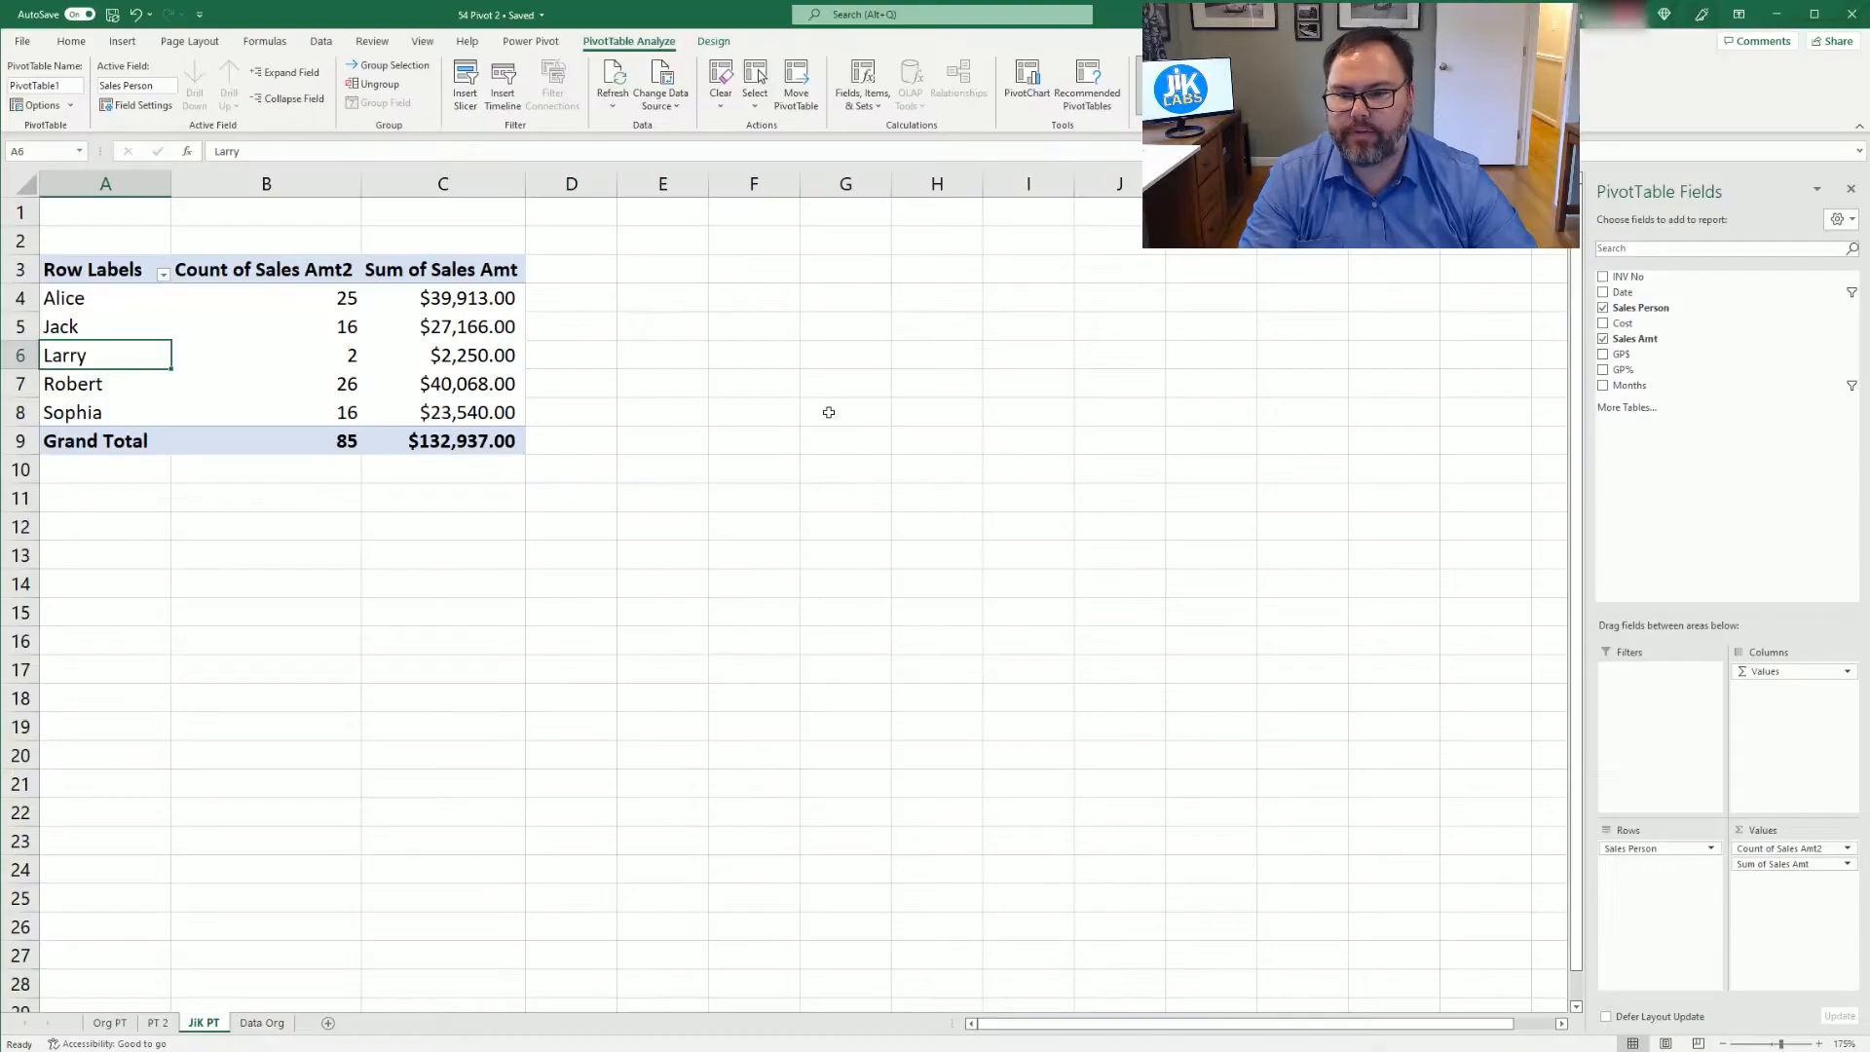
click(266, 441)
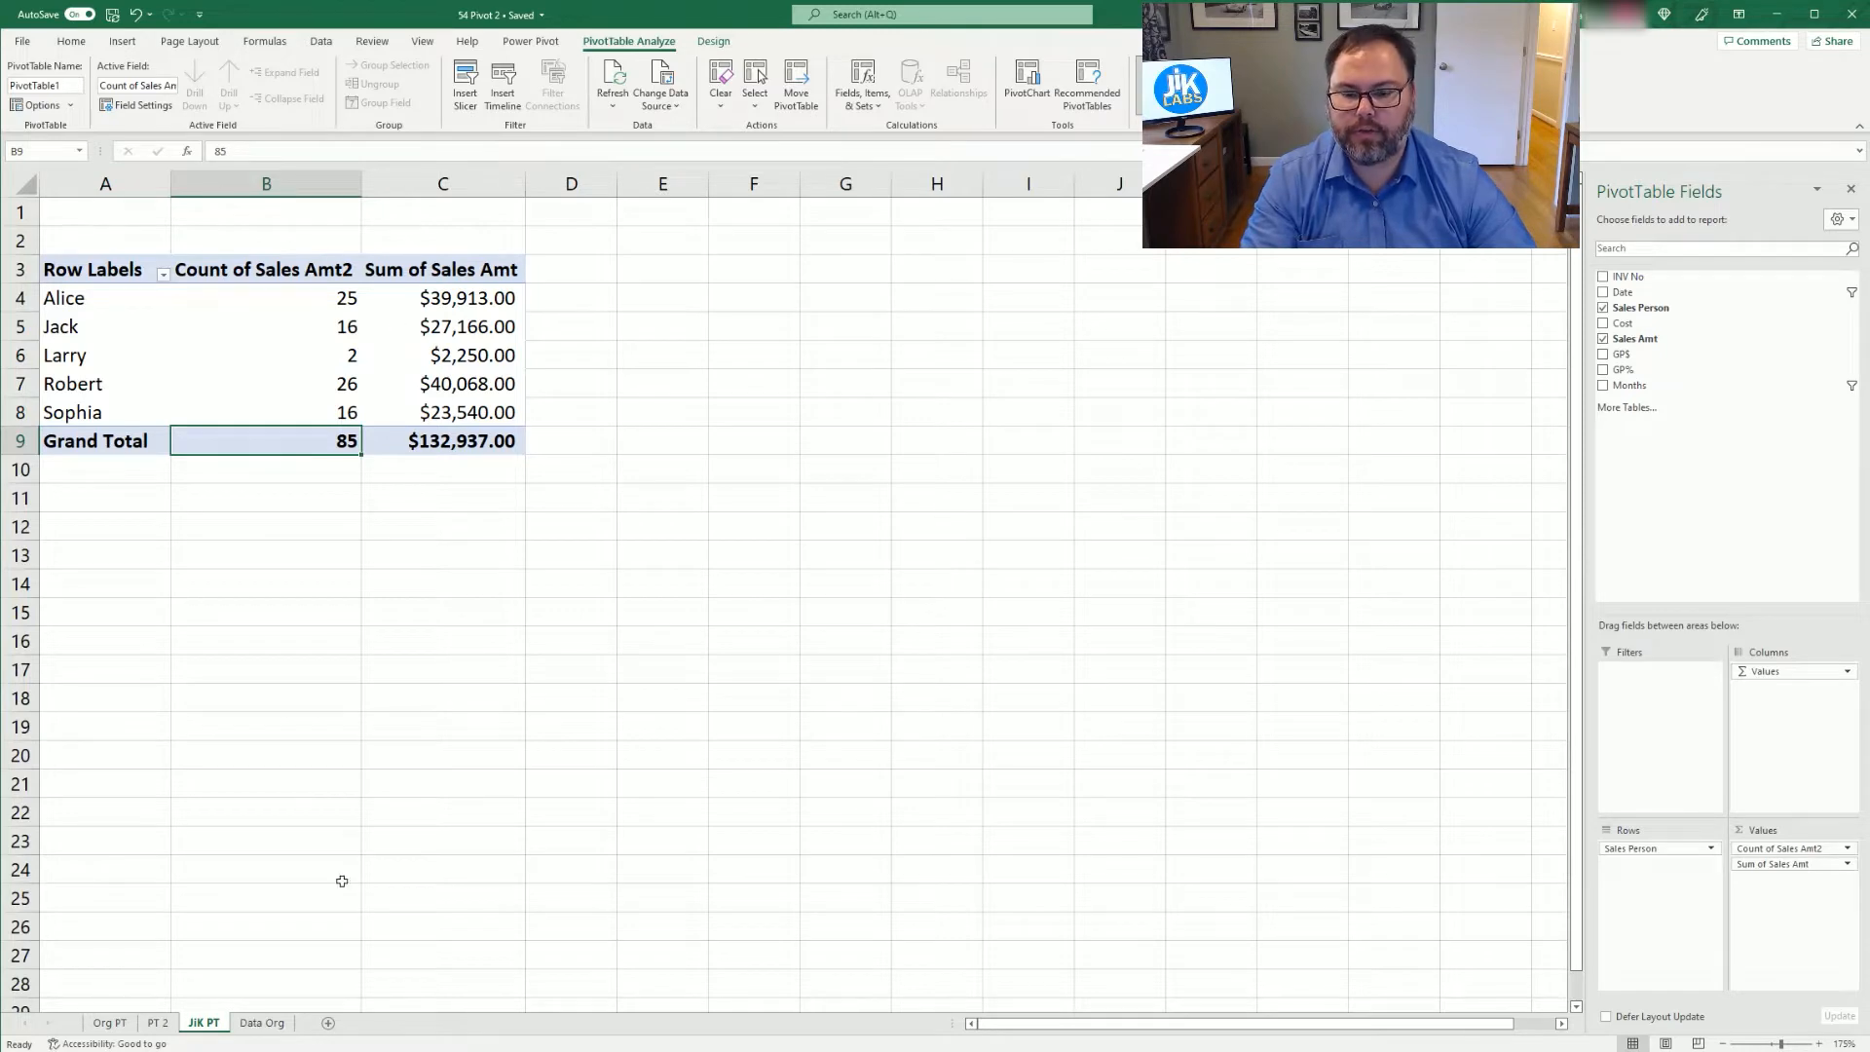
Step: Set invoice 1085's sales amount in E87 to 20000, then return to JiK PT
click(261, 1021)
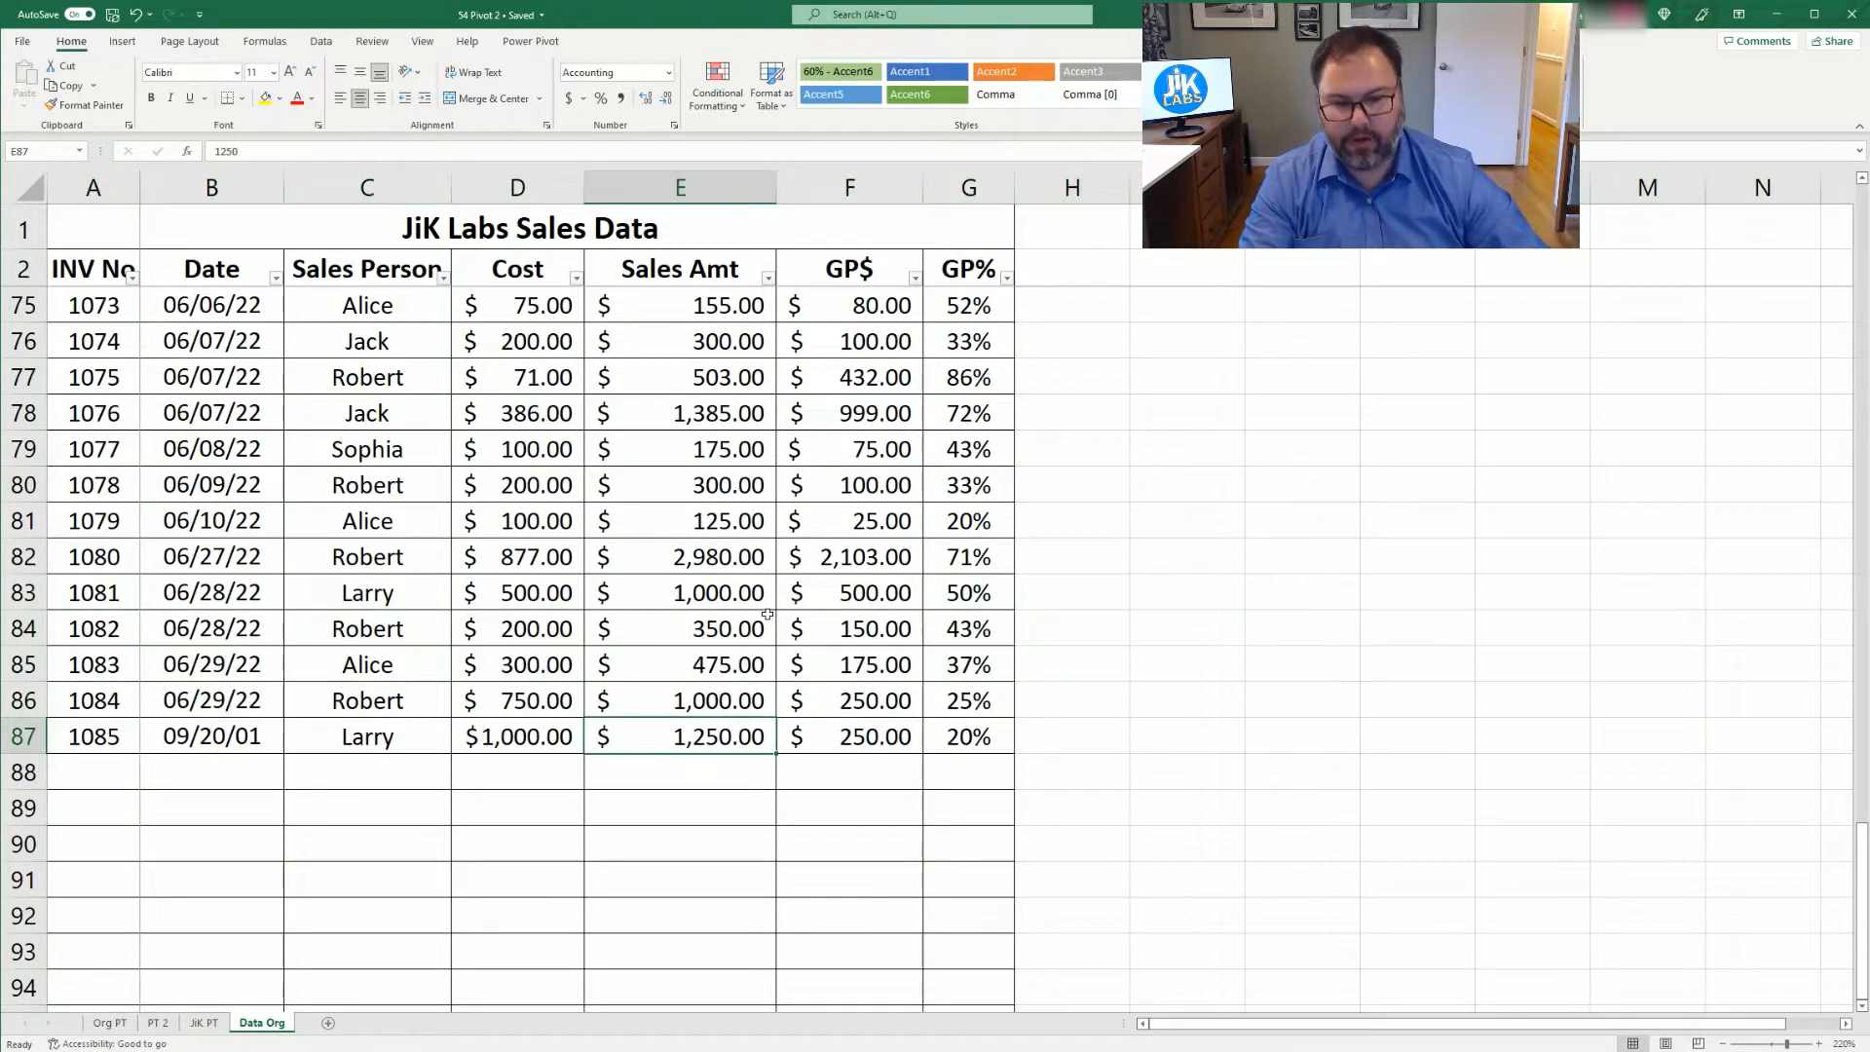
text(2000)
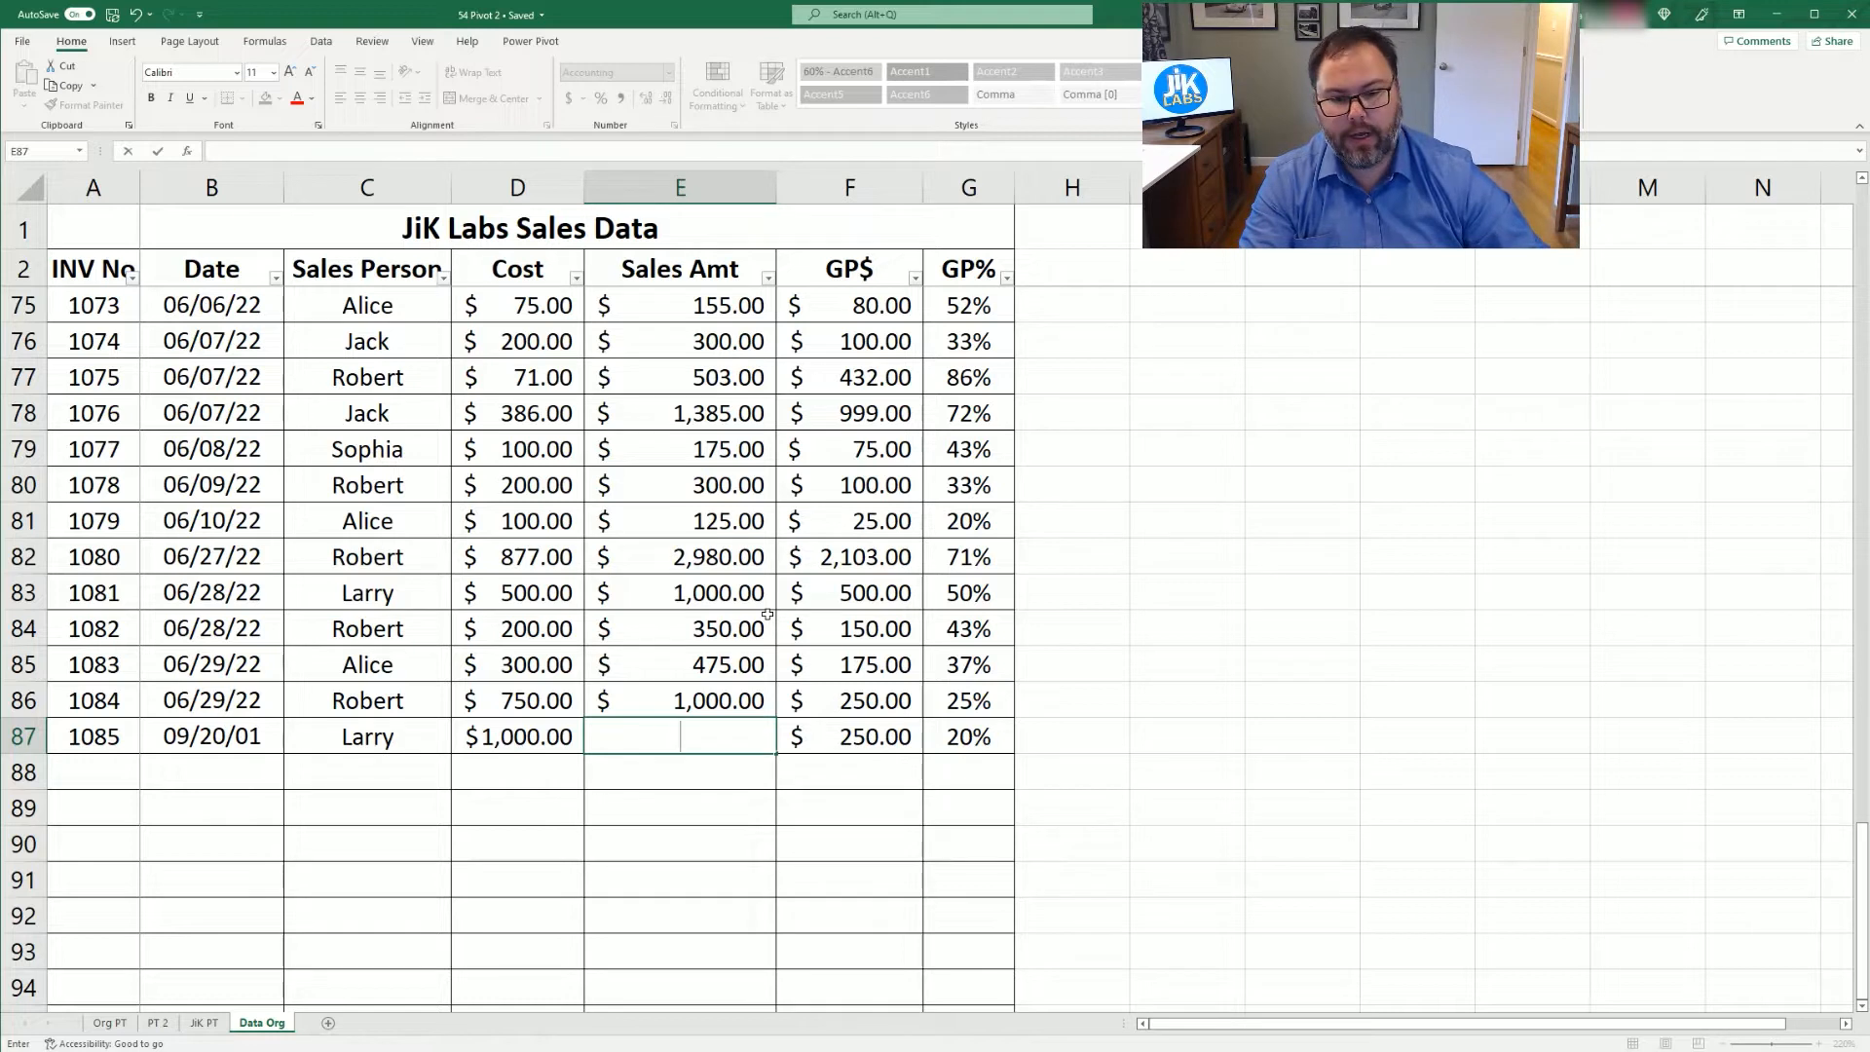
text(200000.00)
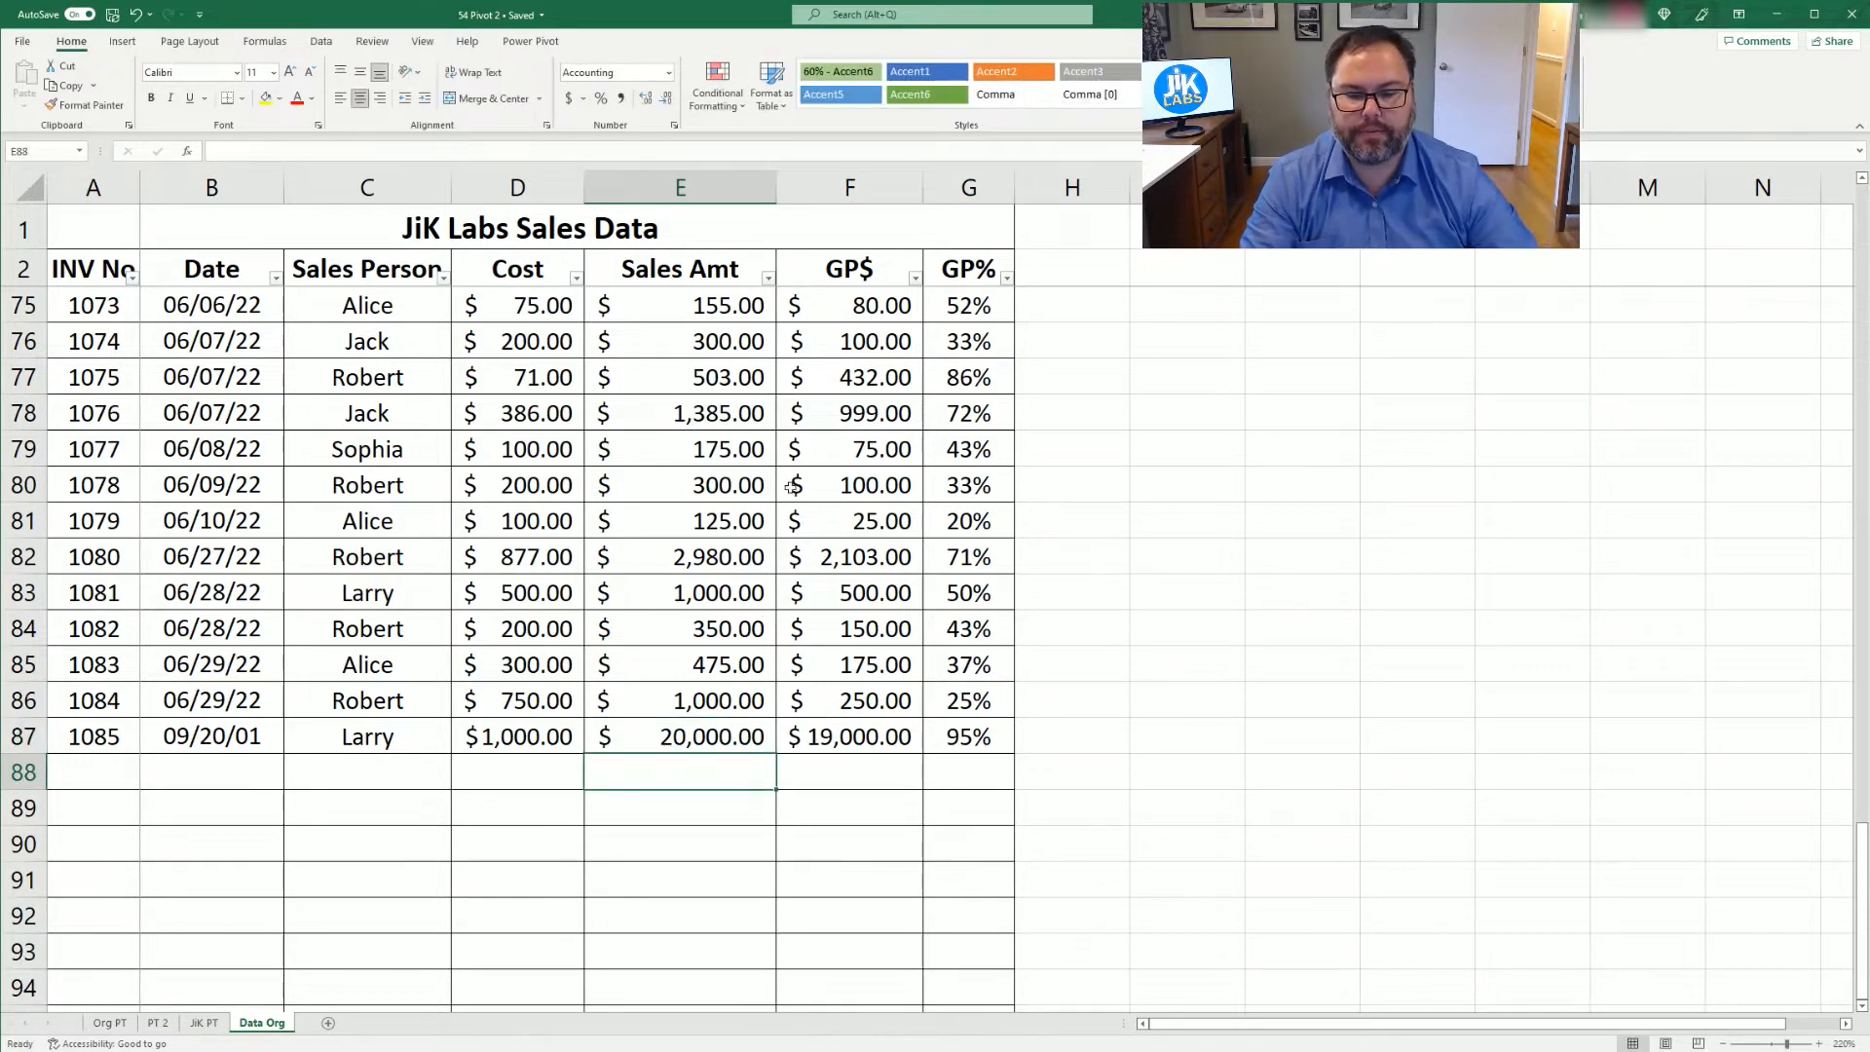
click(203, 1024)
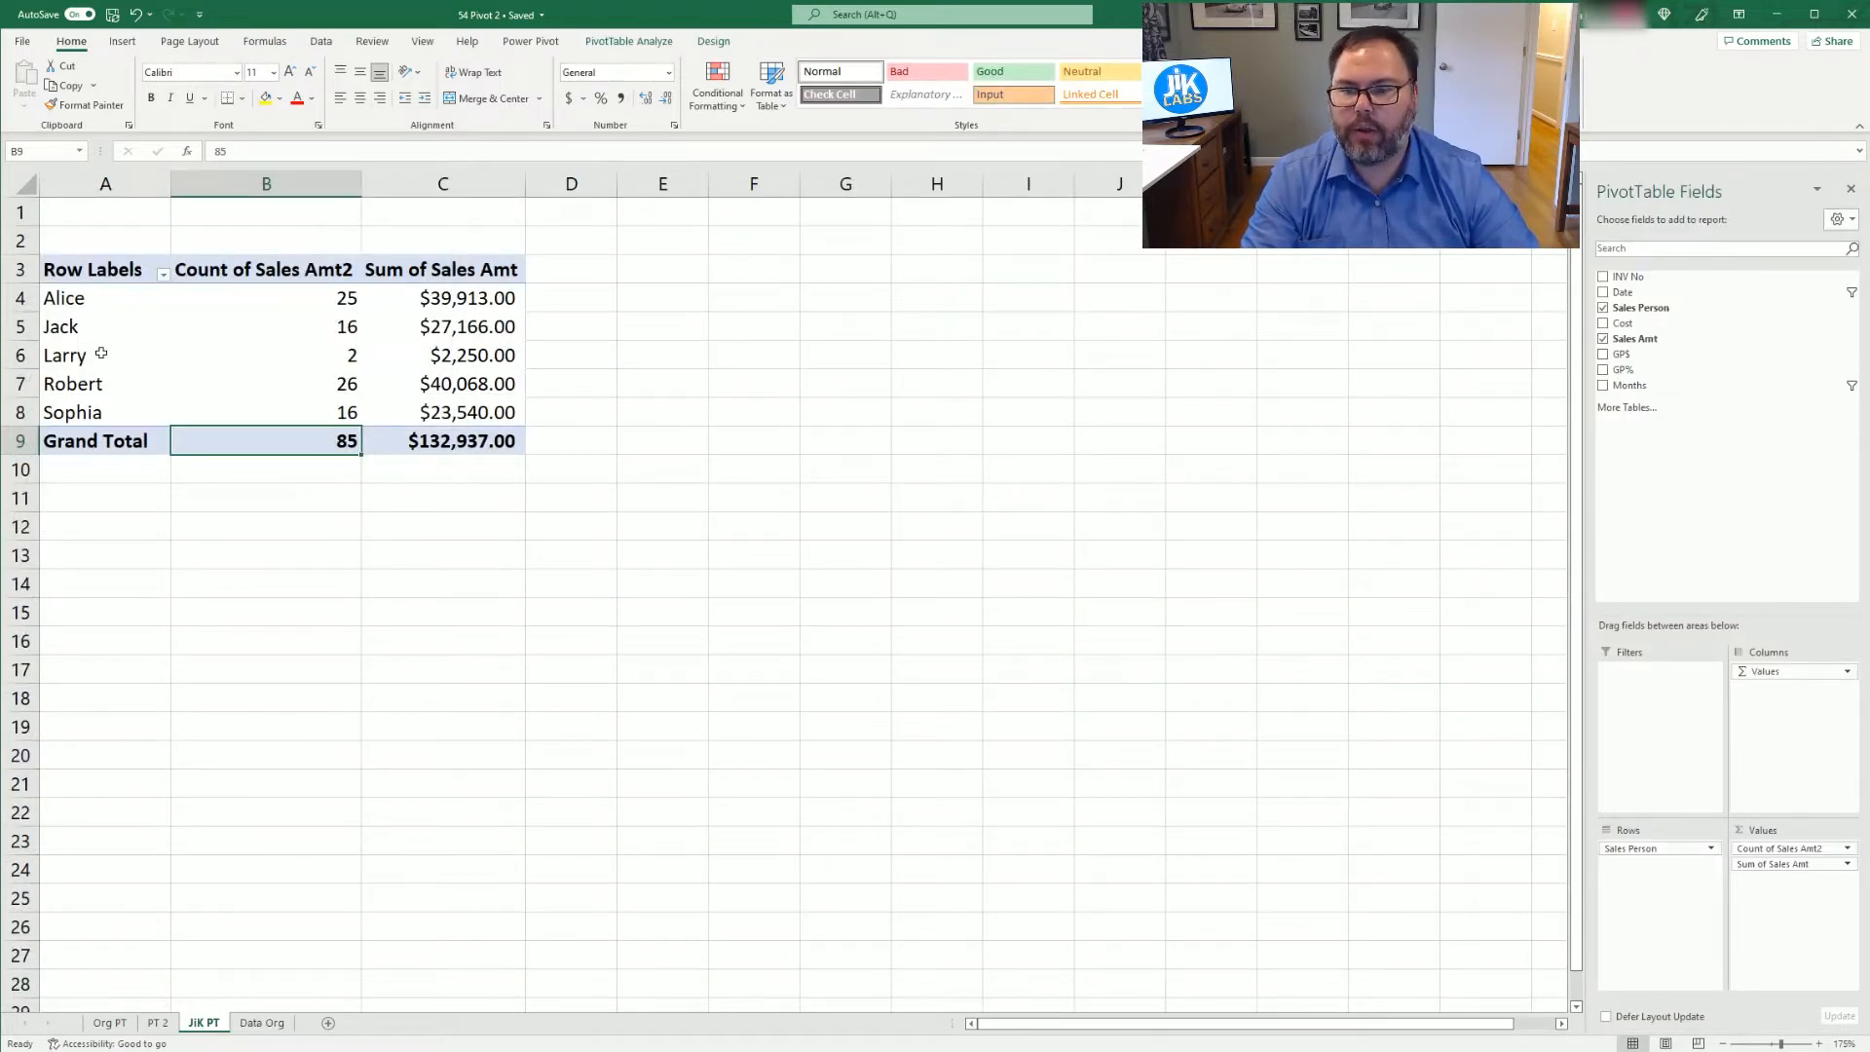
Step: Refresh the pivot table so Larry shows $21,000 and the total $151,687
right_click(64, 354)
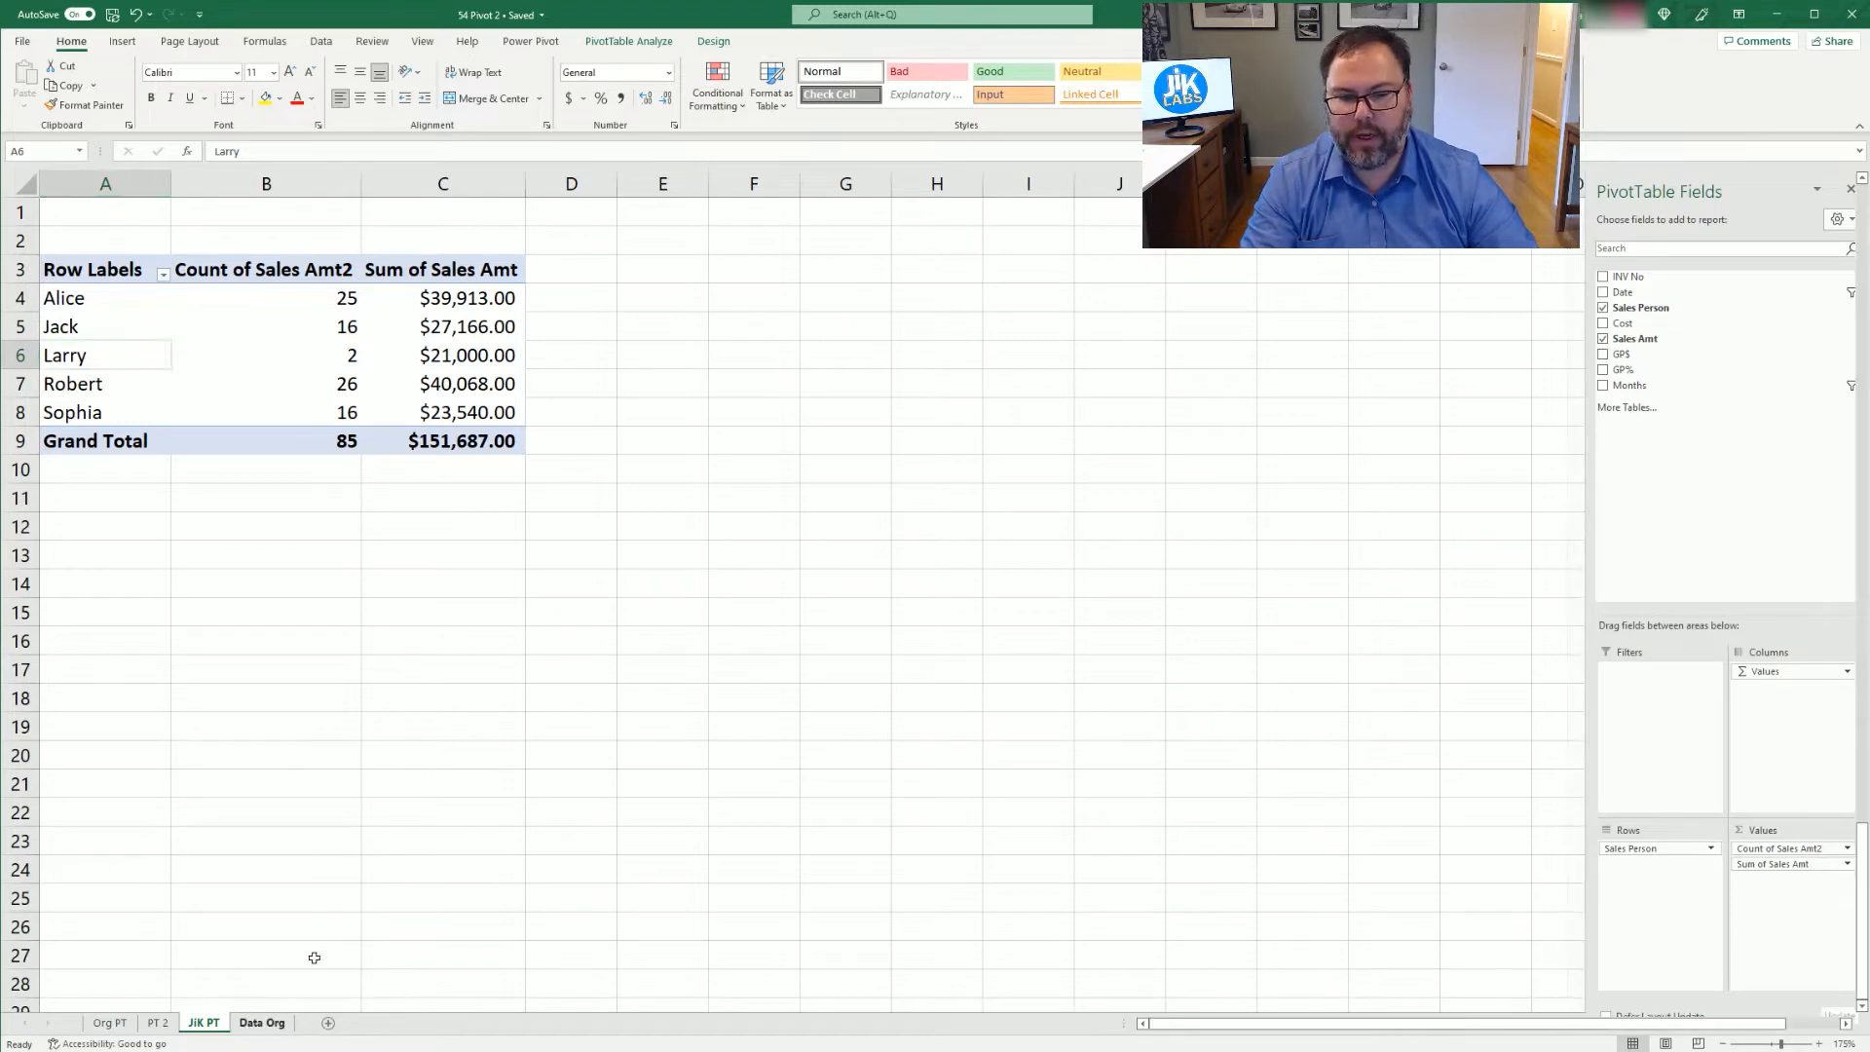
Step: Undo invoice 1085's amount back to $1,250 on Data Org and return to JiK PT
click(261, 1021)
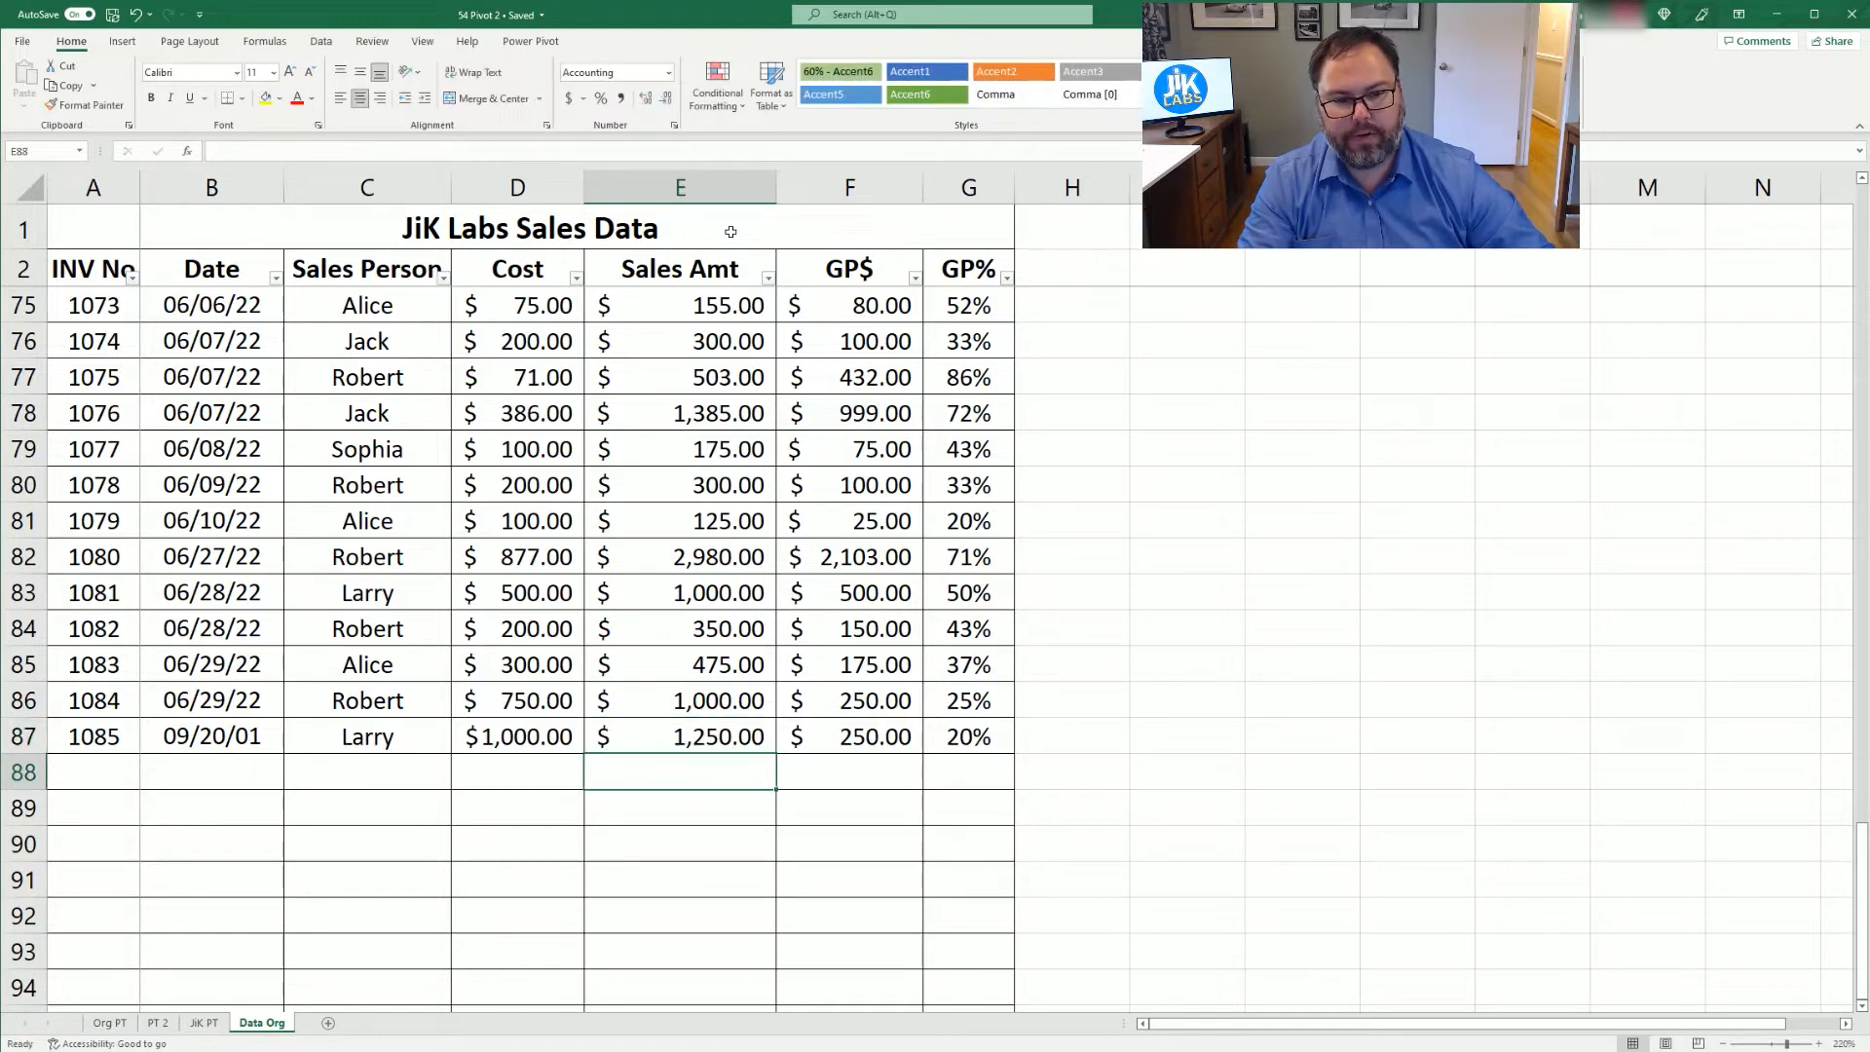
click(203, 1022)
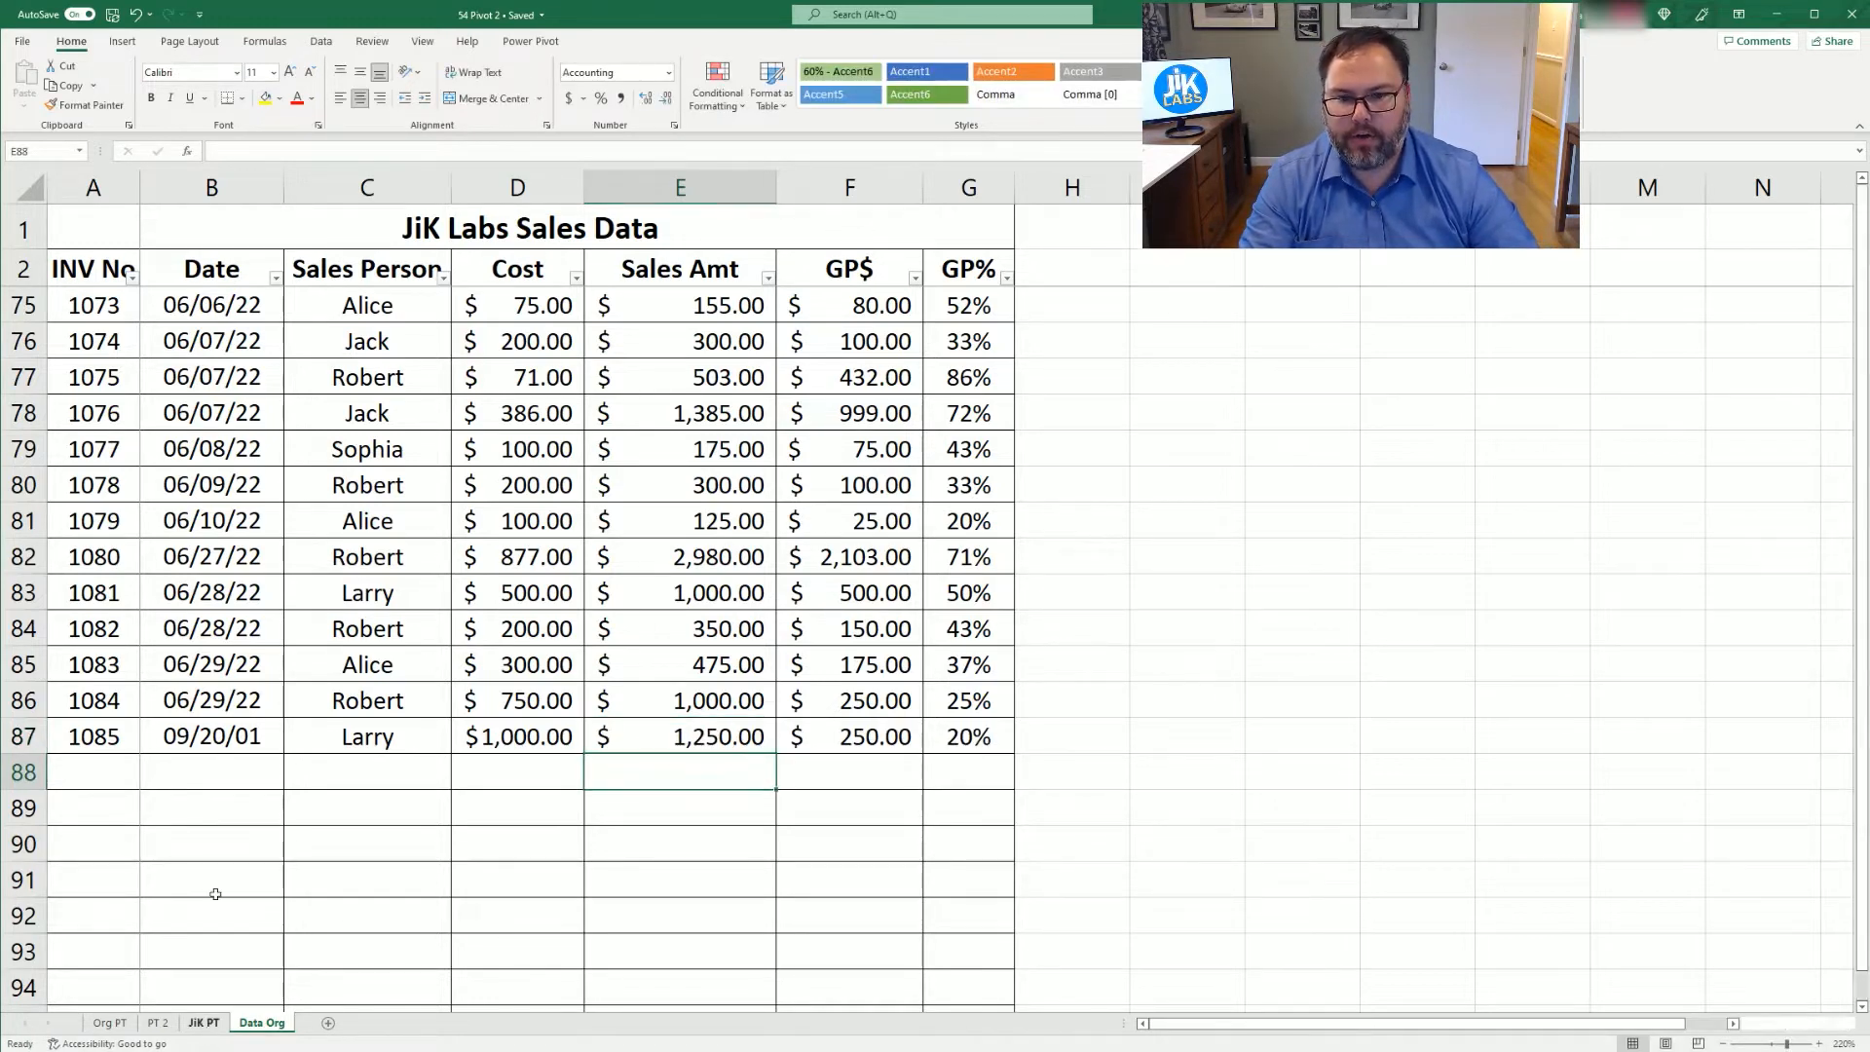
click(203, 1021)
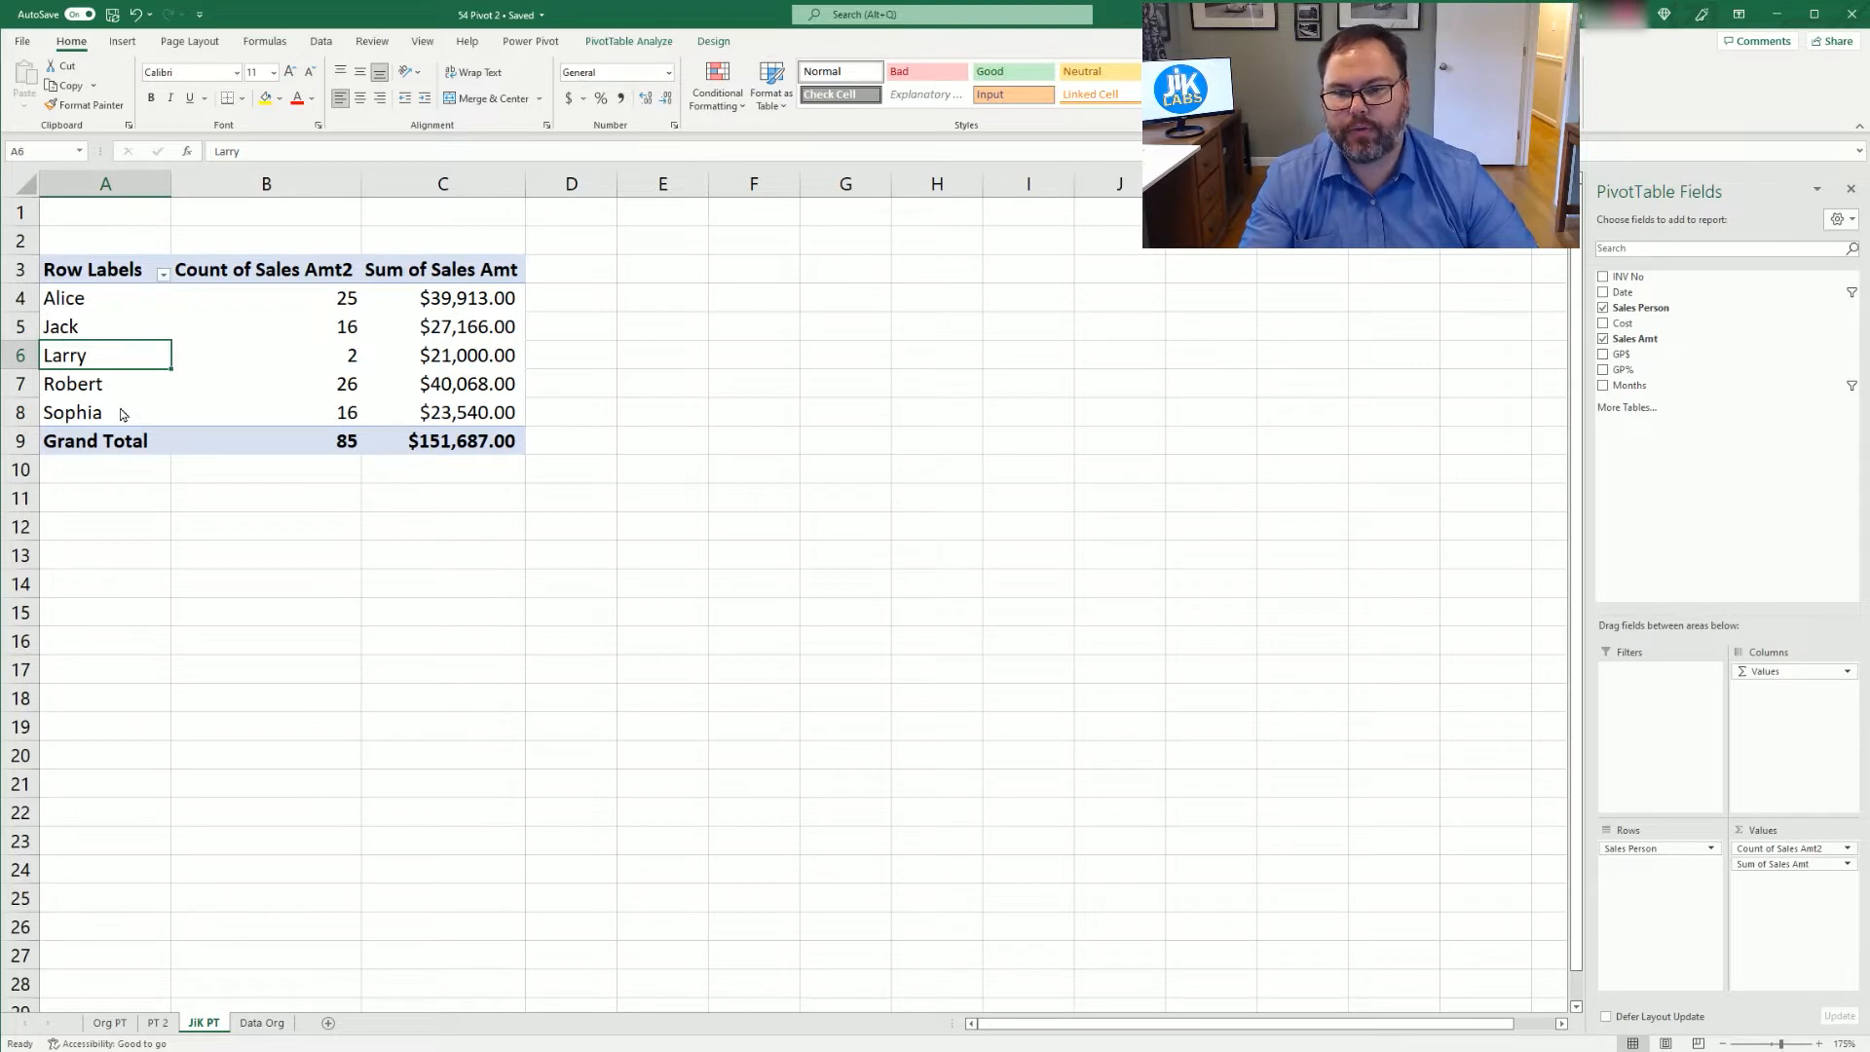
Step: Refresh the pivot table, restoring Larry to $2,250 and the total to $132,937
right_click(64, 354)
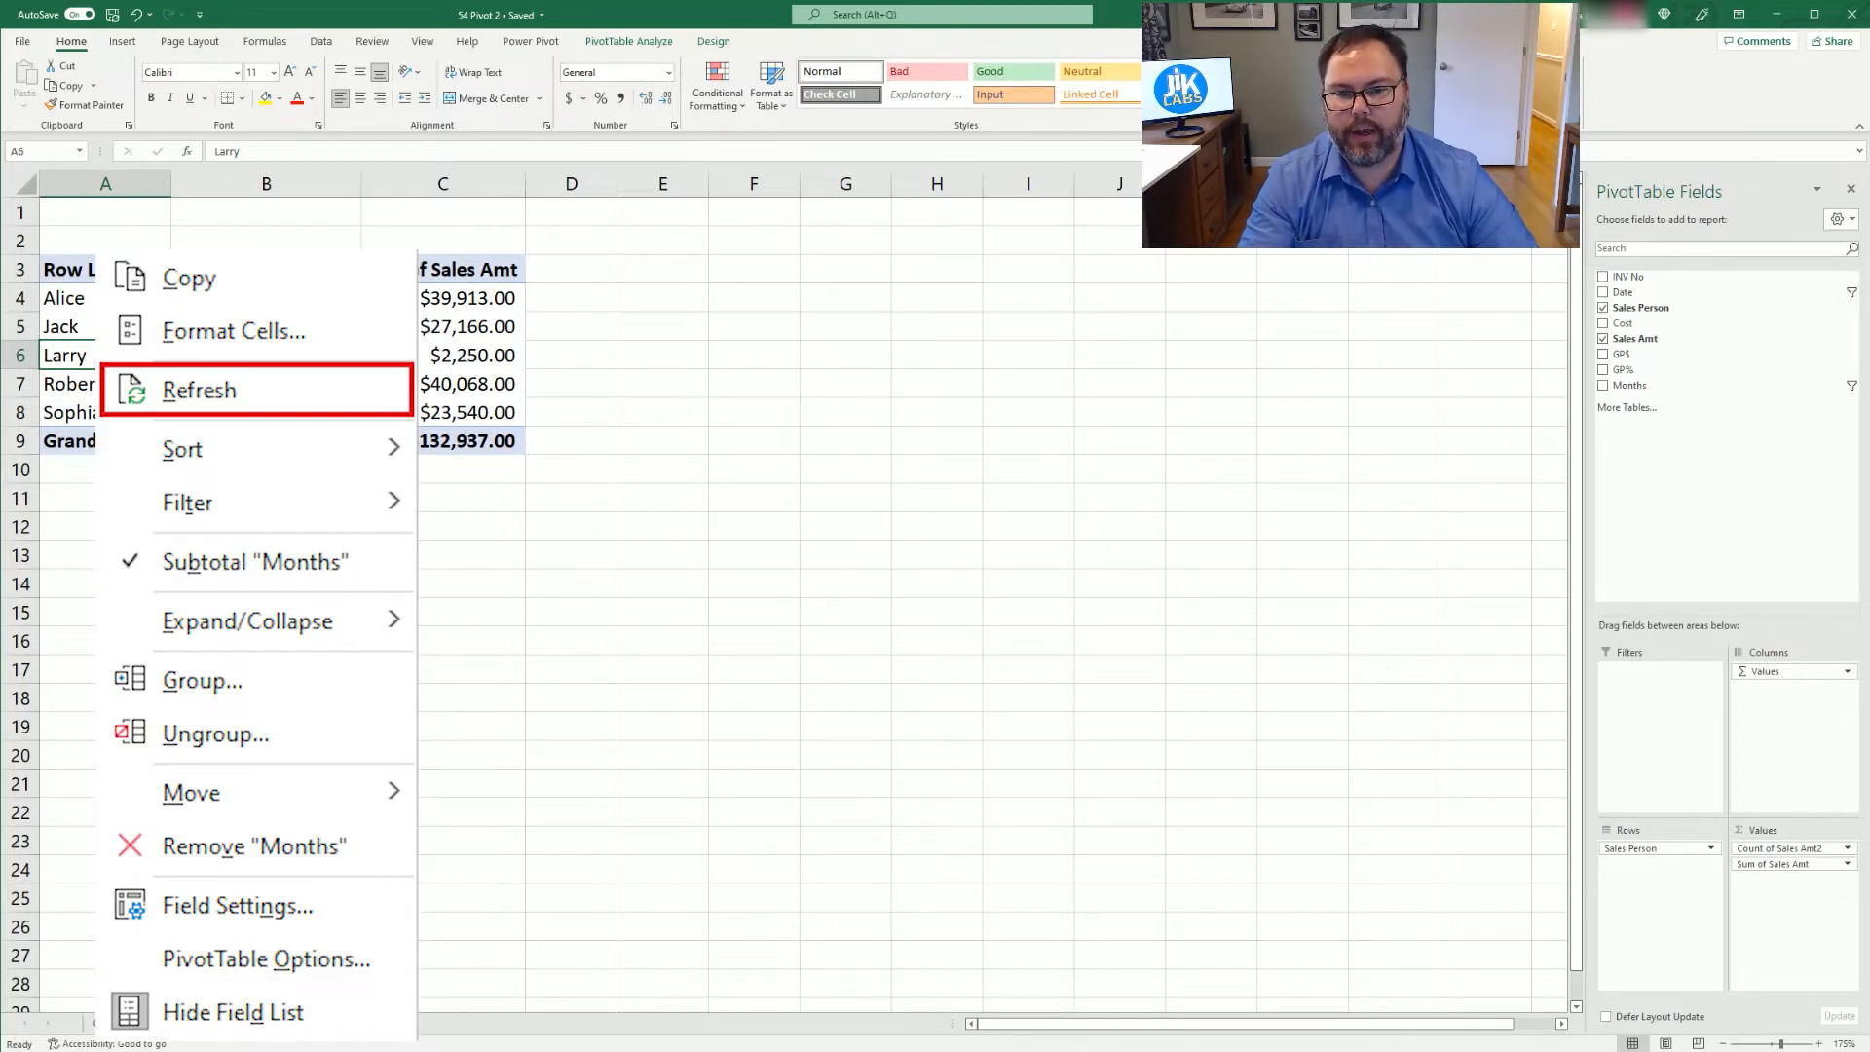
click(199, 389)
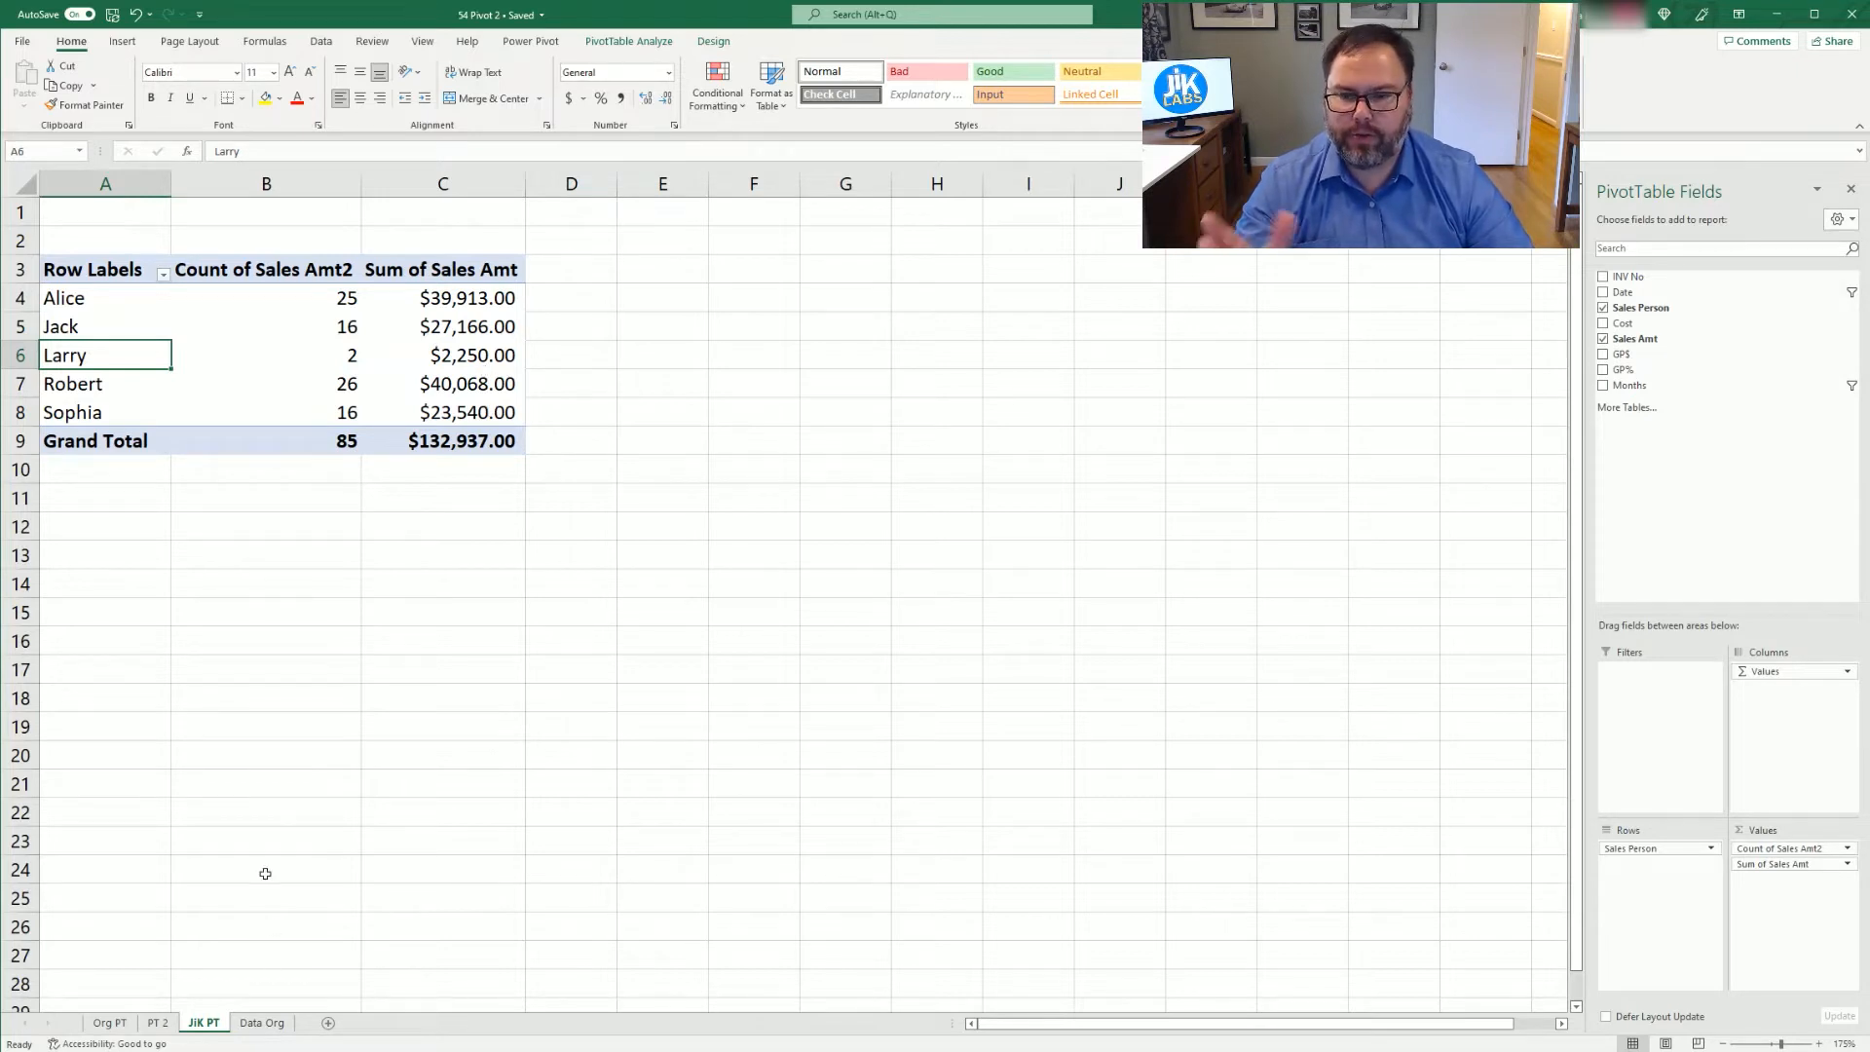
Step: Go to the Data Org sheet, ending at invoice 1085 for $1,250
click(261, 1023)
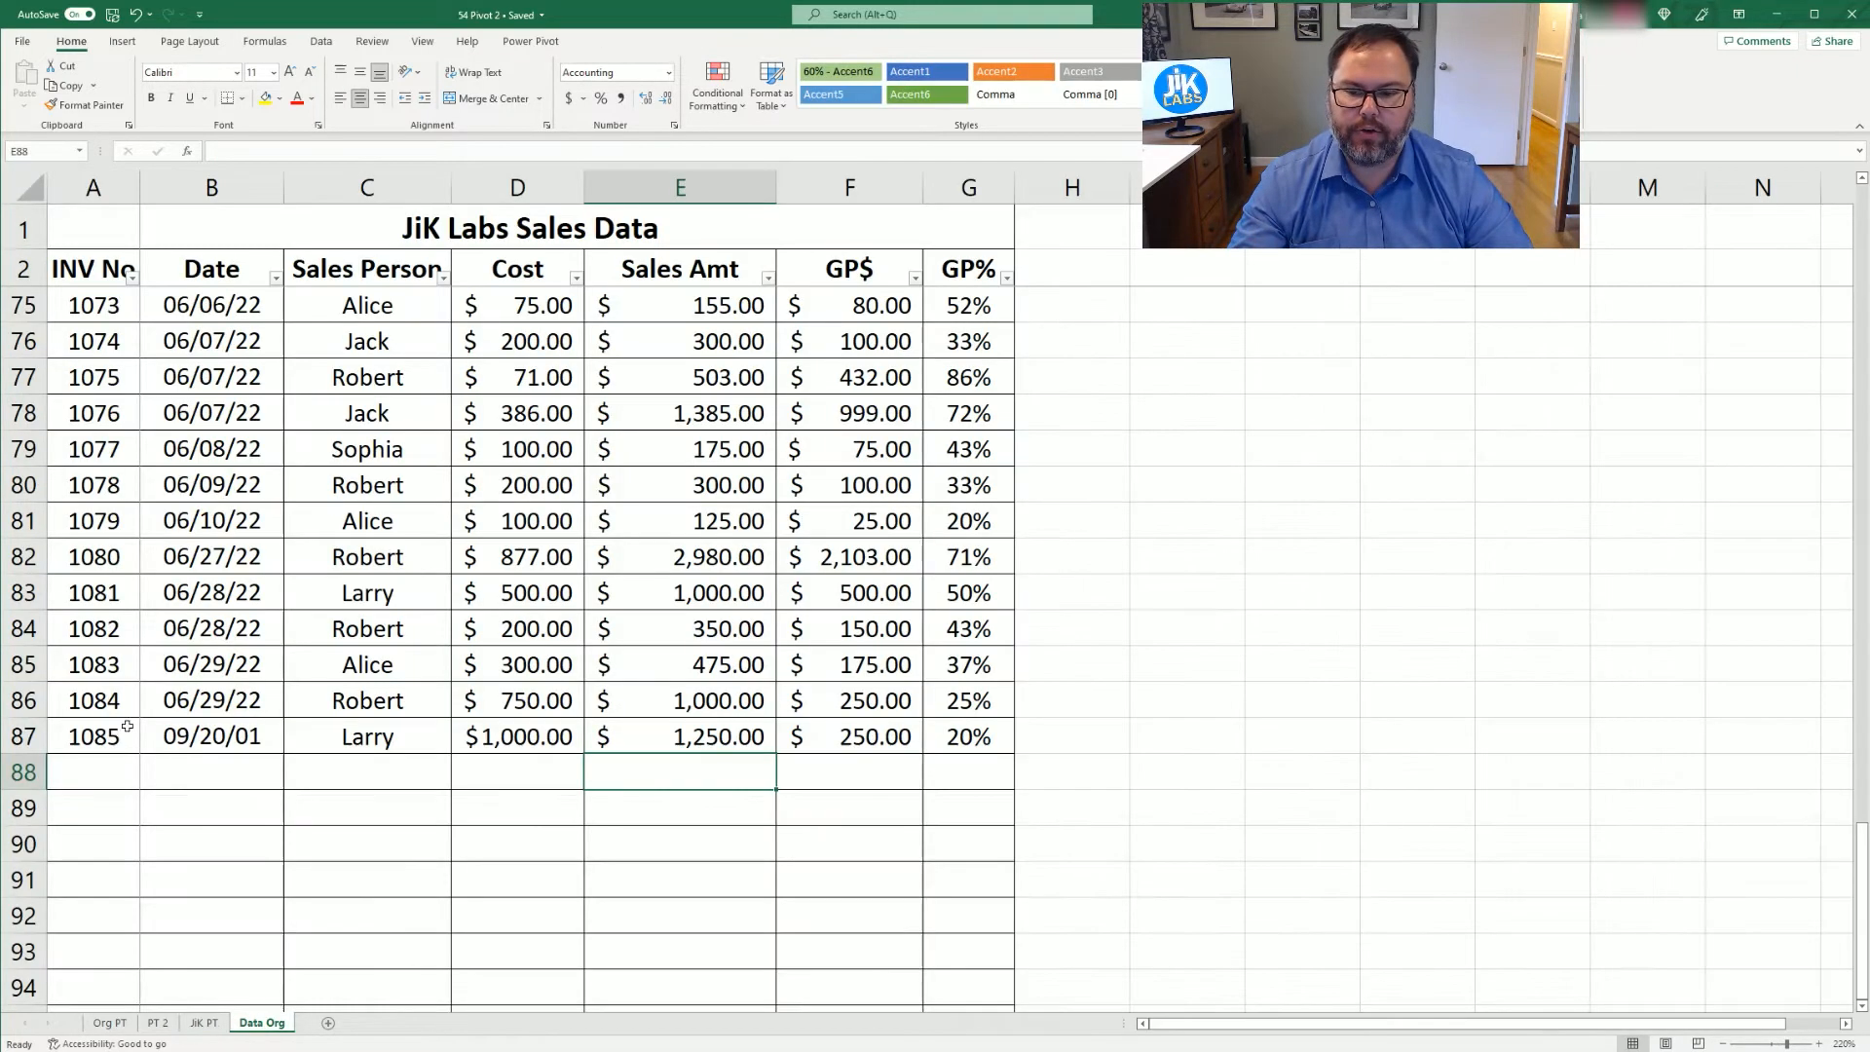
mouse_move(820, 749)
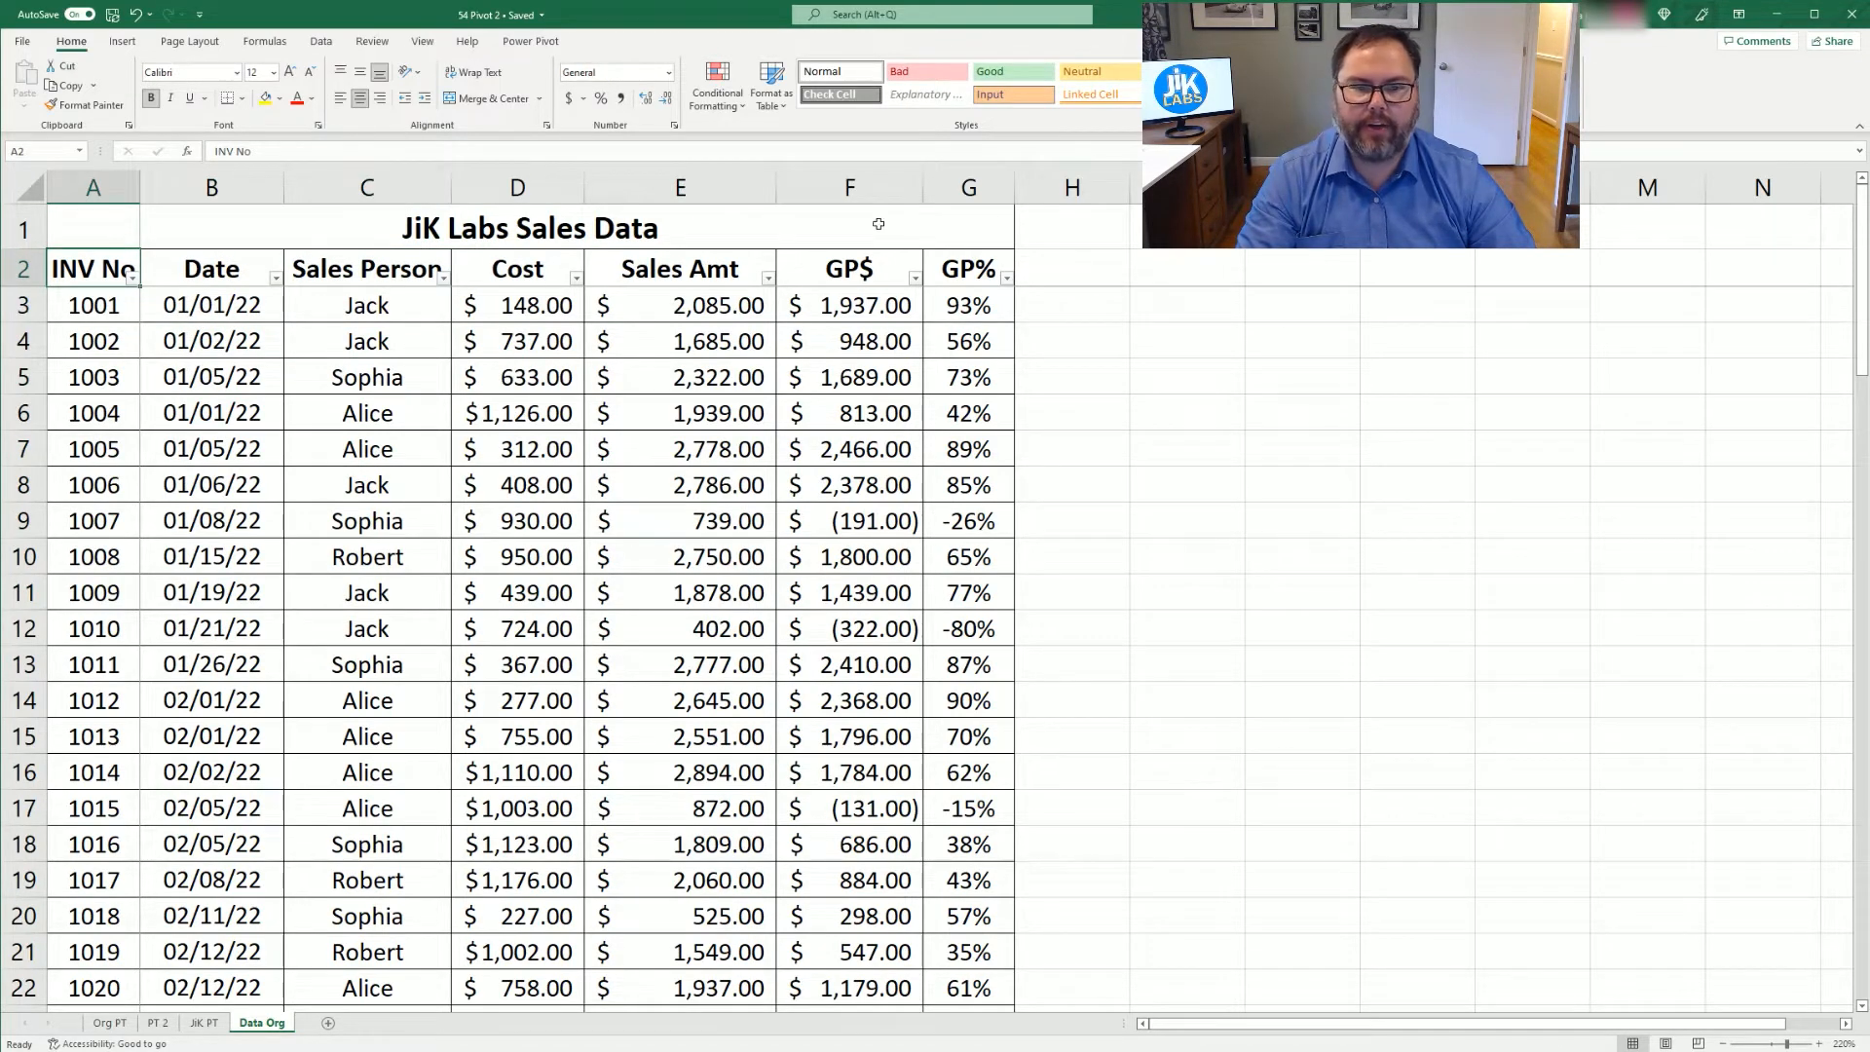
mouse_move(910, 235)
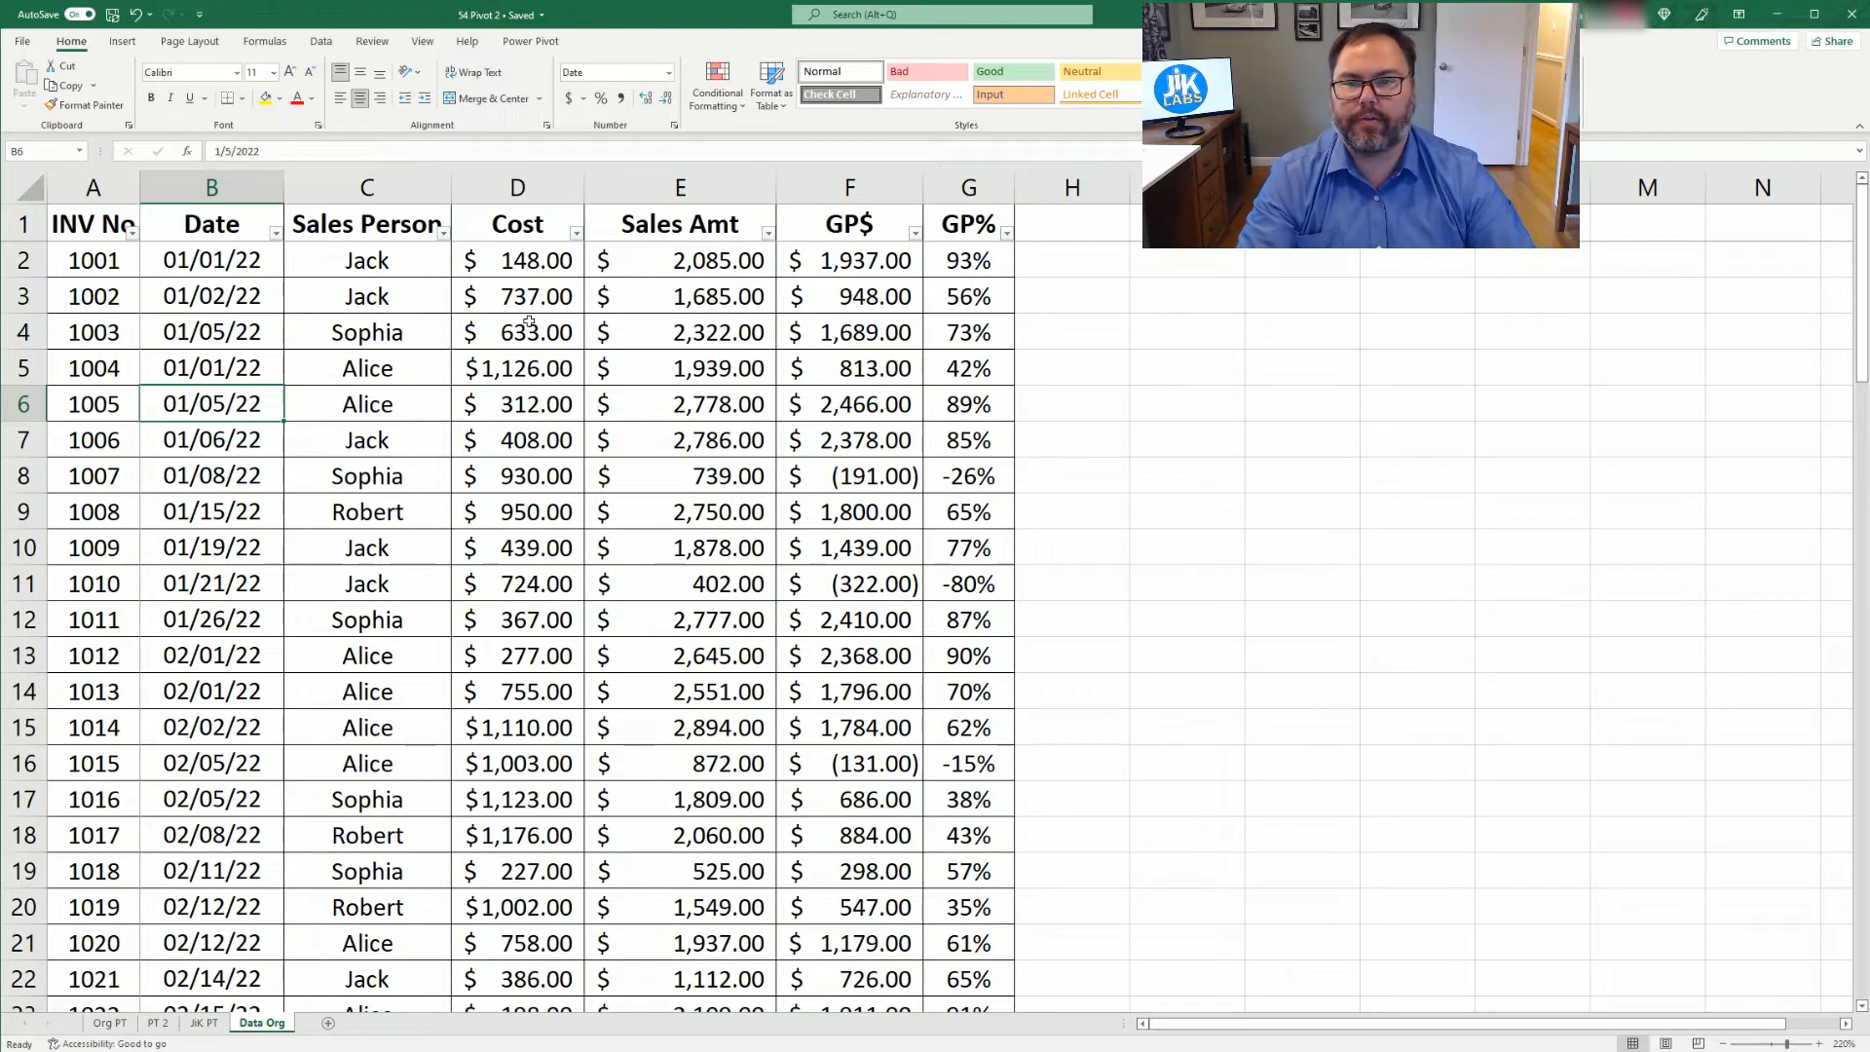
Step: Return to JiK PT and view the source range 'Data Org'!$A$1:$G$86
click(202, 1022)
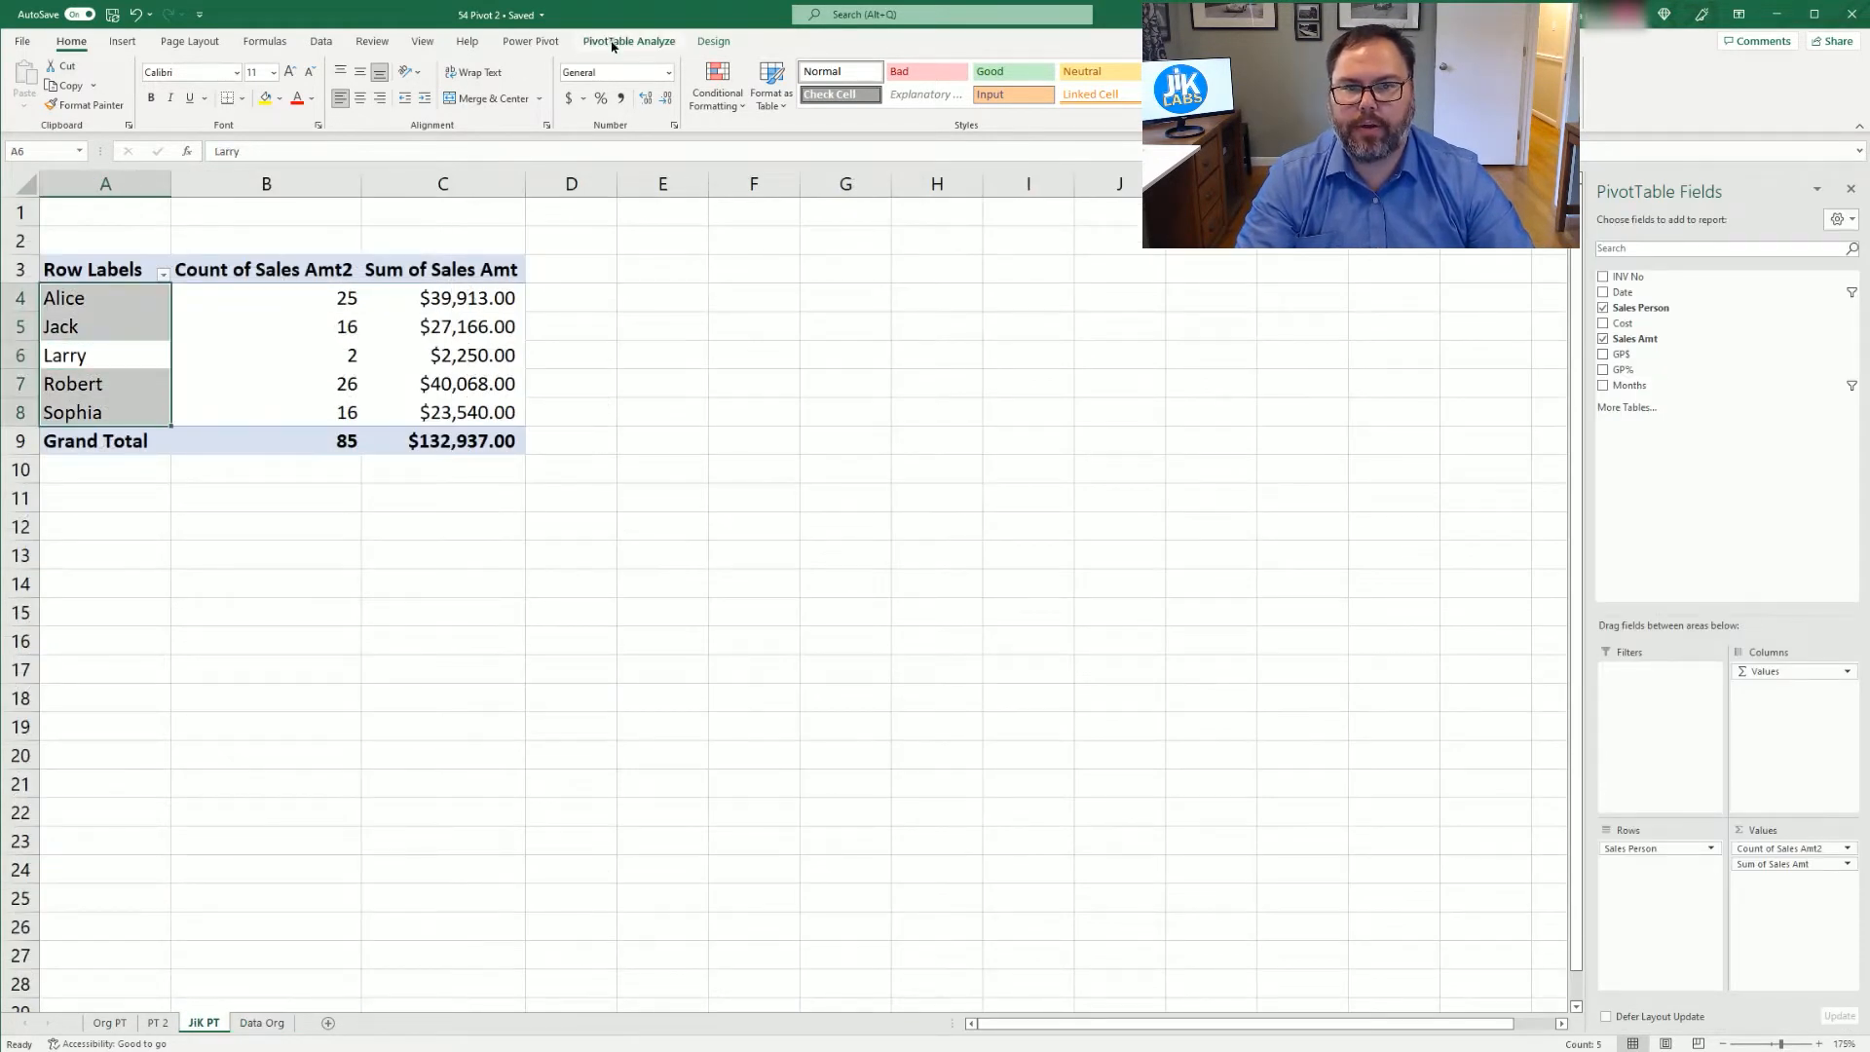
click(261, 1028)
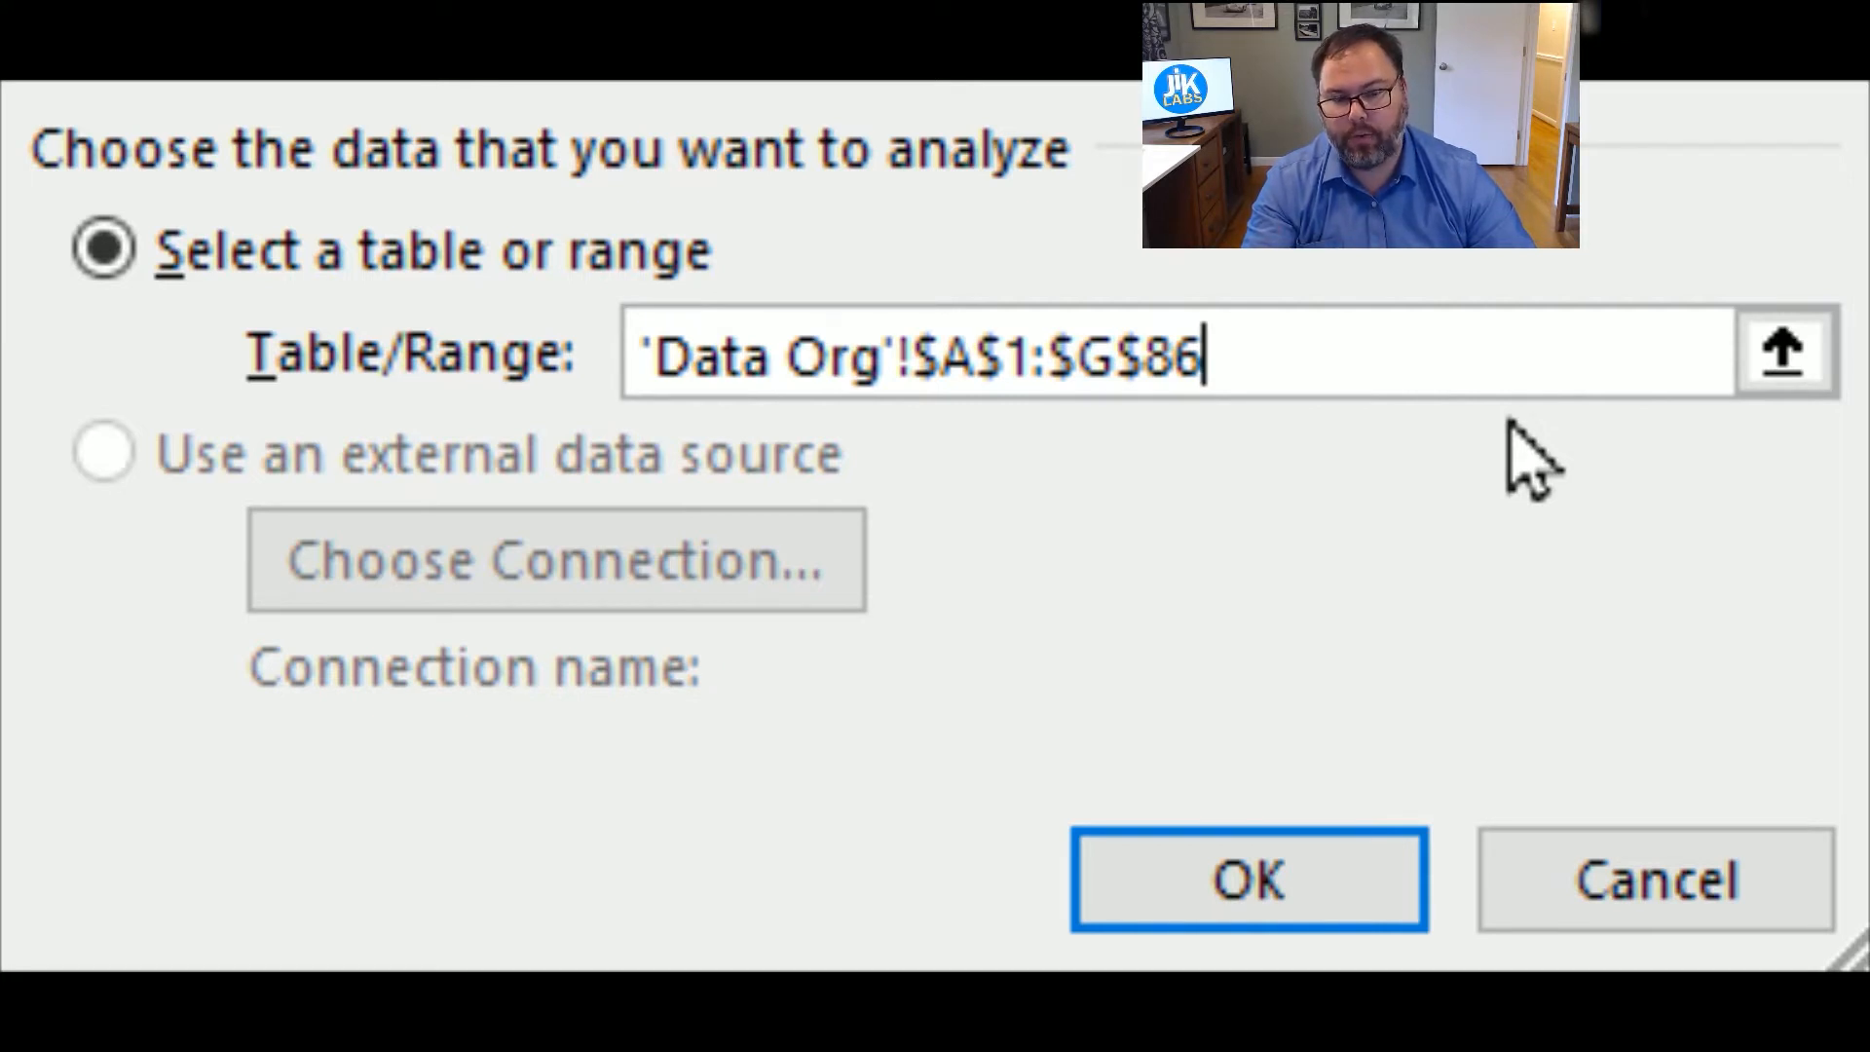
Step: Edit the pivot source range to whole columns 'Data Org'!$A:$G and confirm
key(Backspace)
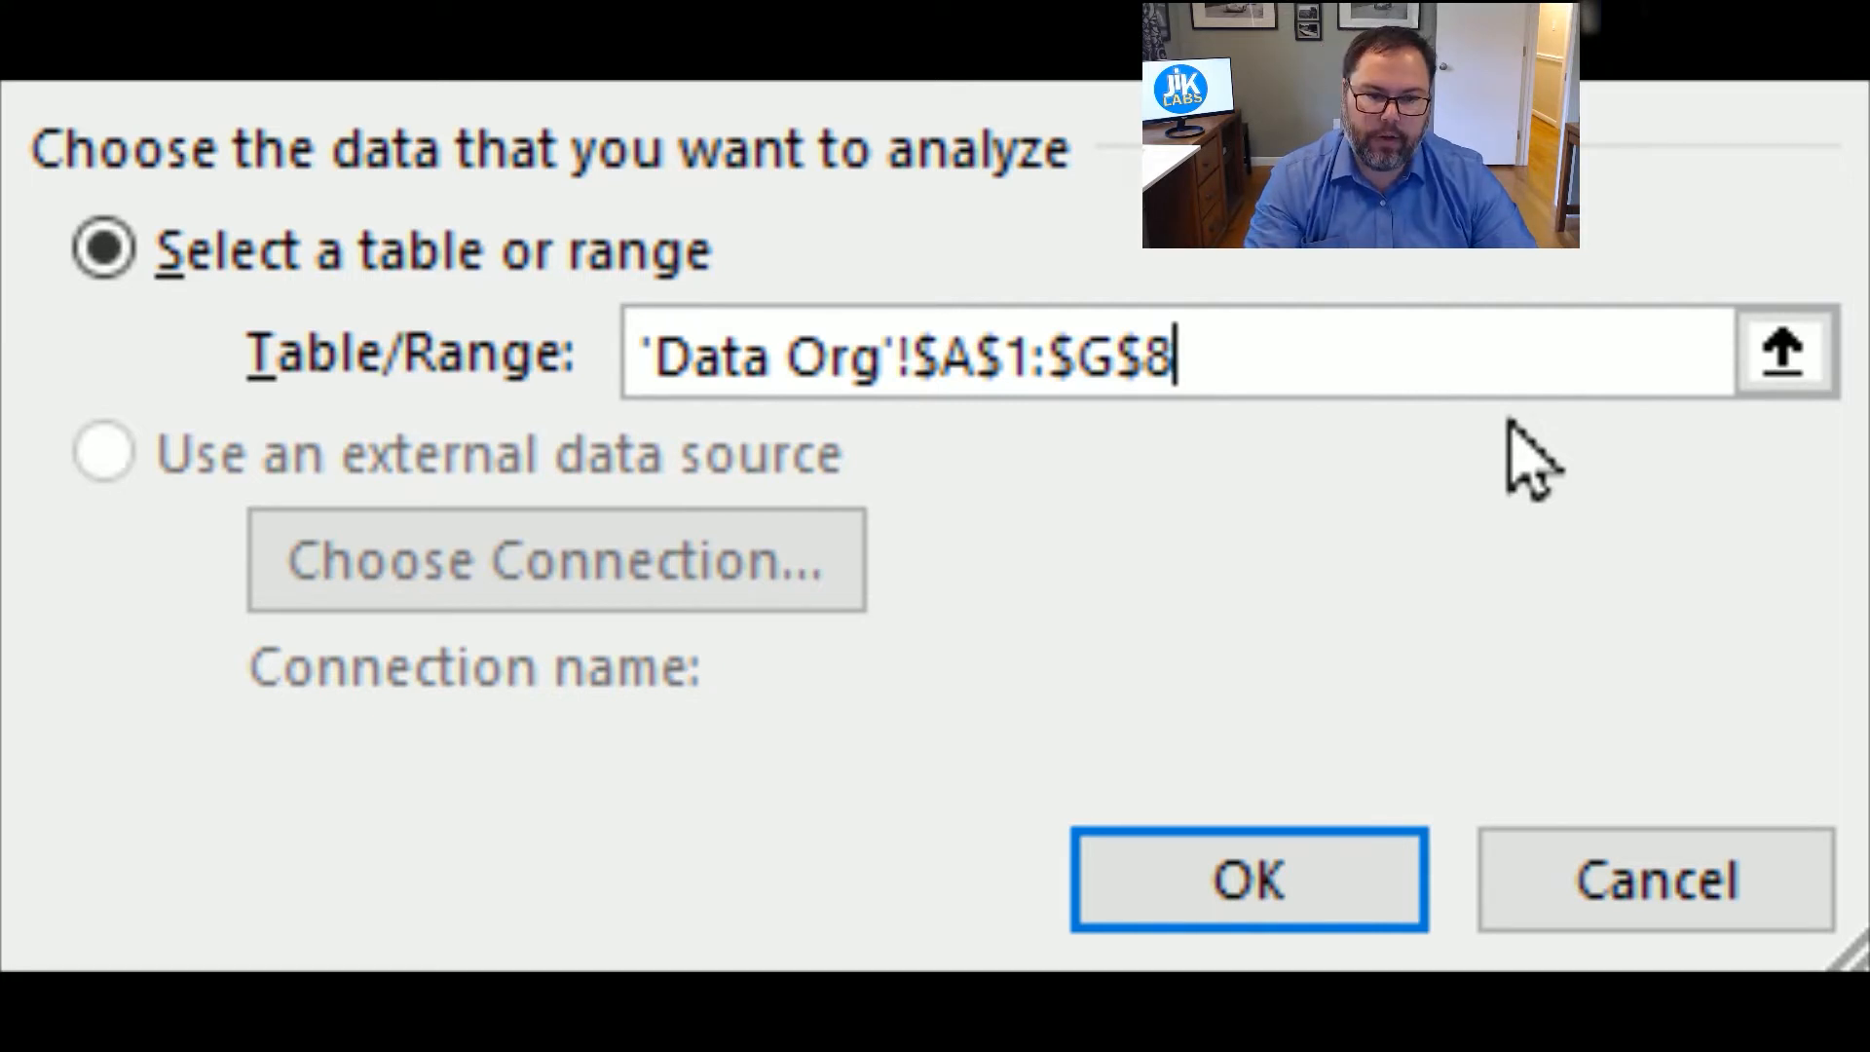
key(Backspace)
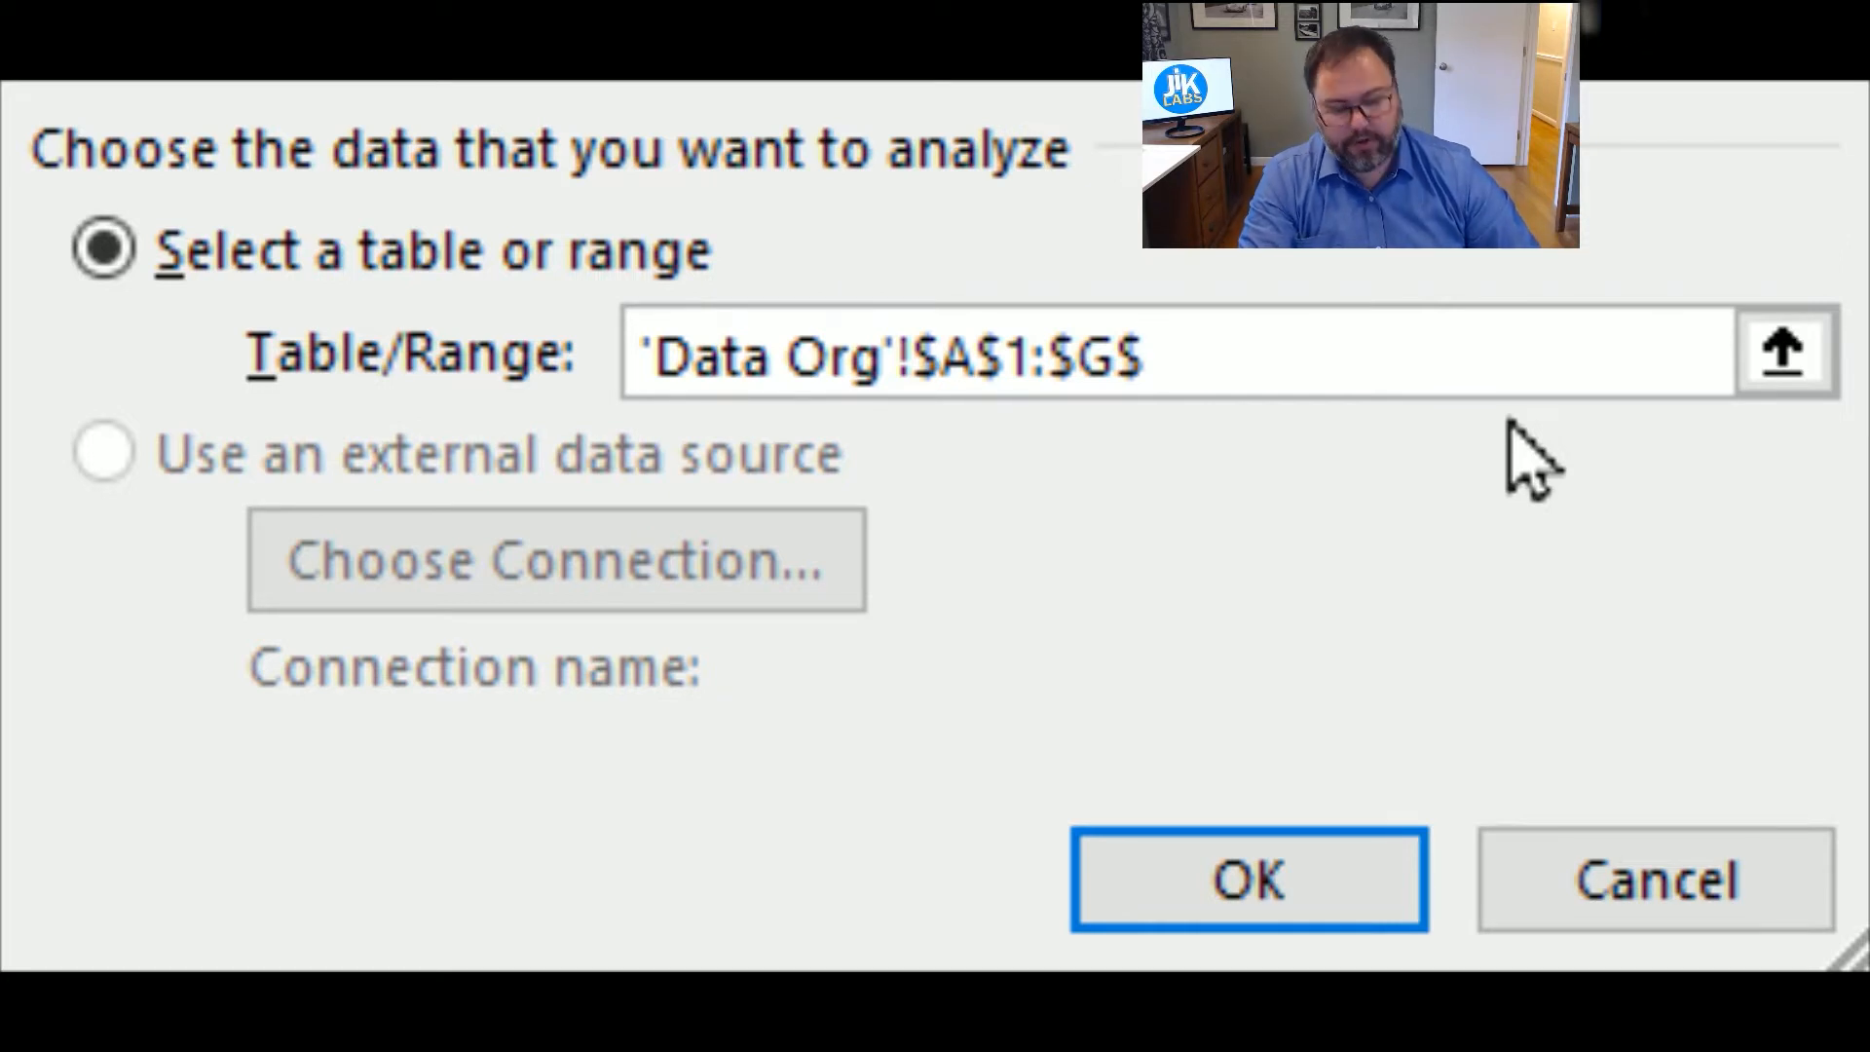
text(1000000000)
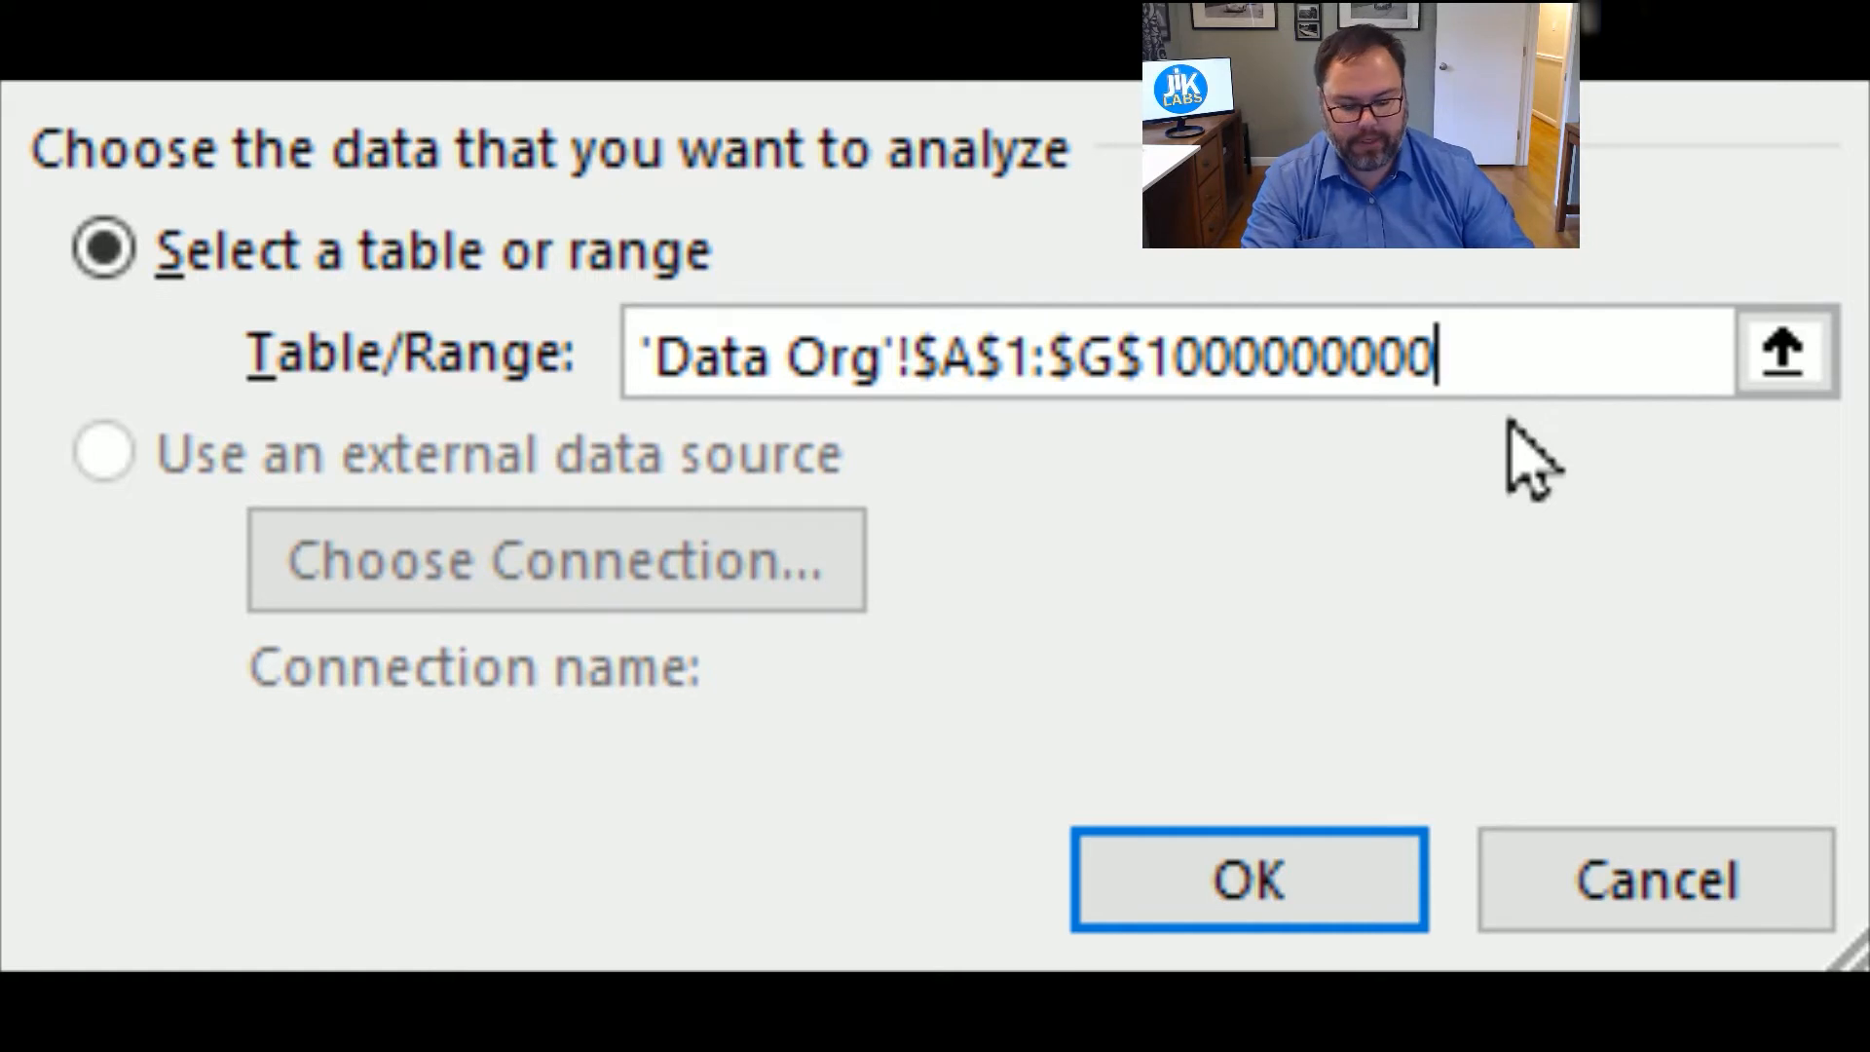
key(BackSpace)
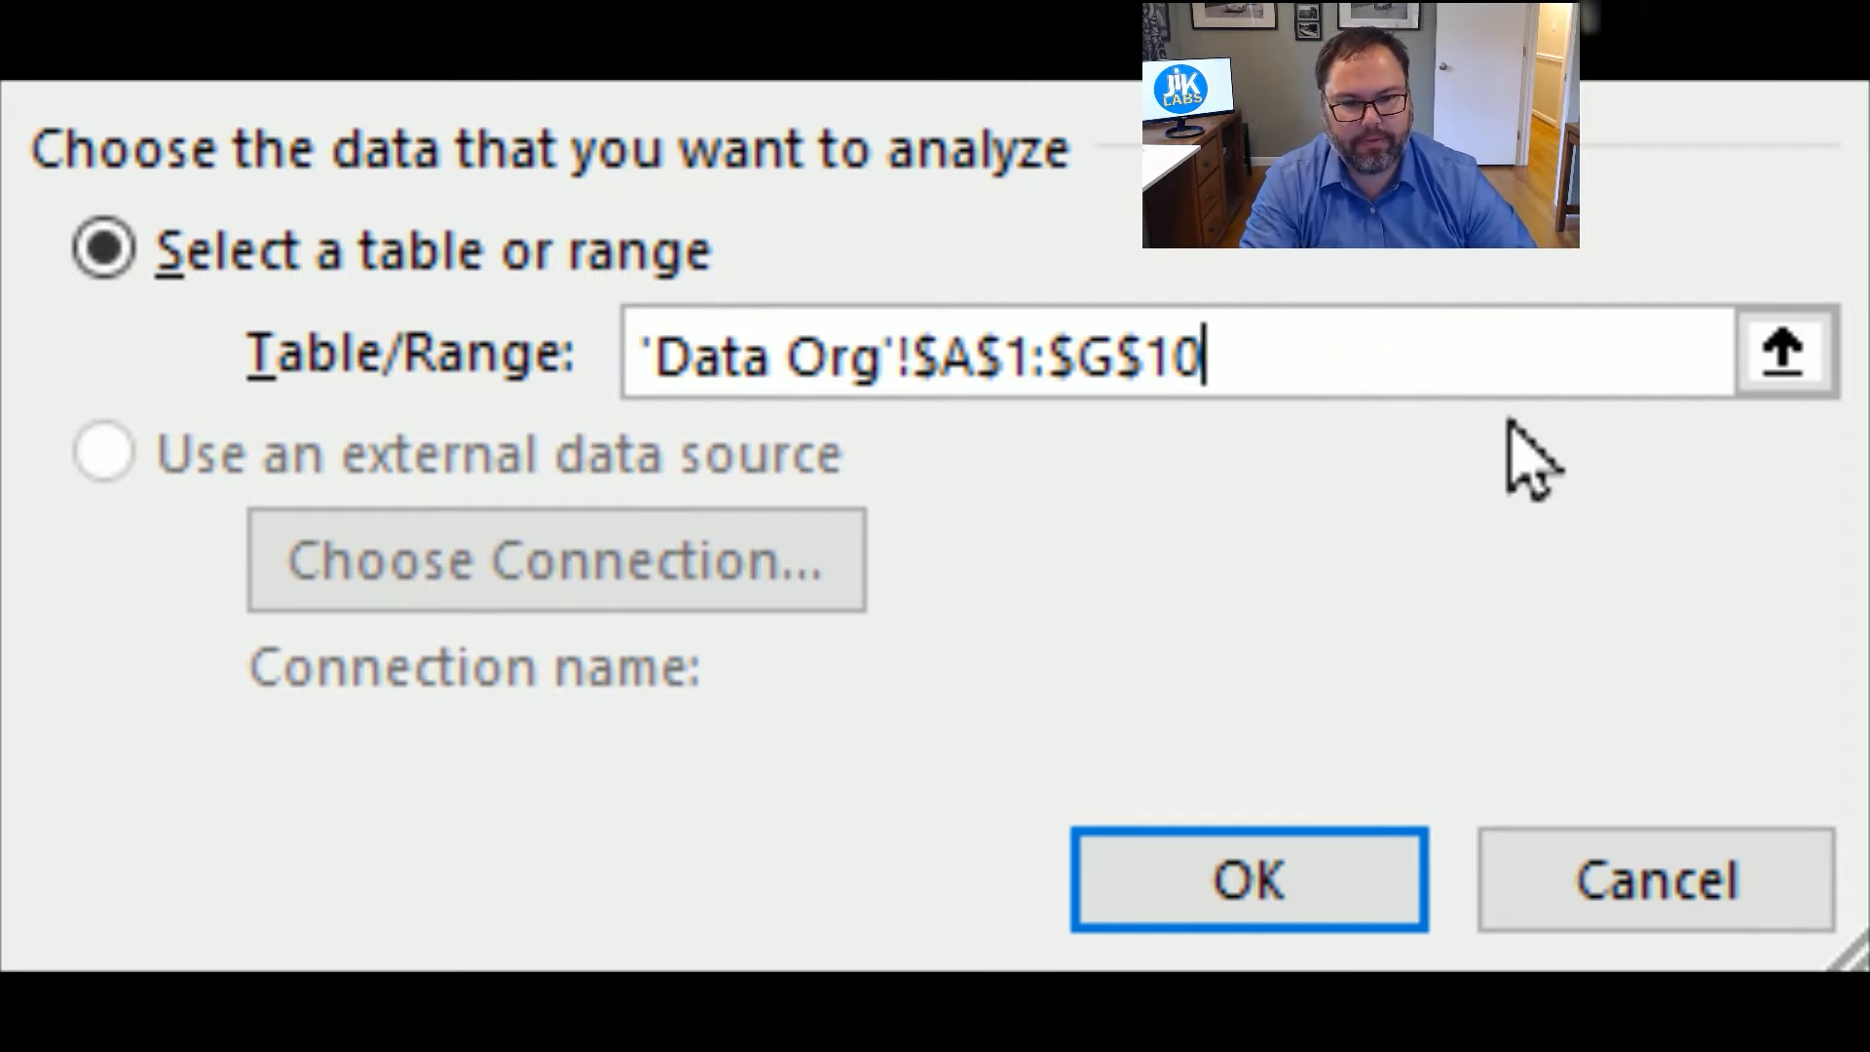
key(backspace)
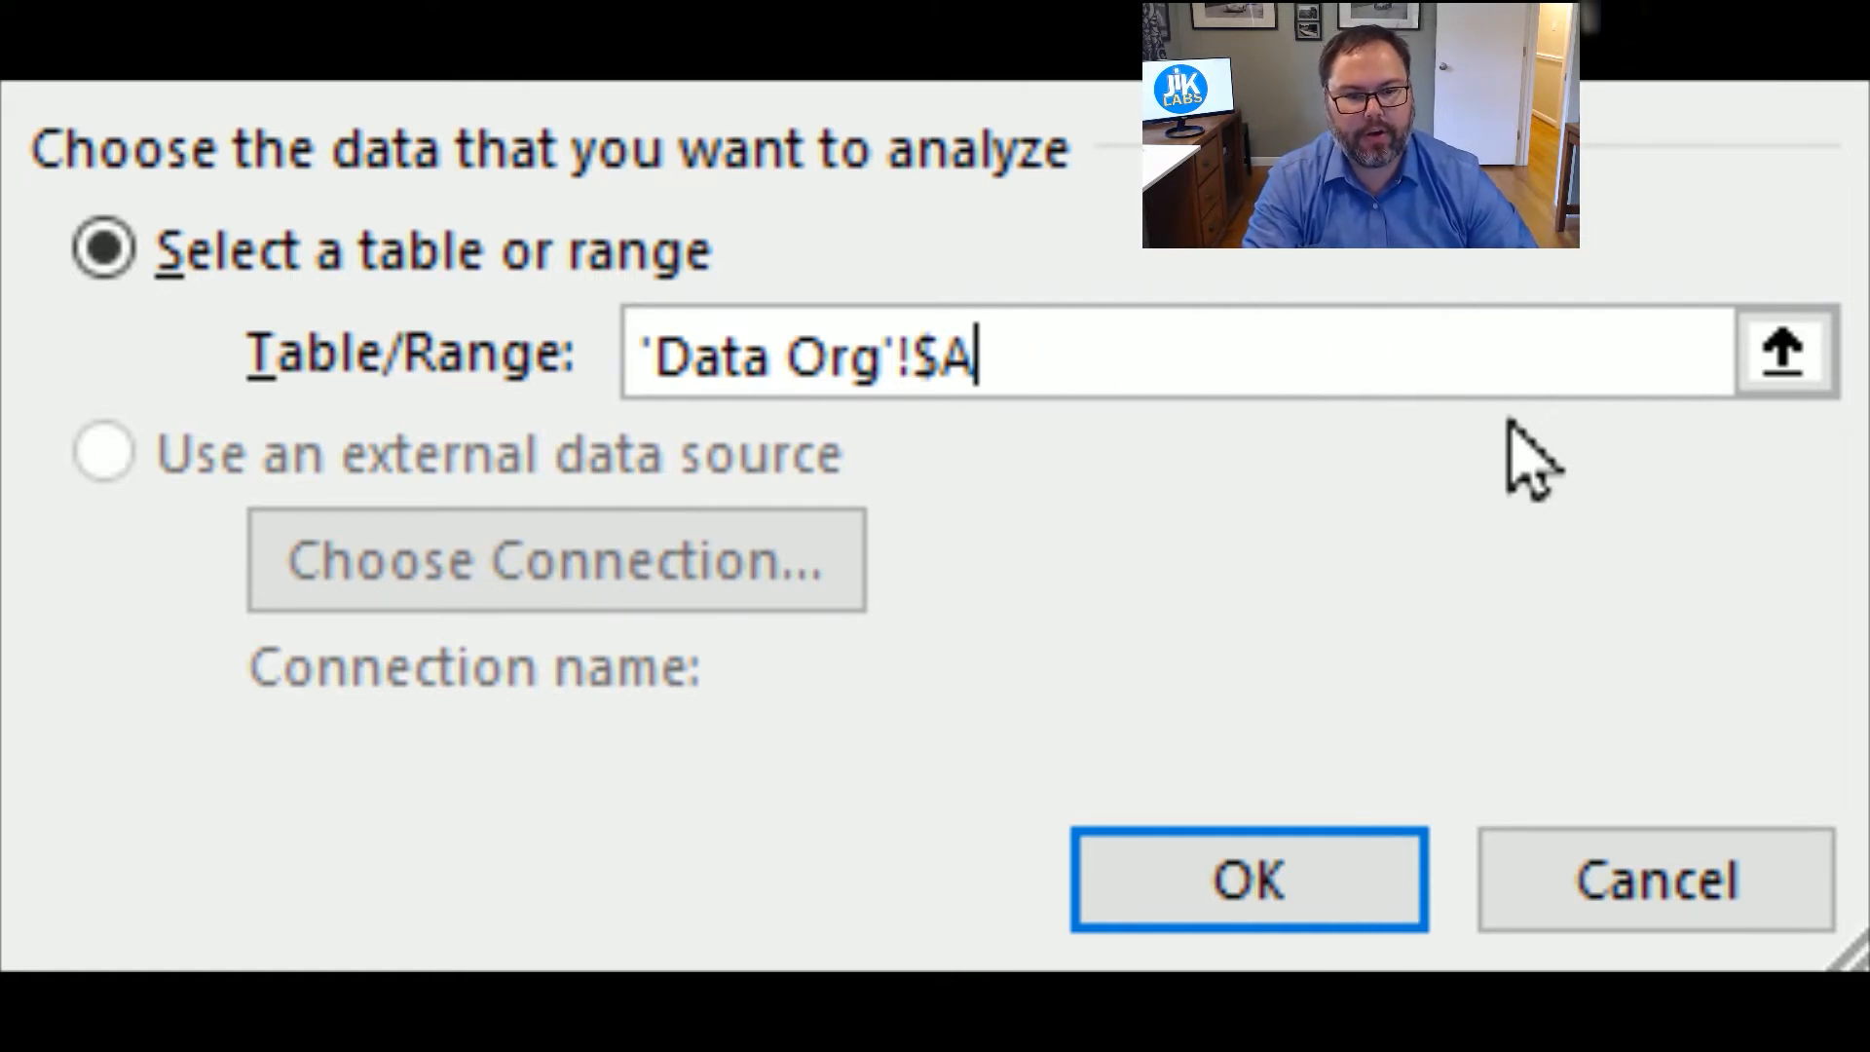
text(:)
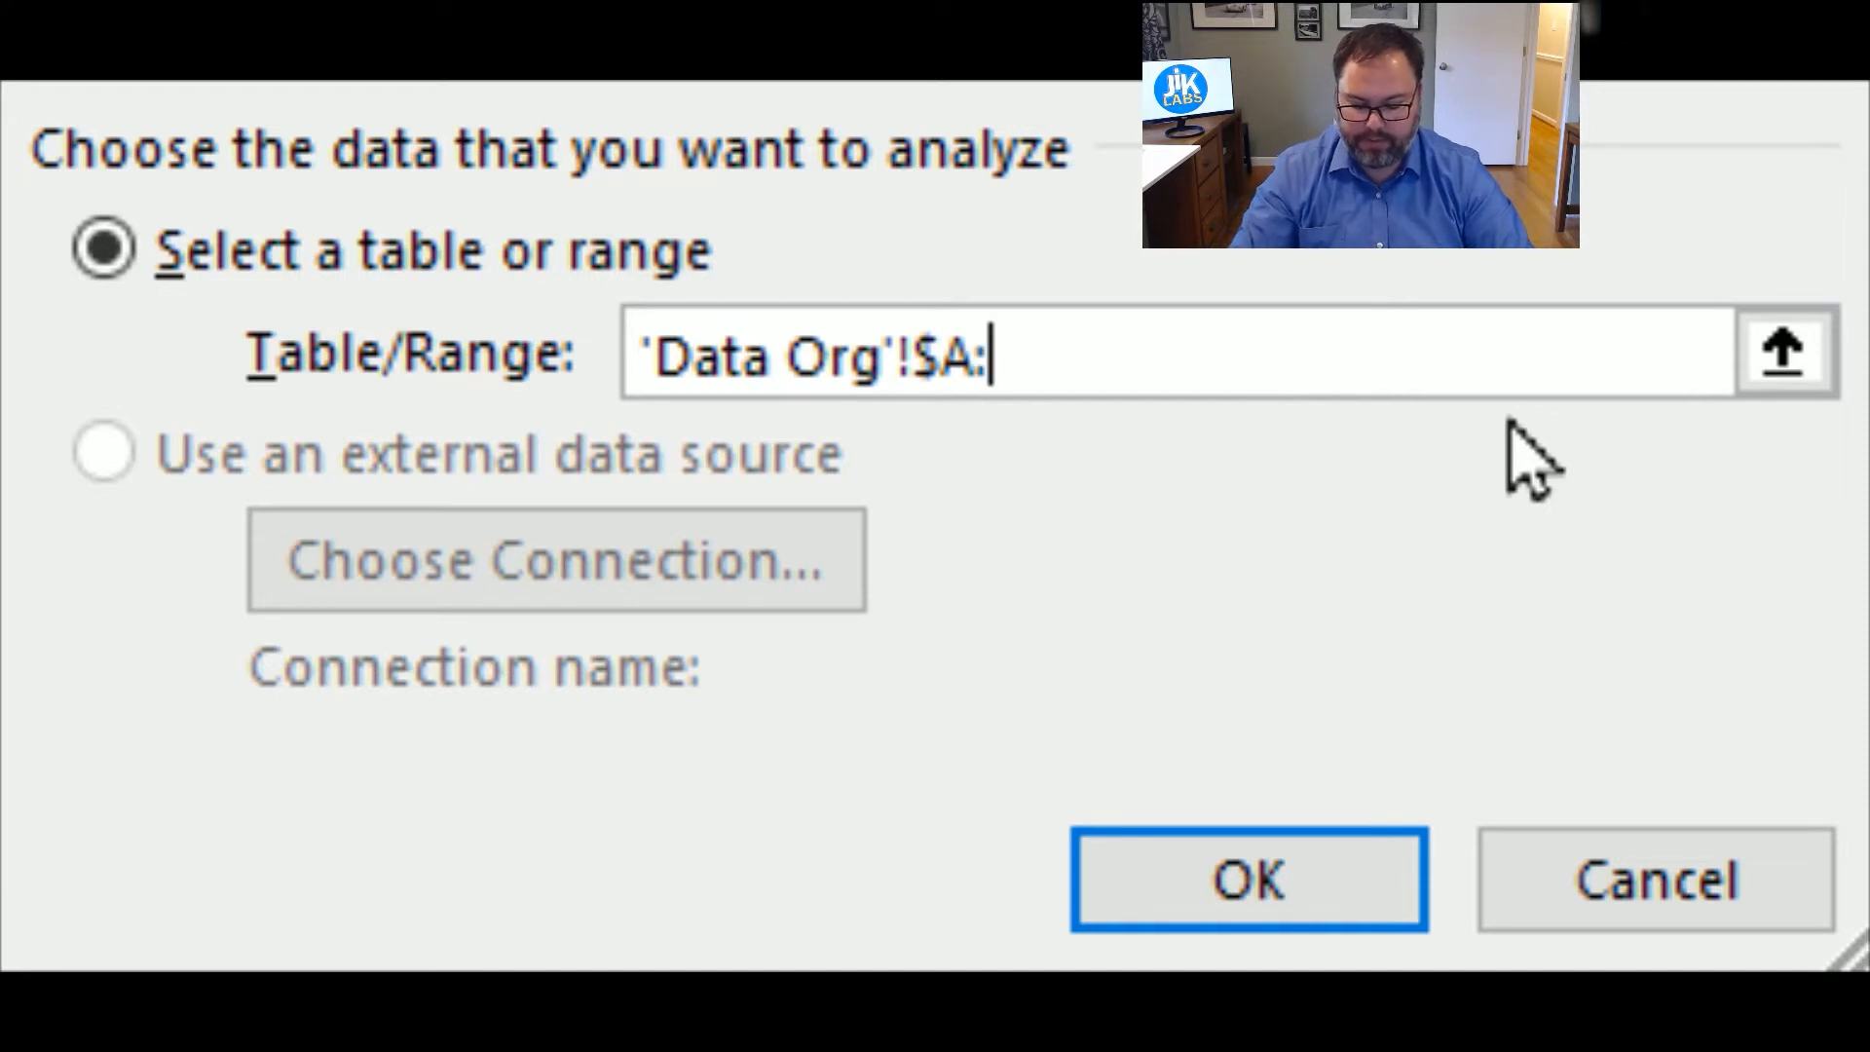
text($G)
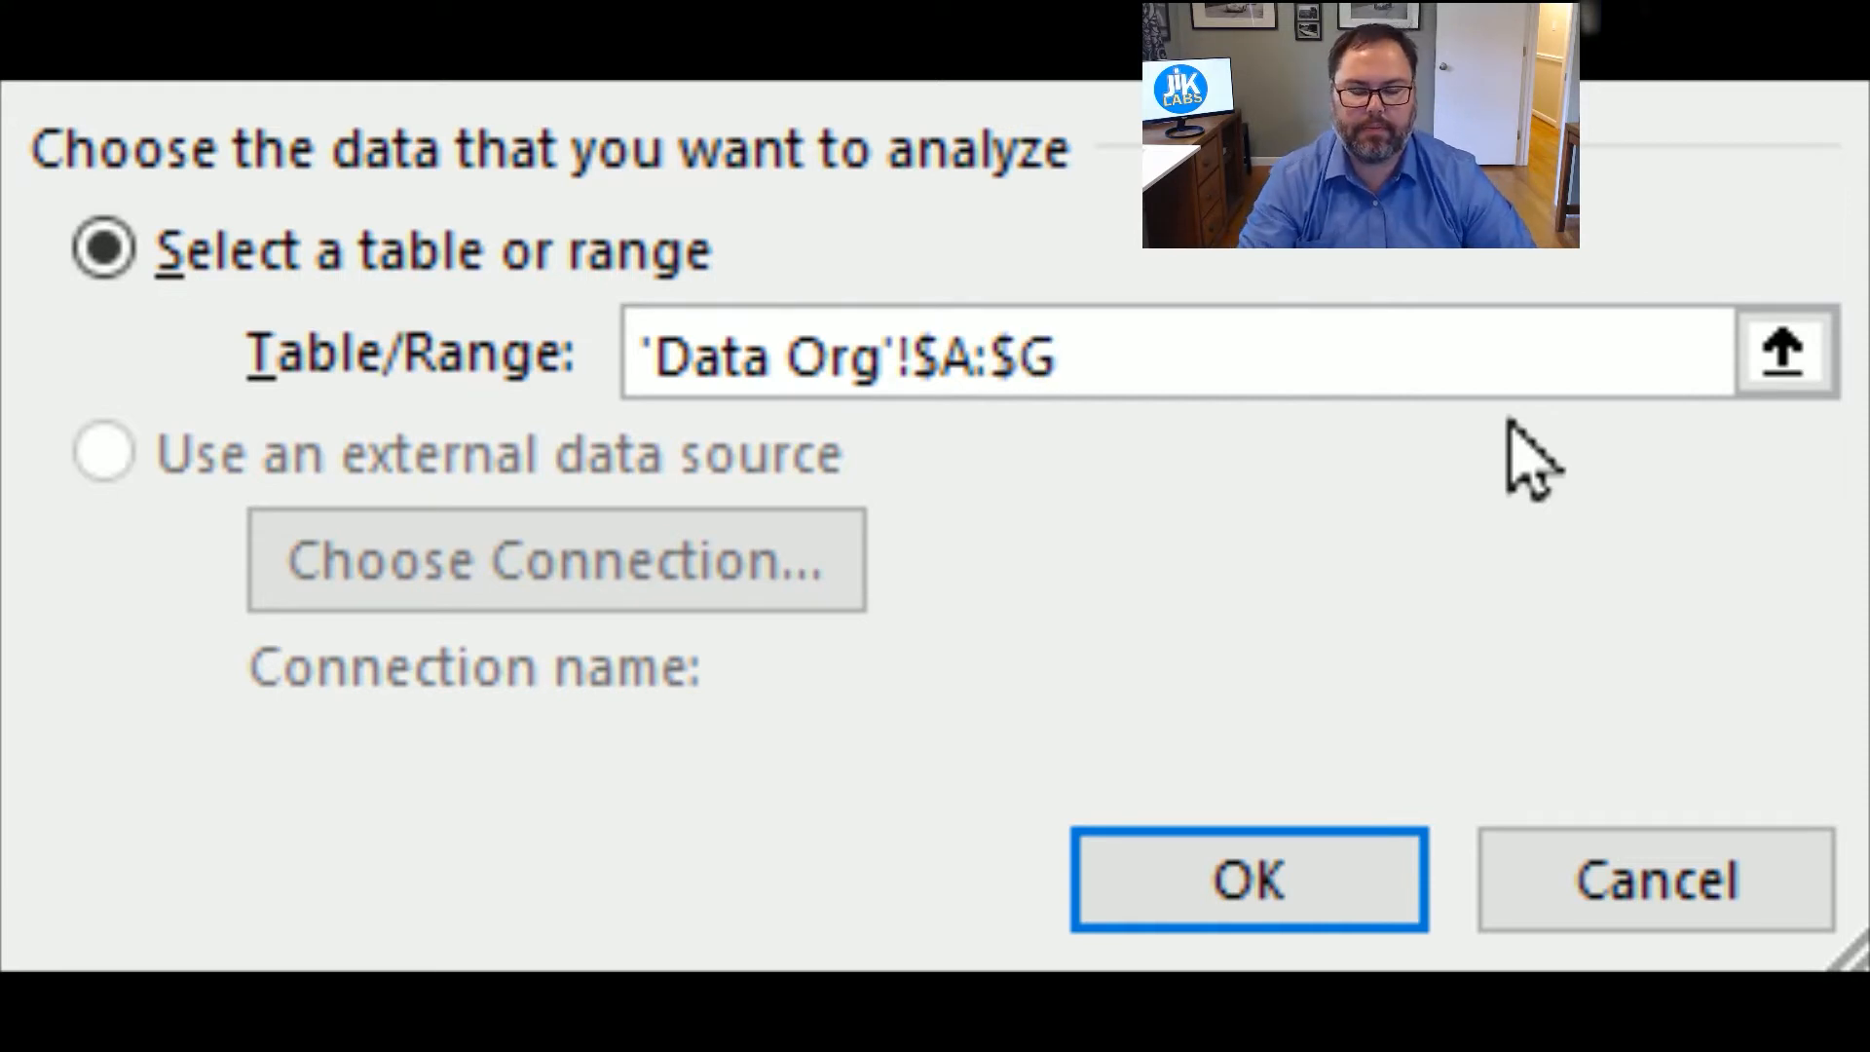
click(1247, 879)
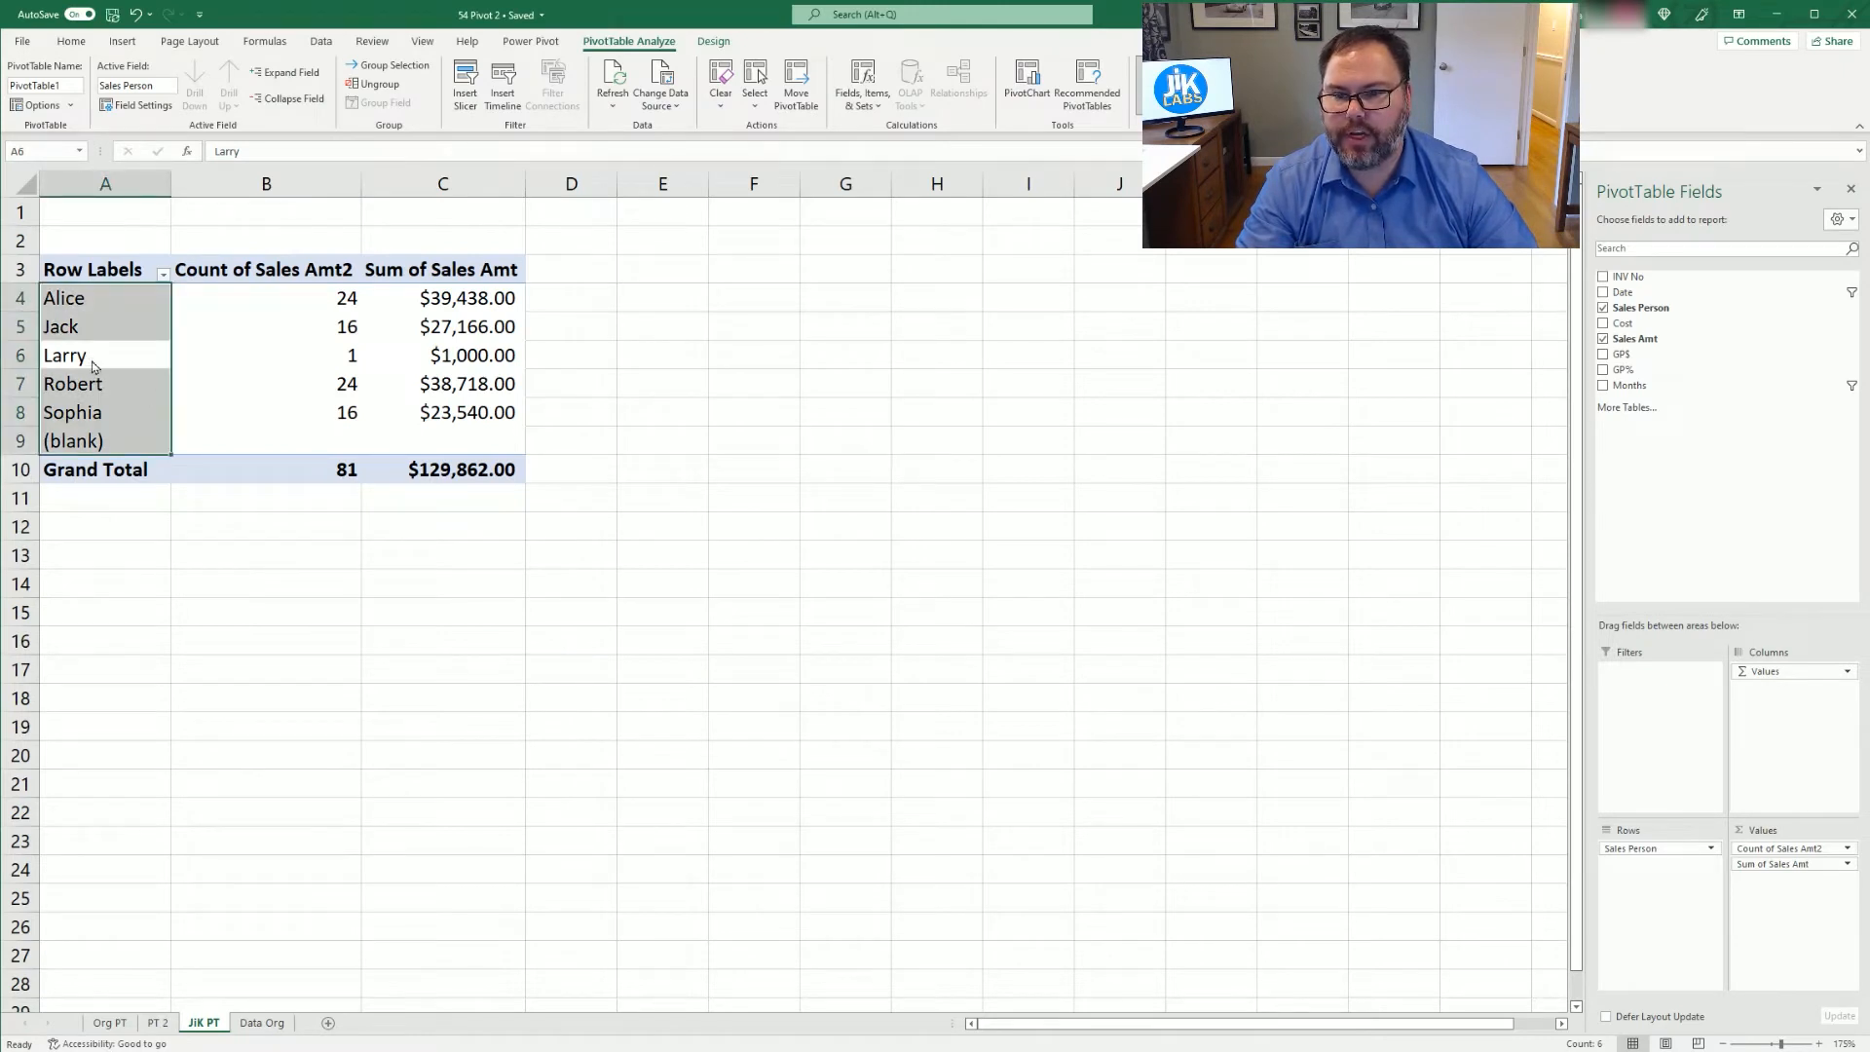
Step: Refresh the pivot to 85 sales and $132,937, then switch to Data Org
right_click(90, 366)
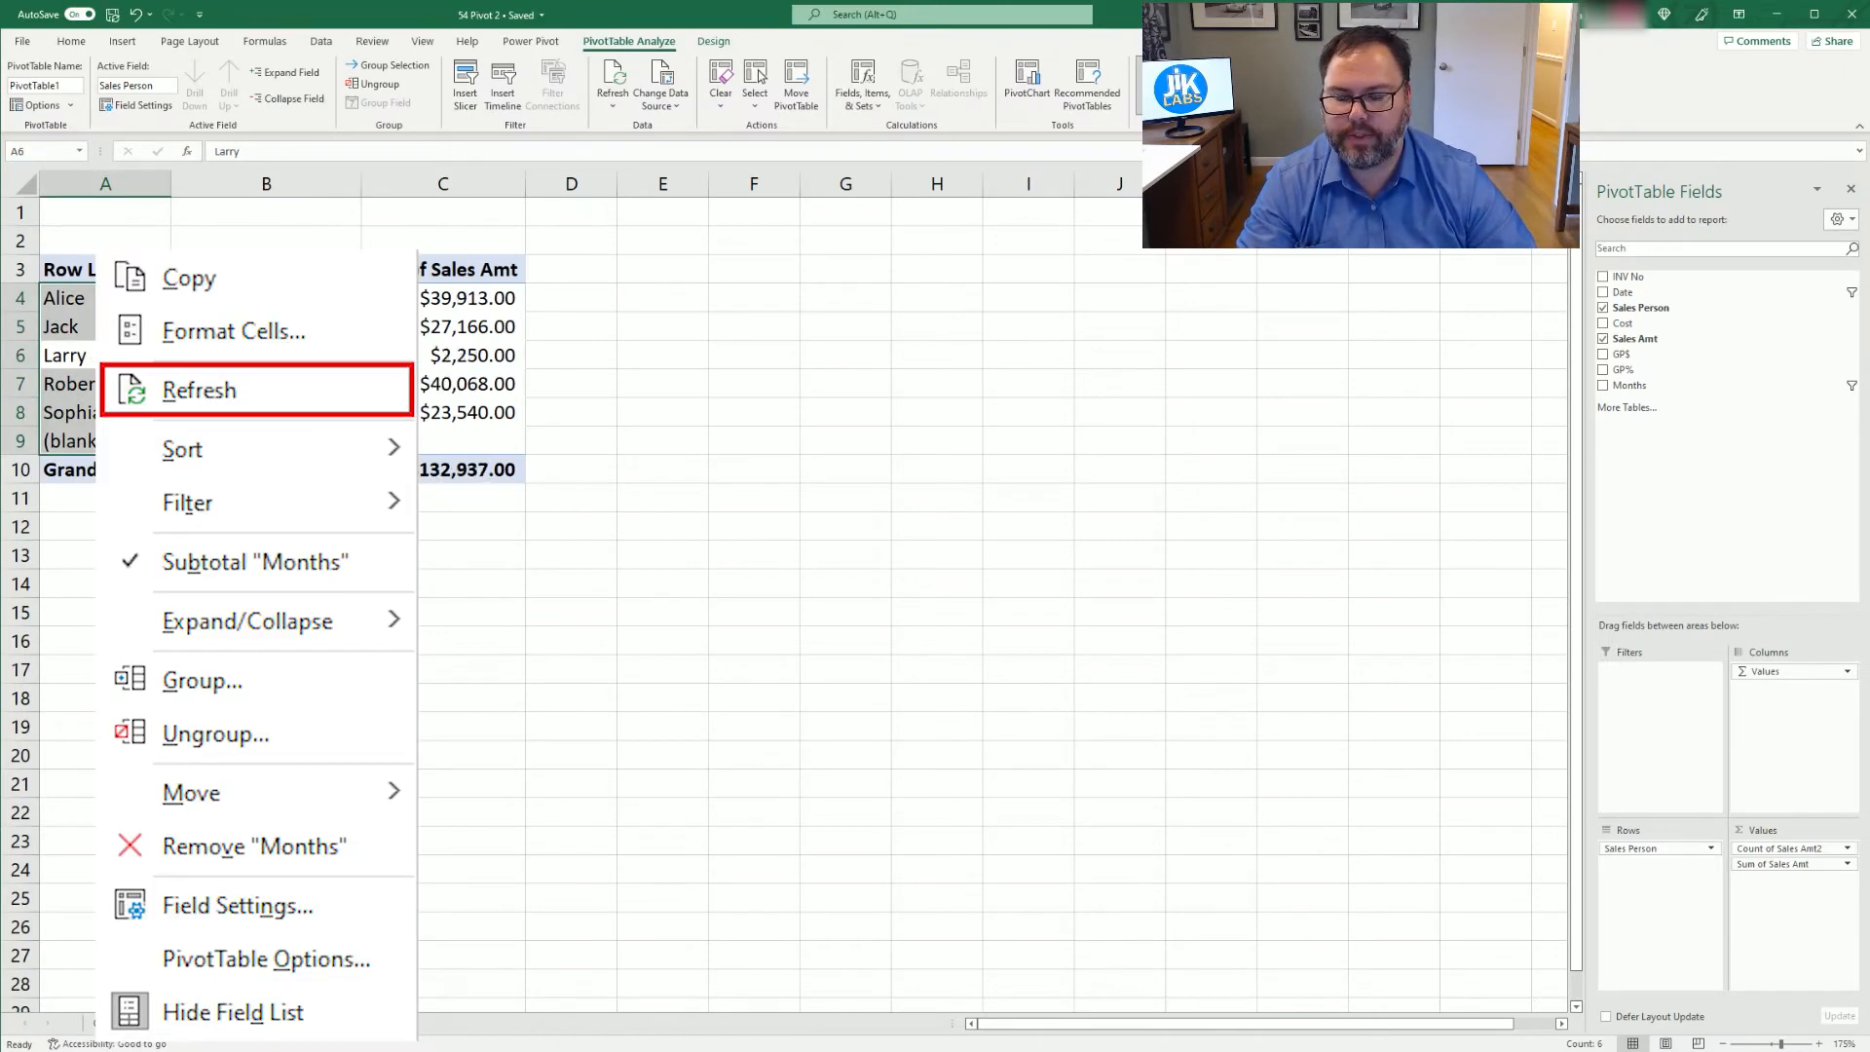
click(198, 390)
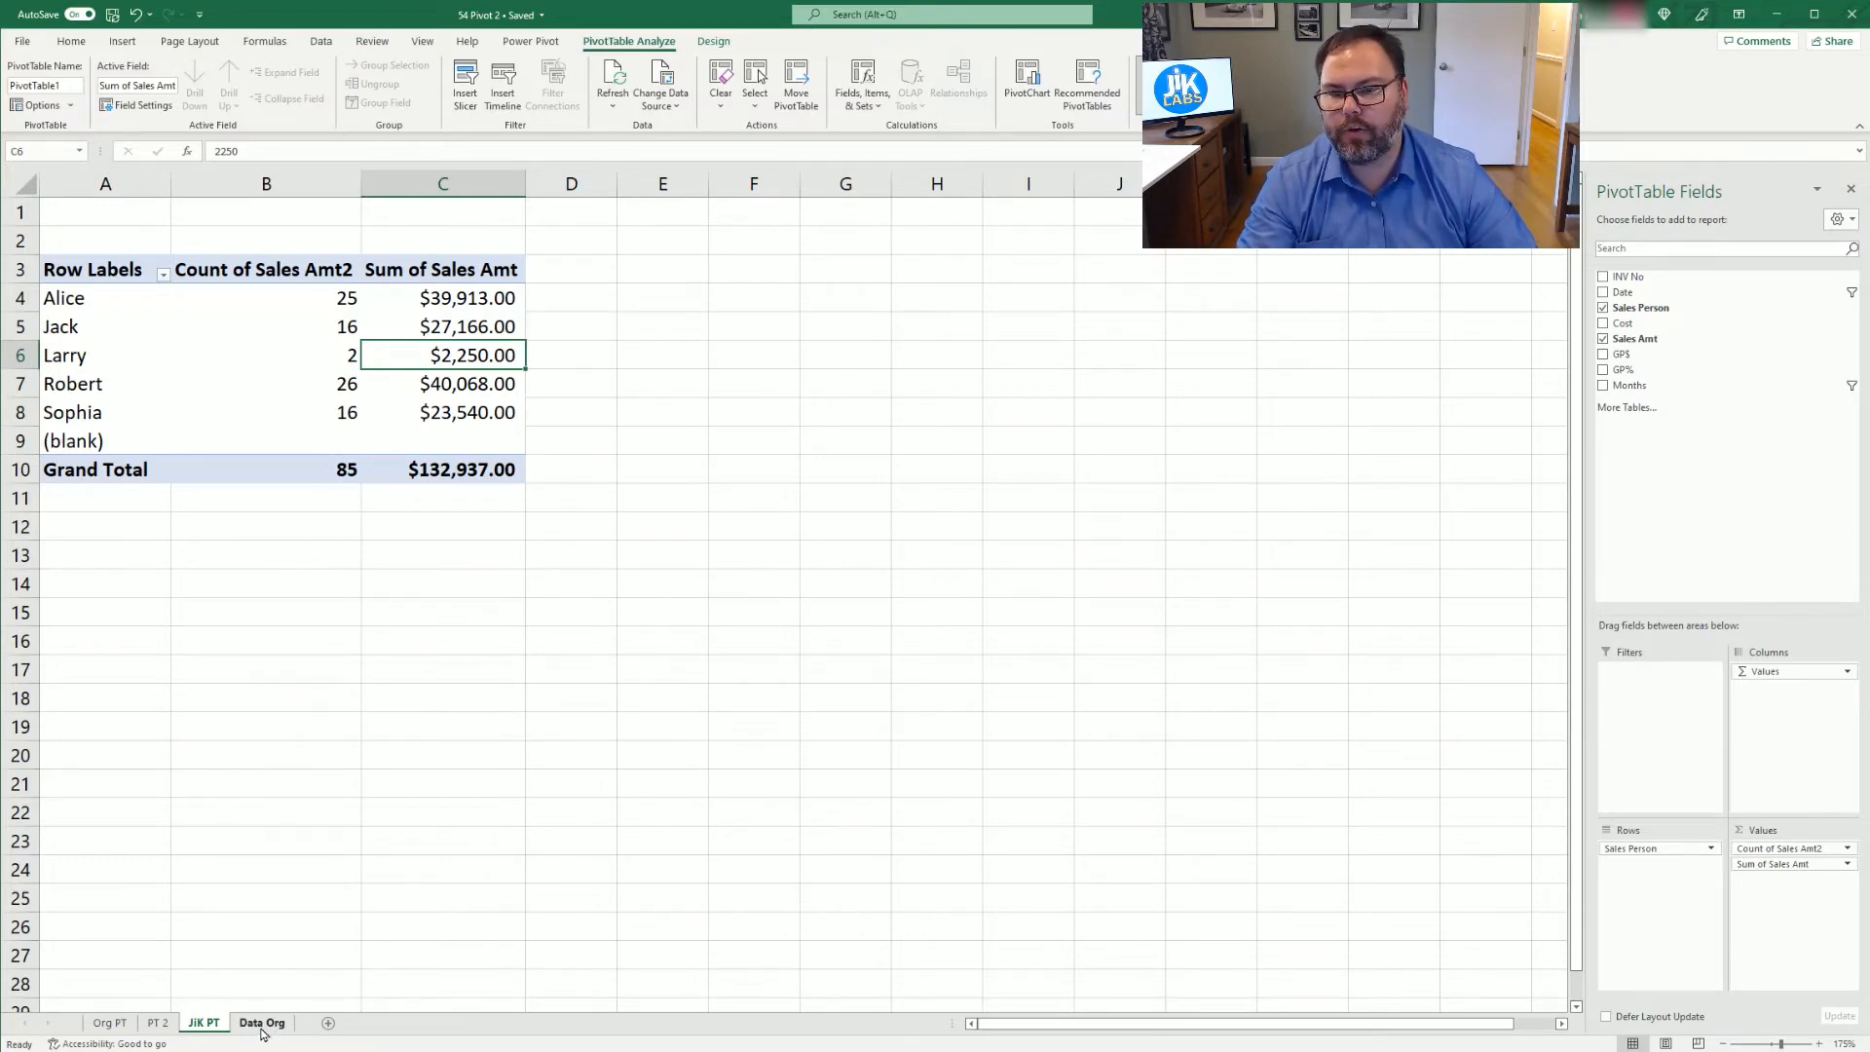
click(261, 1022)
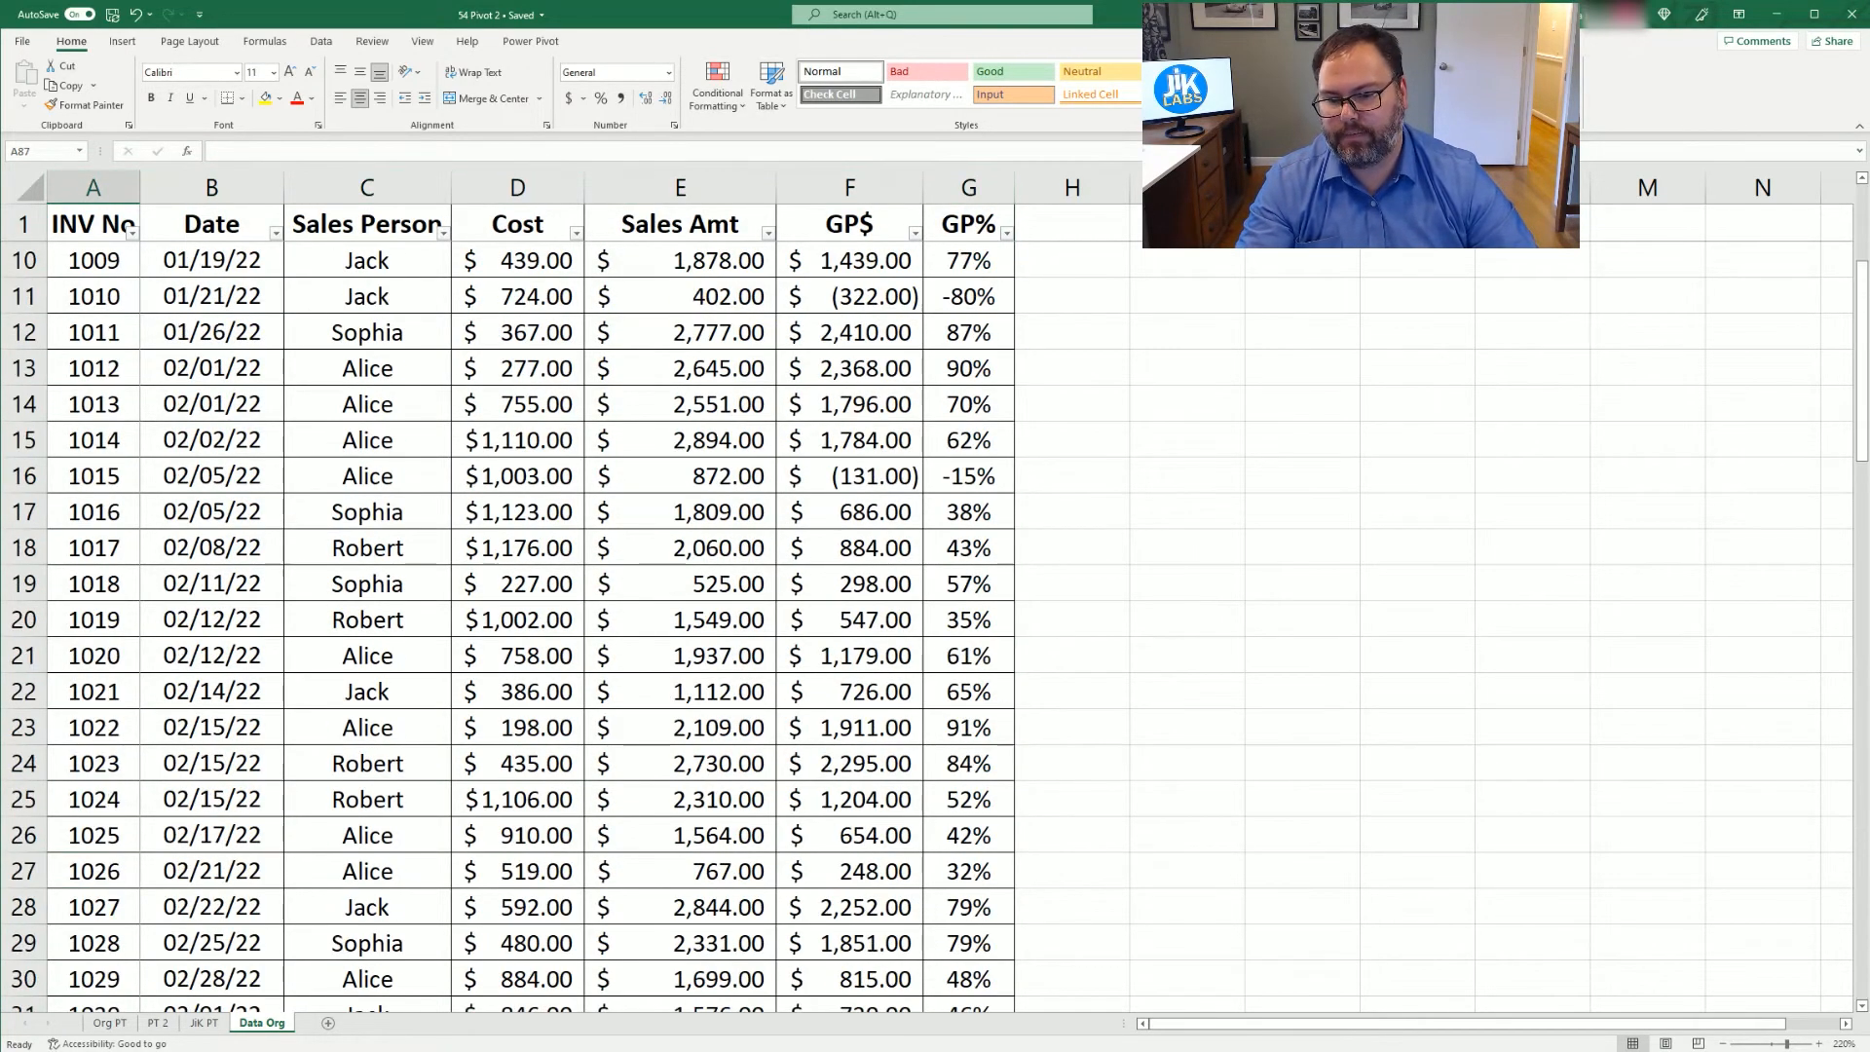
Step: On JiK PT, filter (blank) out of the Sales Person rows, then view Data Org
click(202, 1021)
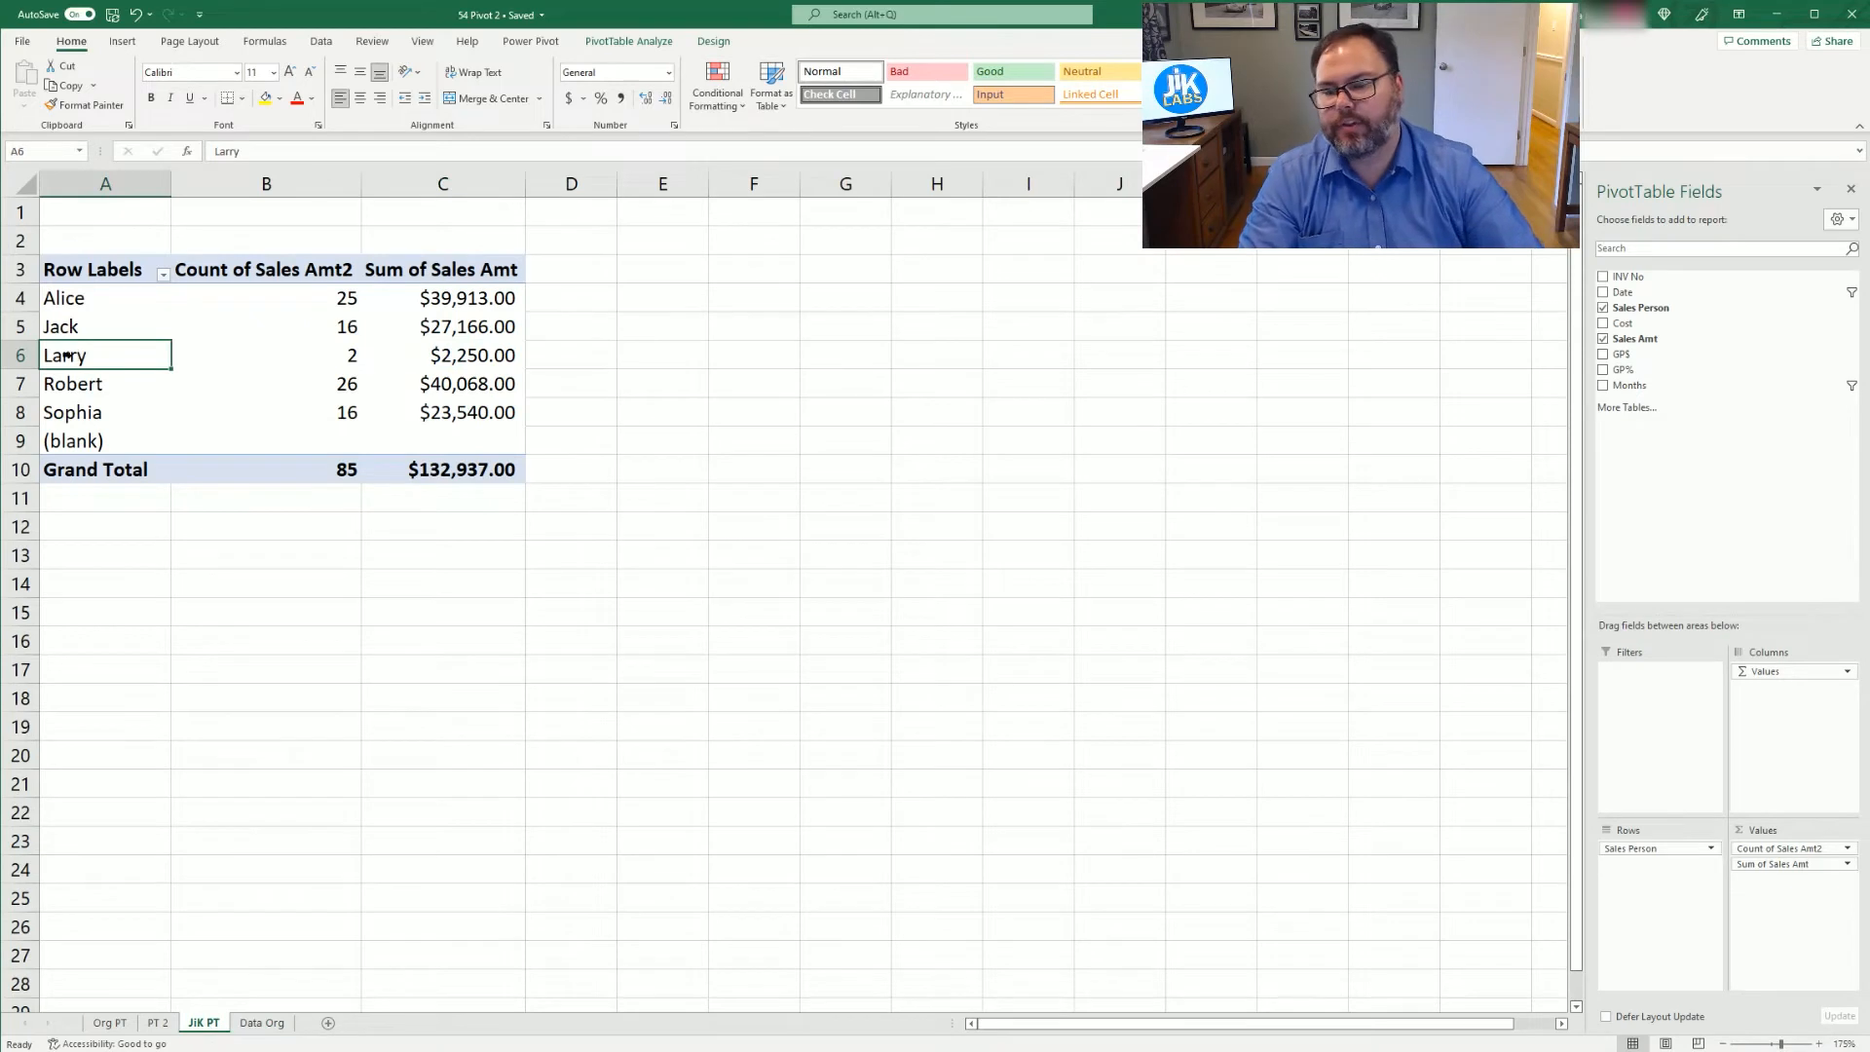
click(163, 275)
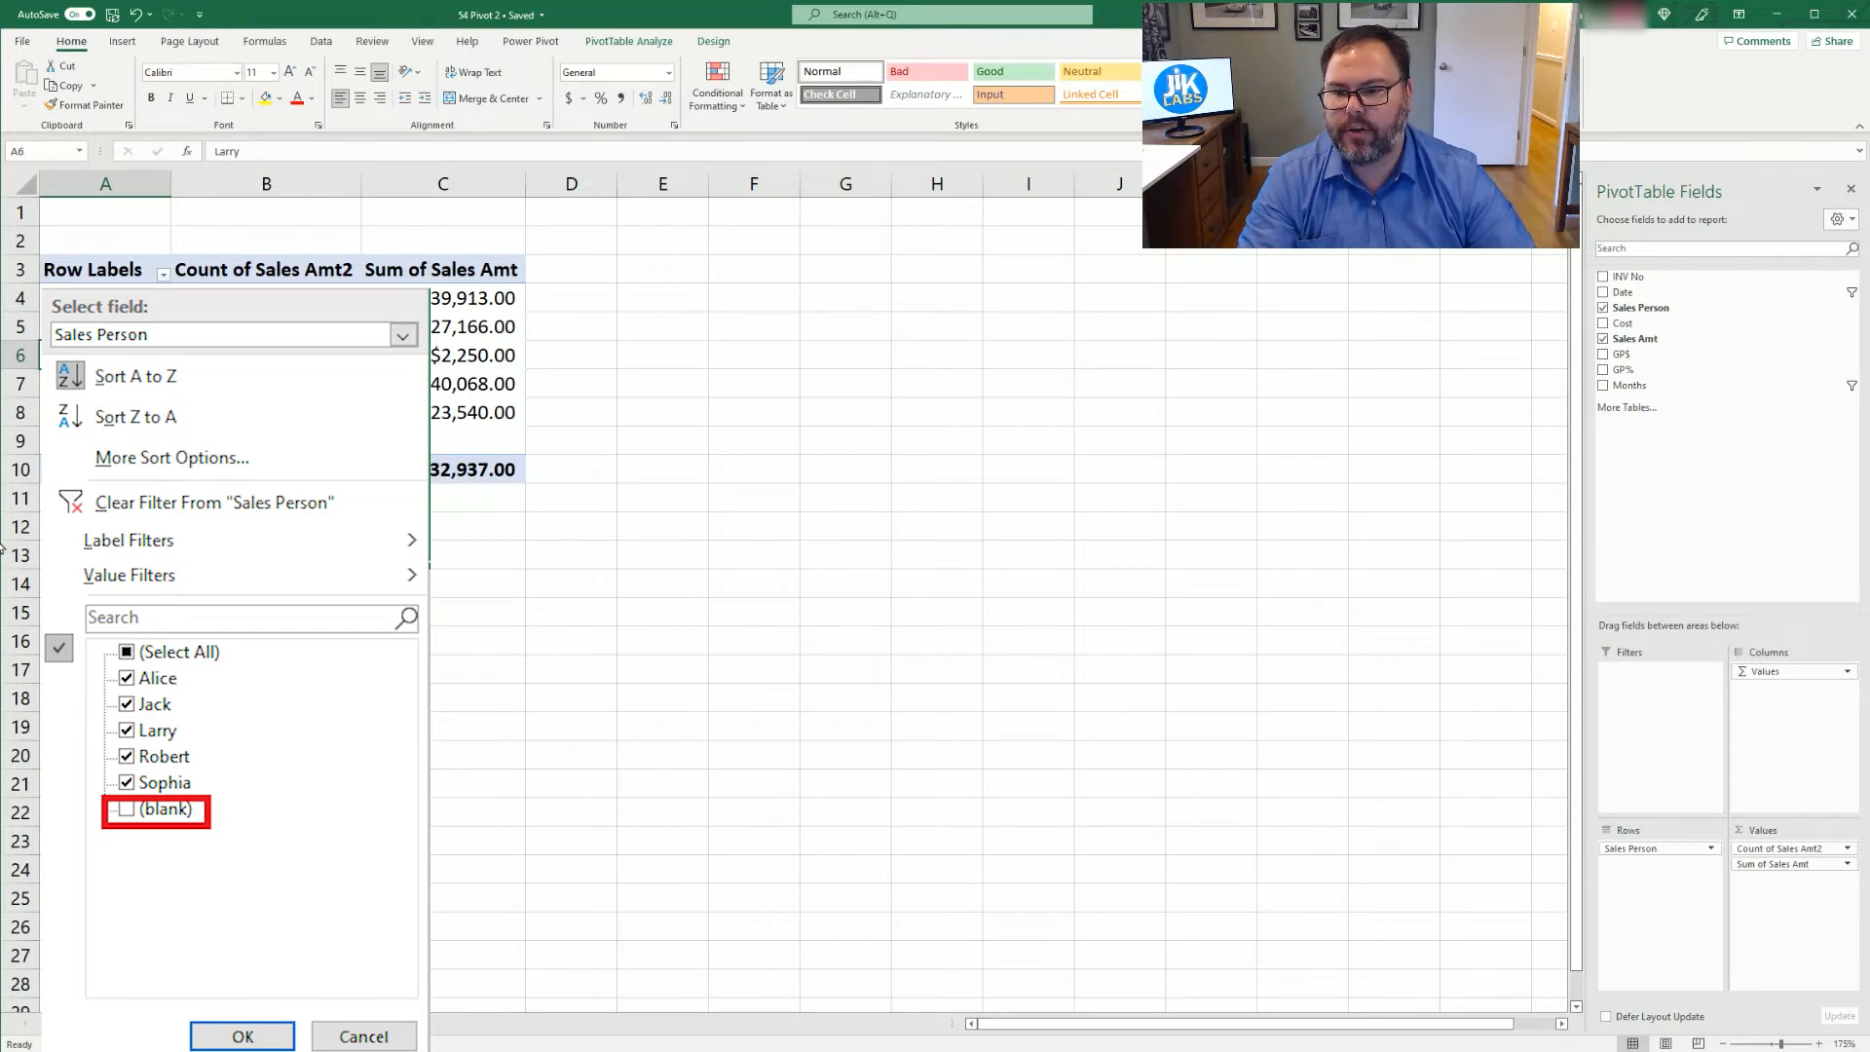
click(240, 1035)
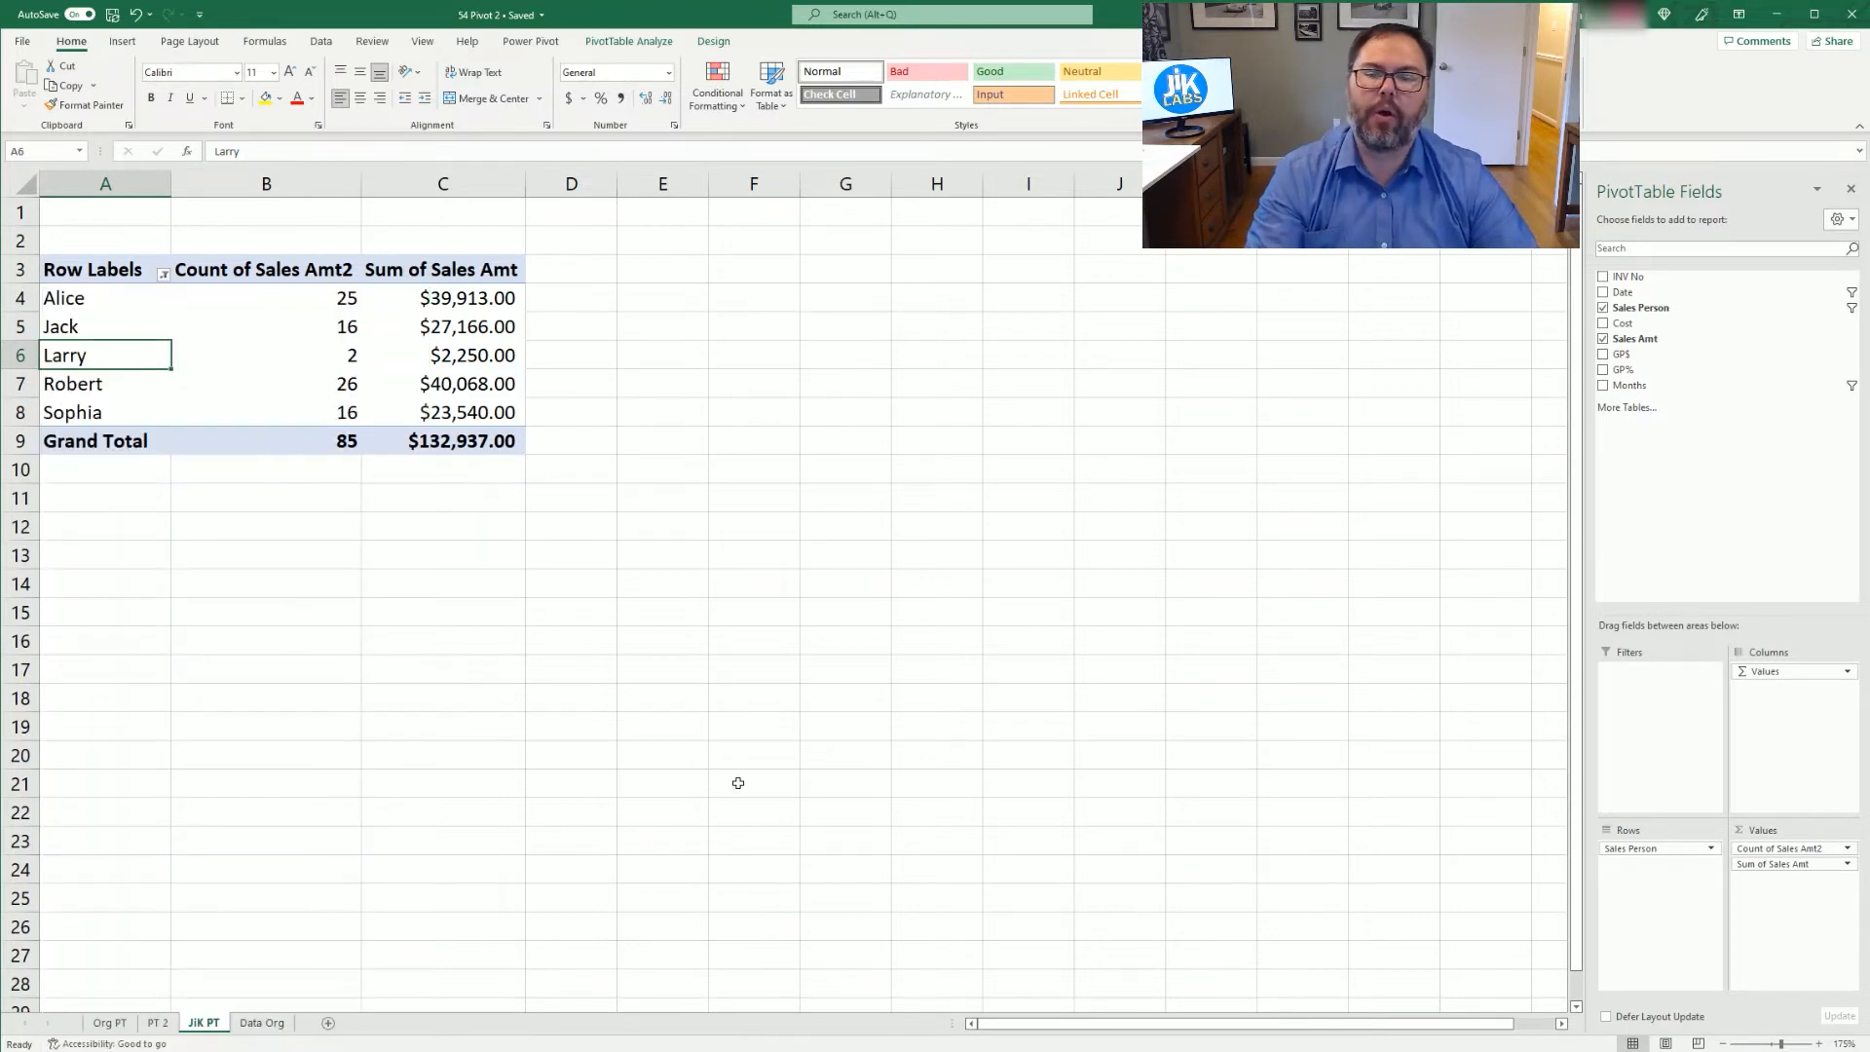
mouse_move(697, 763)
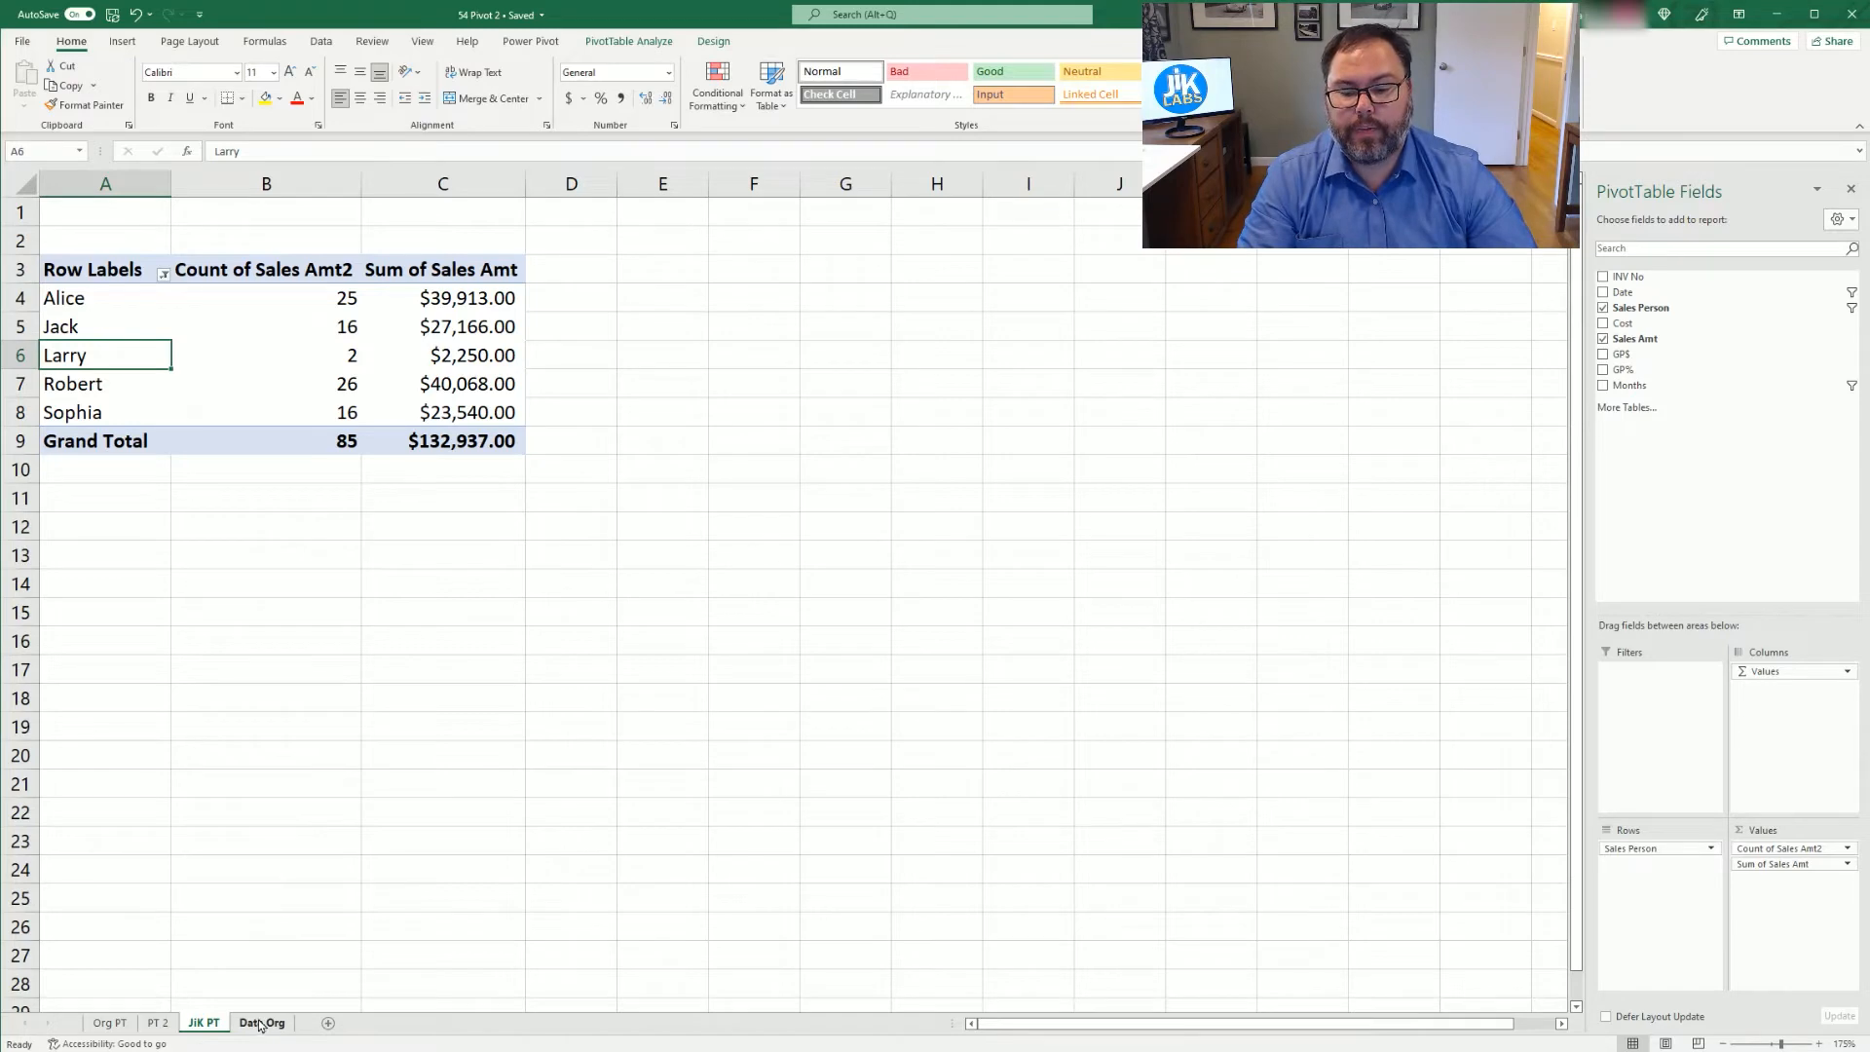
click(261, 1021)
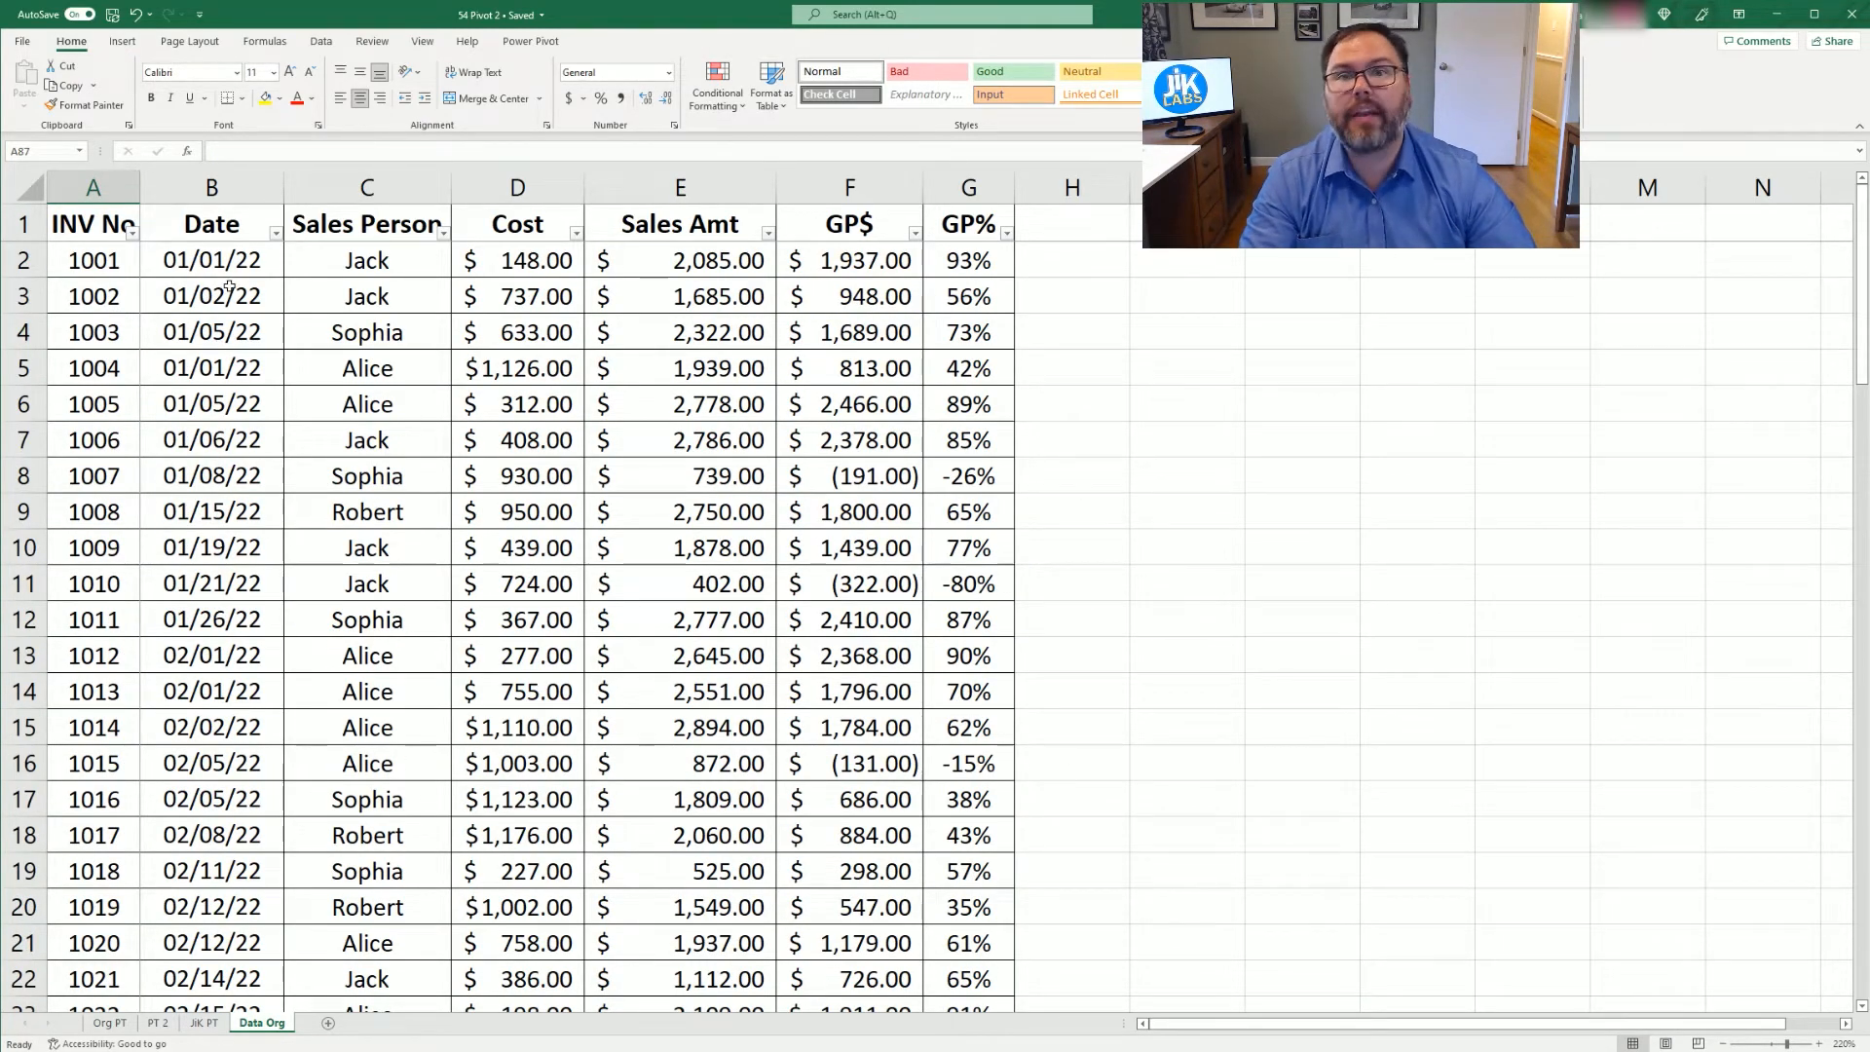
click(202, 1022)
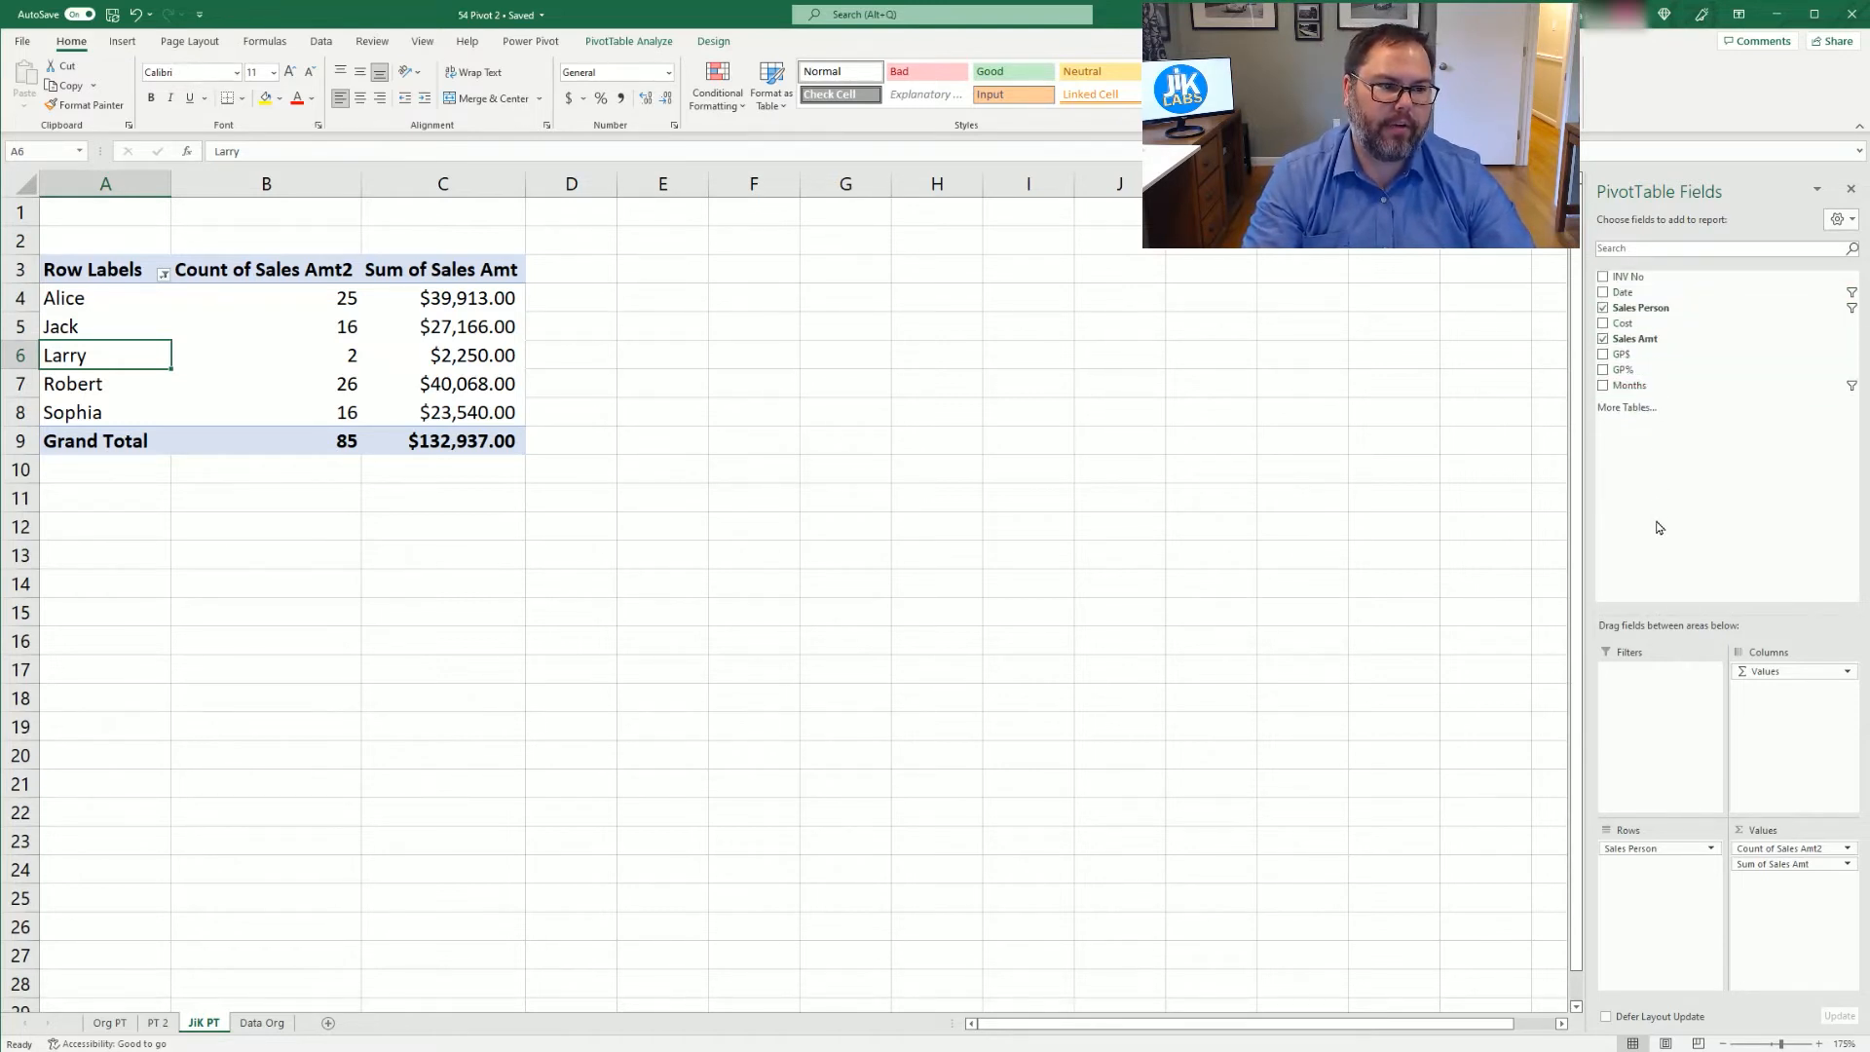
mouse_move(1646, 370)
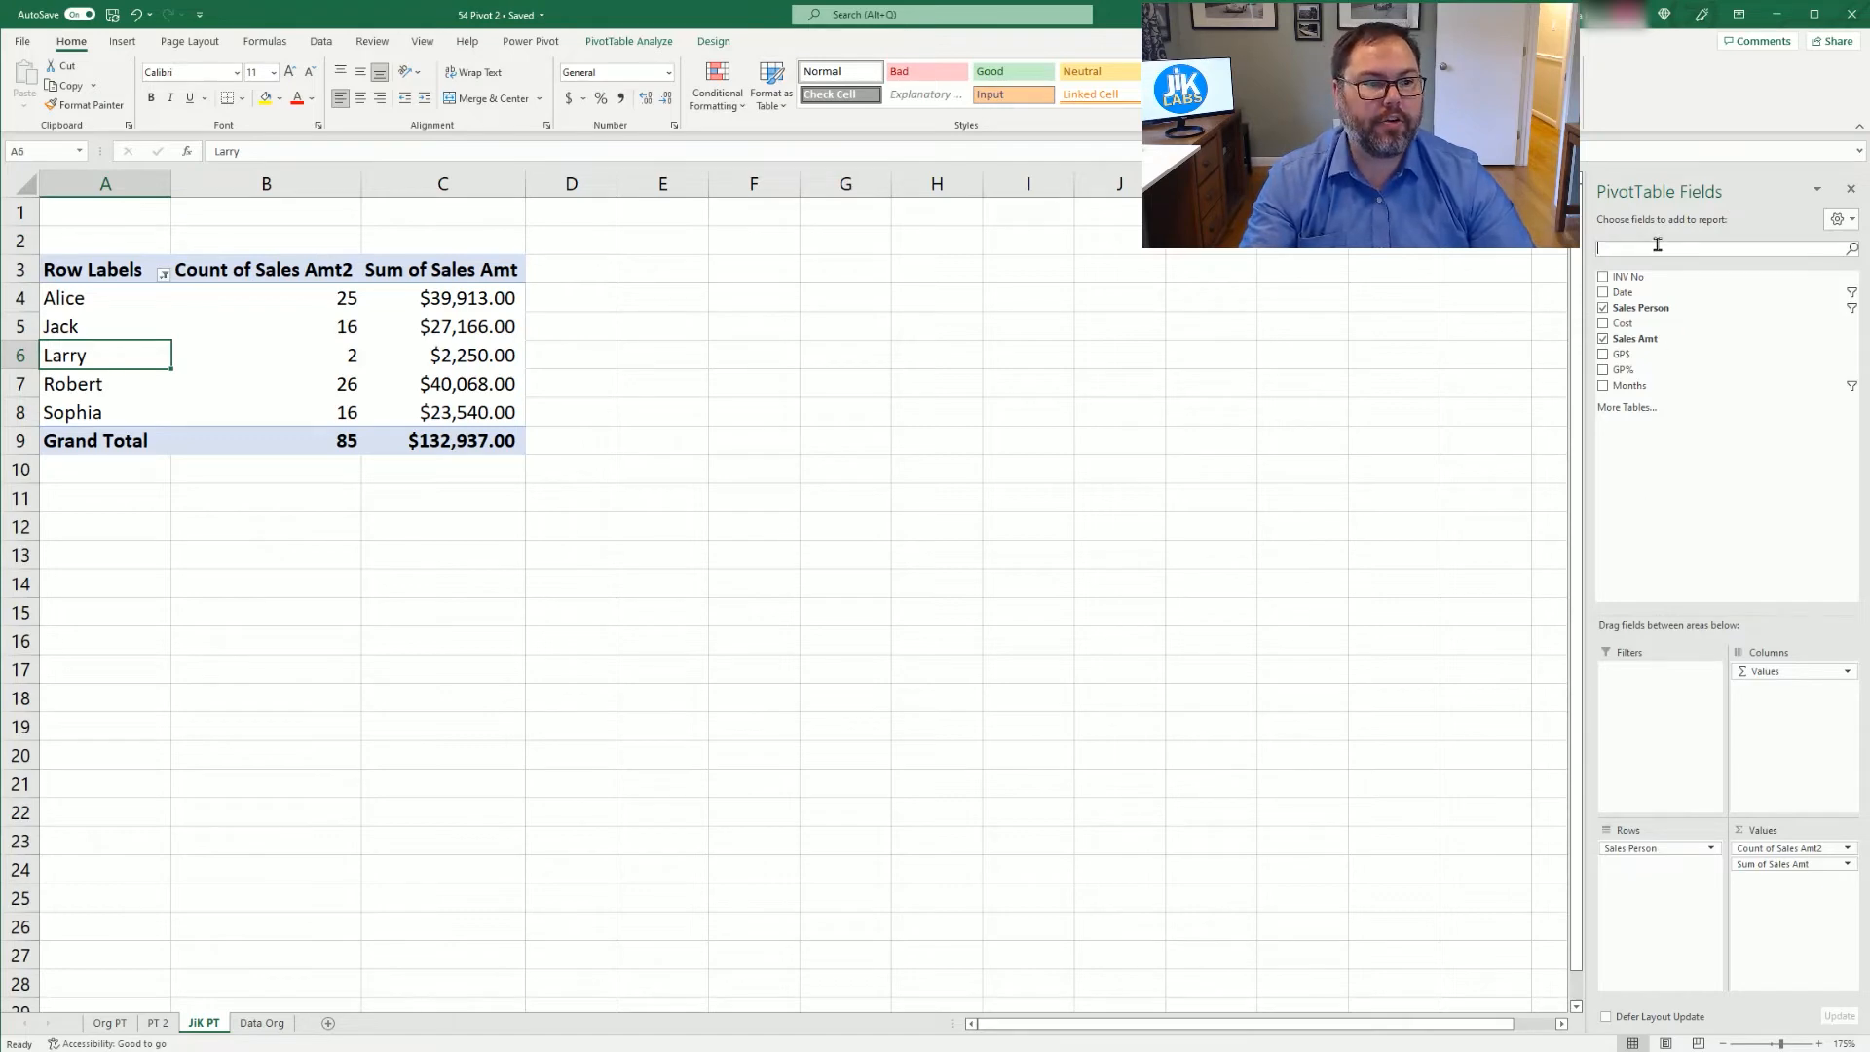
Step: Search 'da' in the field list, add Date to the rows, and expand then collapse Alice's Feb
text(date)
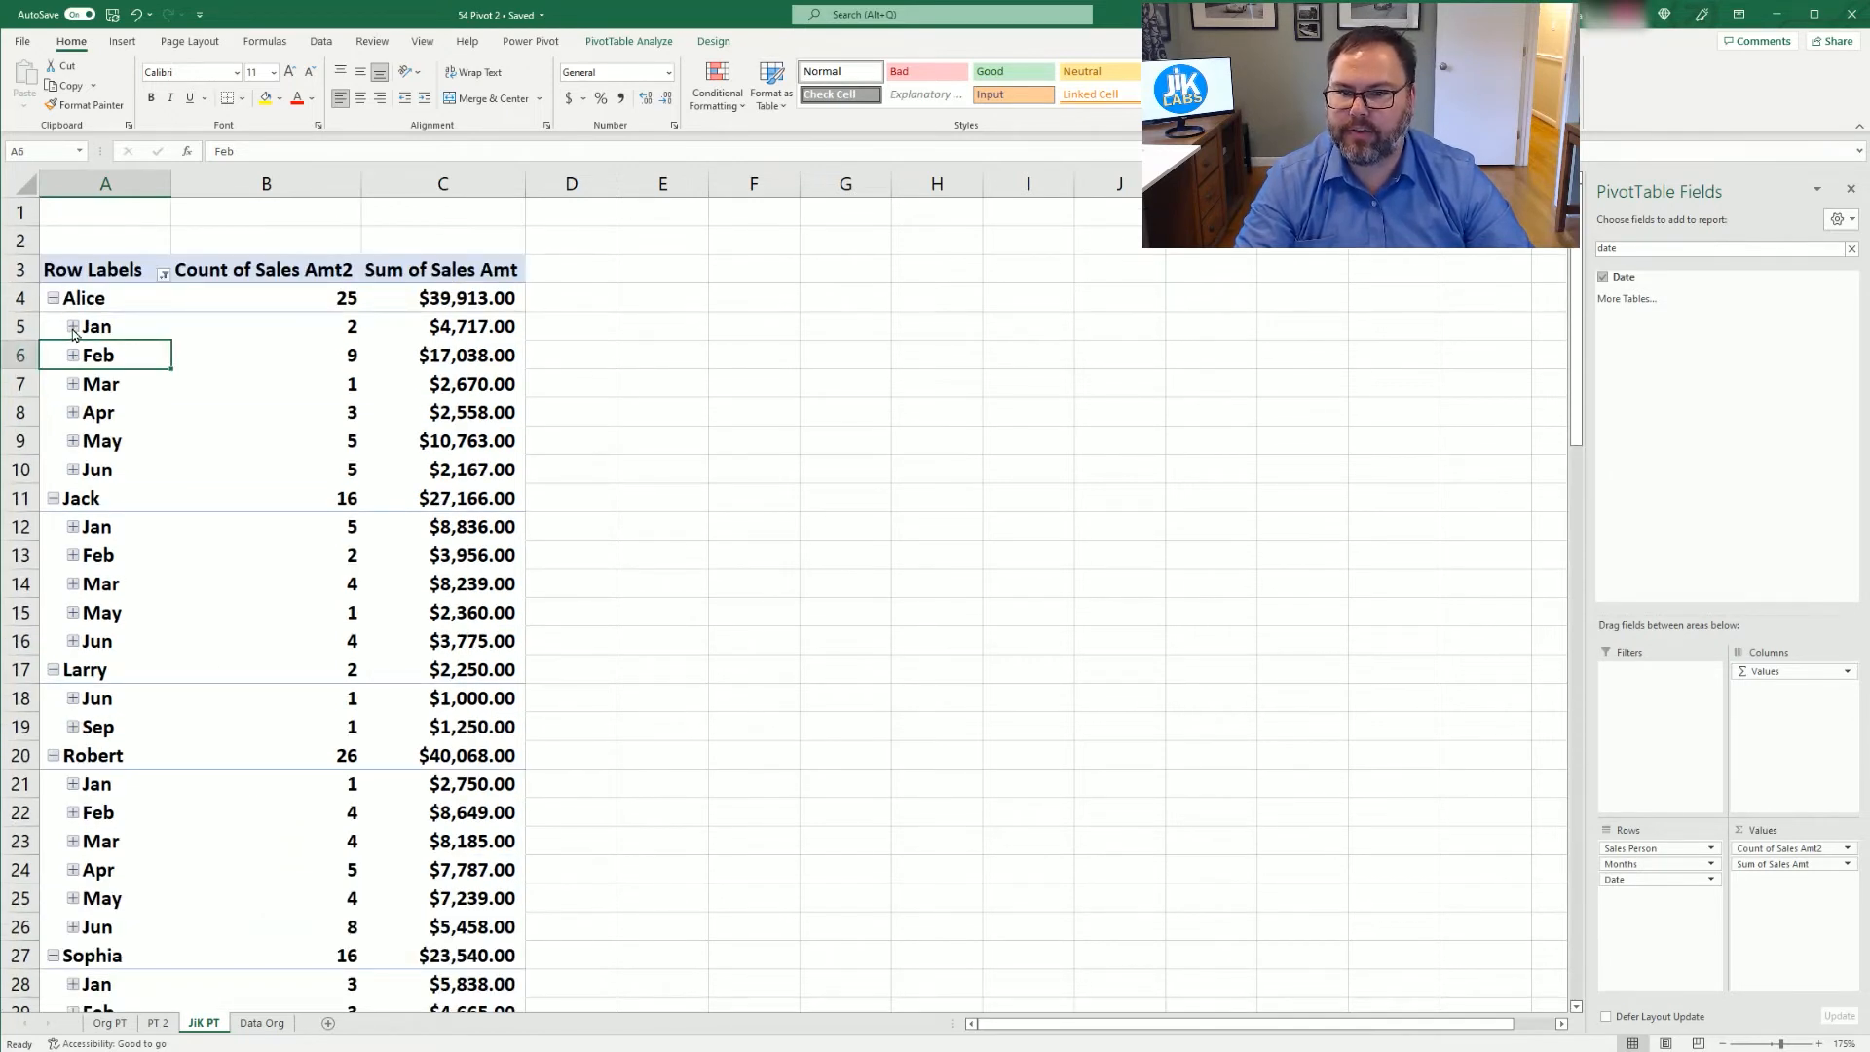
click(71, 355)
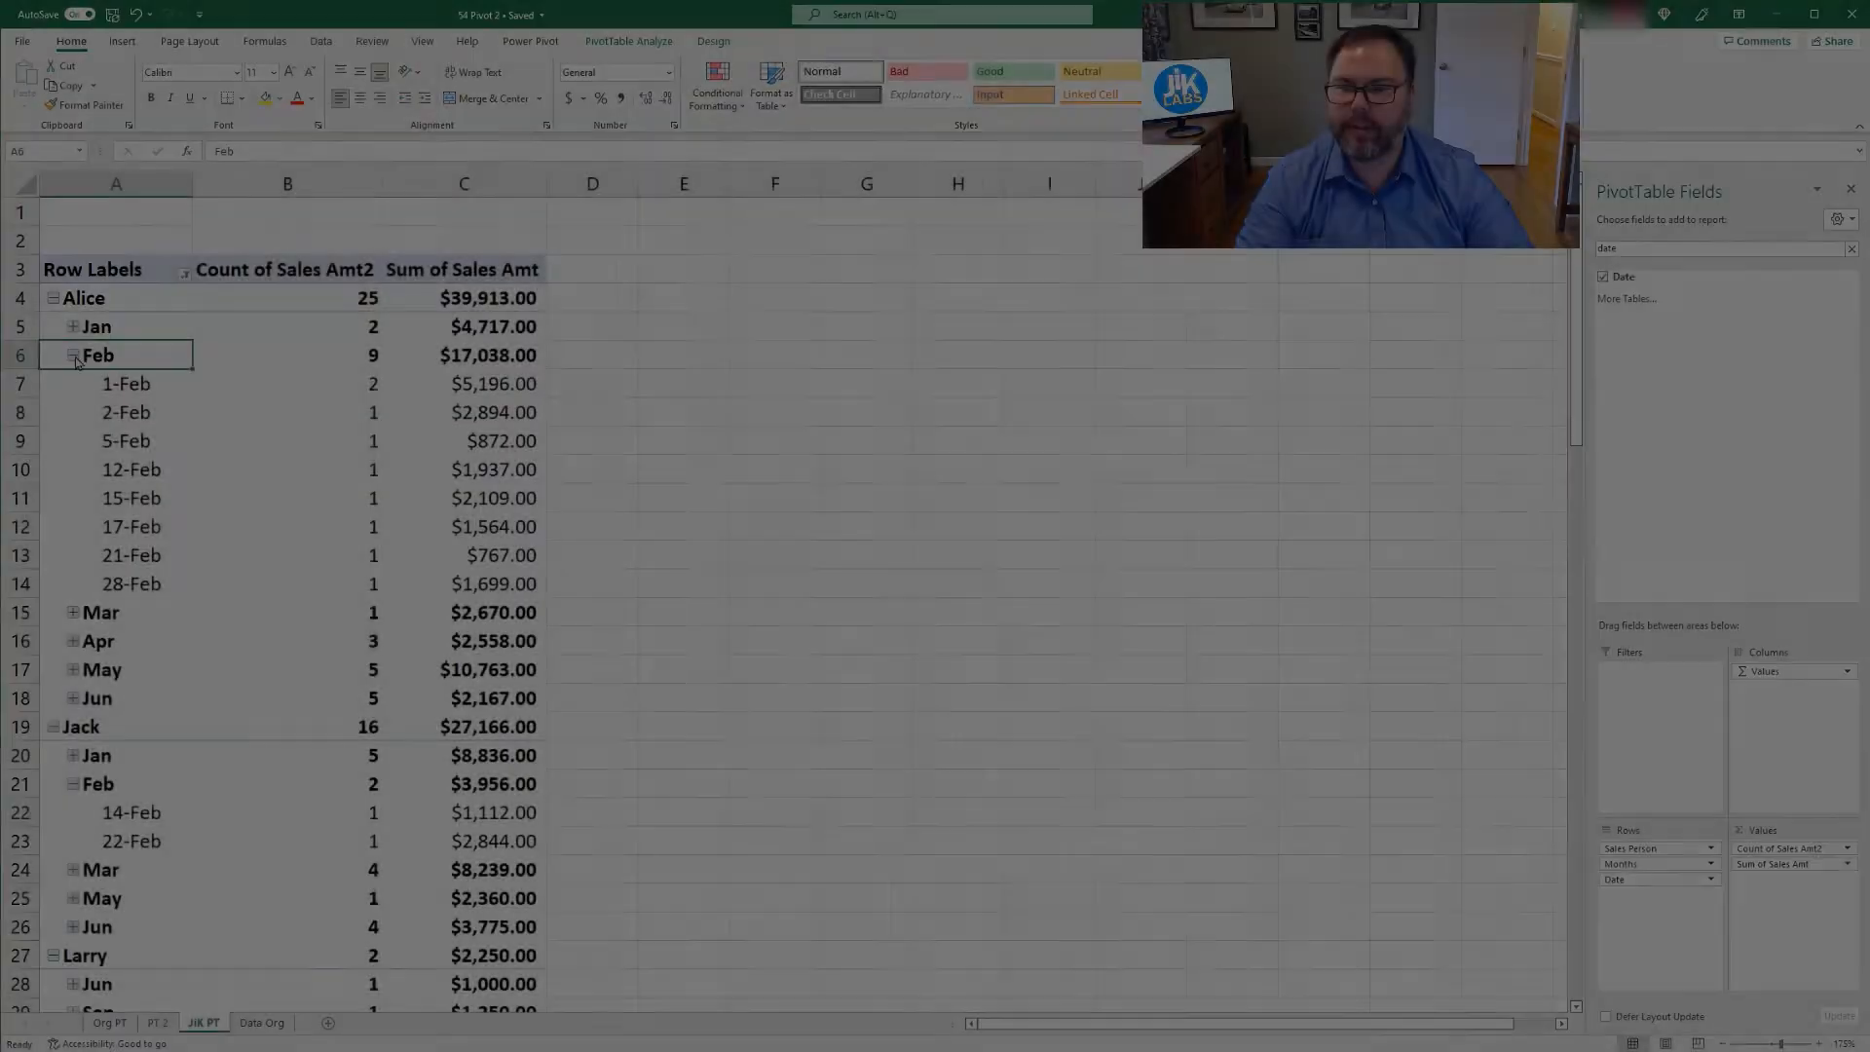
click(71, 355)
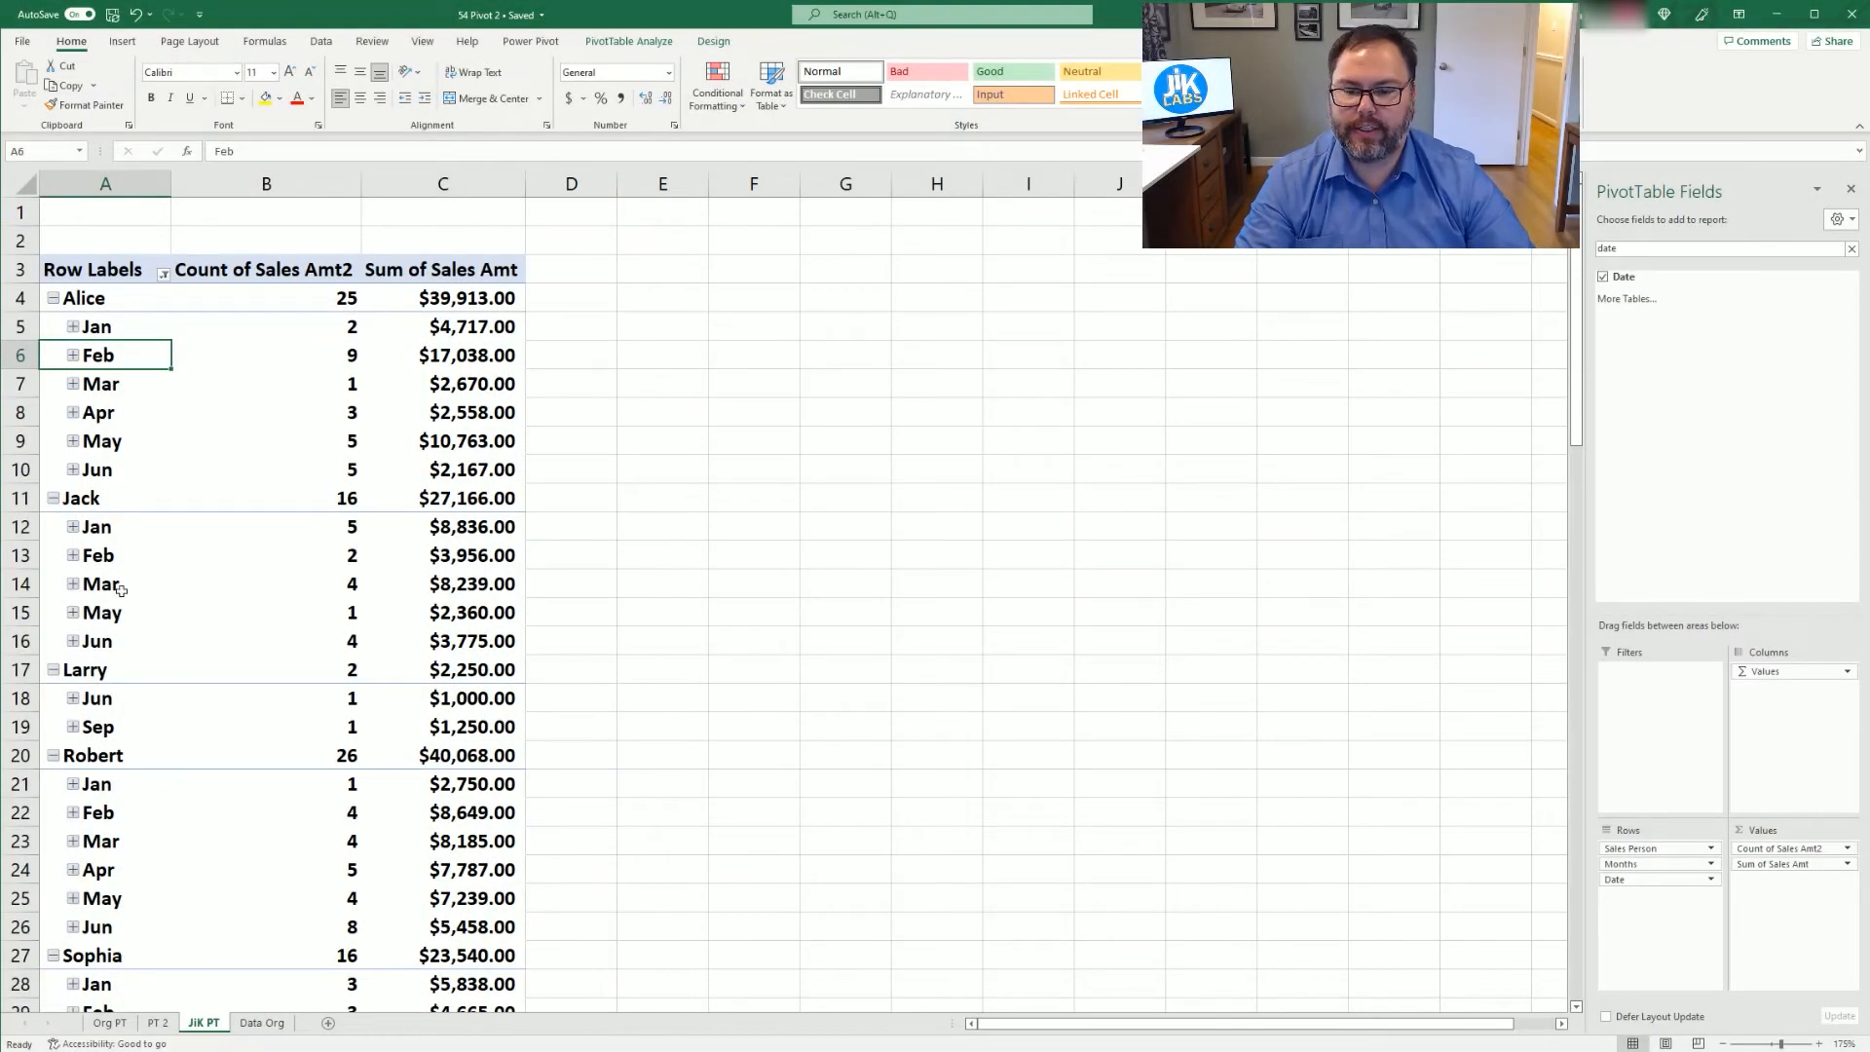
scroll(down, 3)
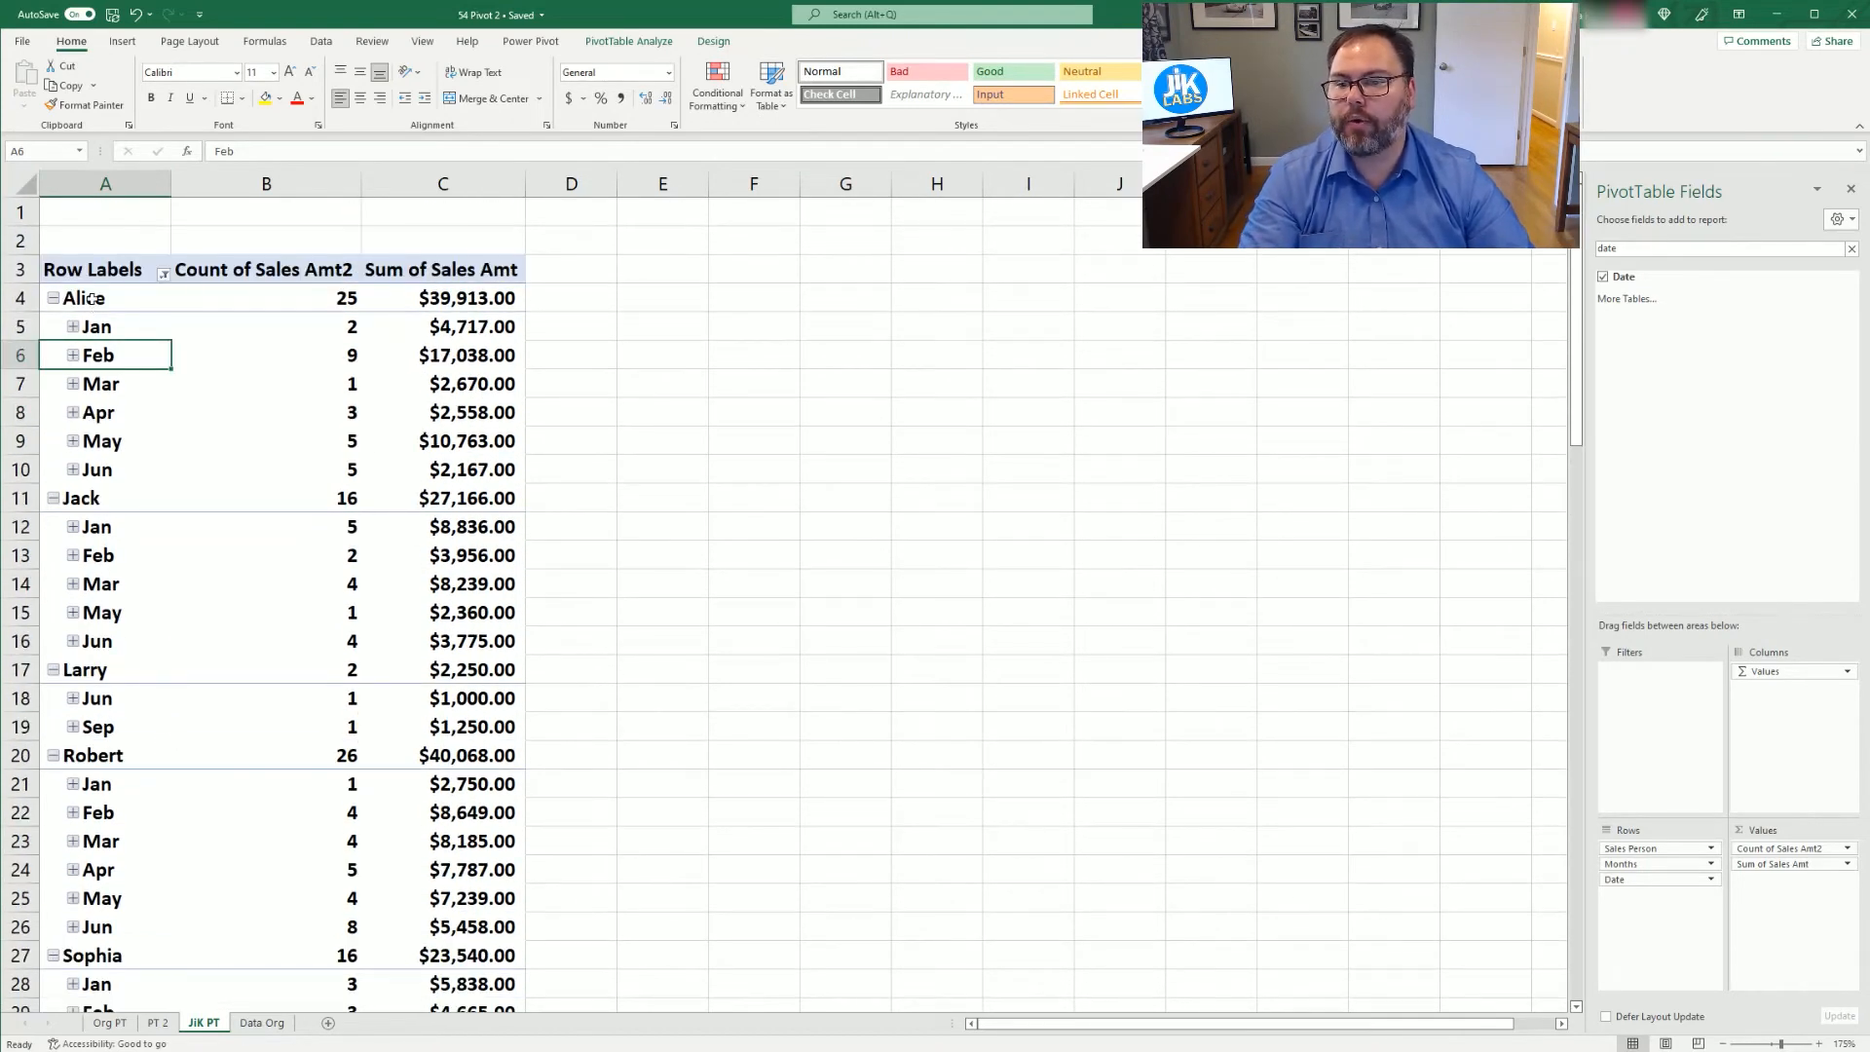
Step: Collapse the entire Sales Person field from Alice's Expand/Collapse menu
right_click(80, 297)
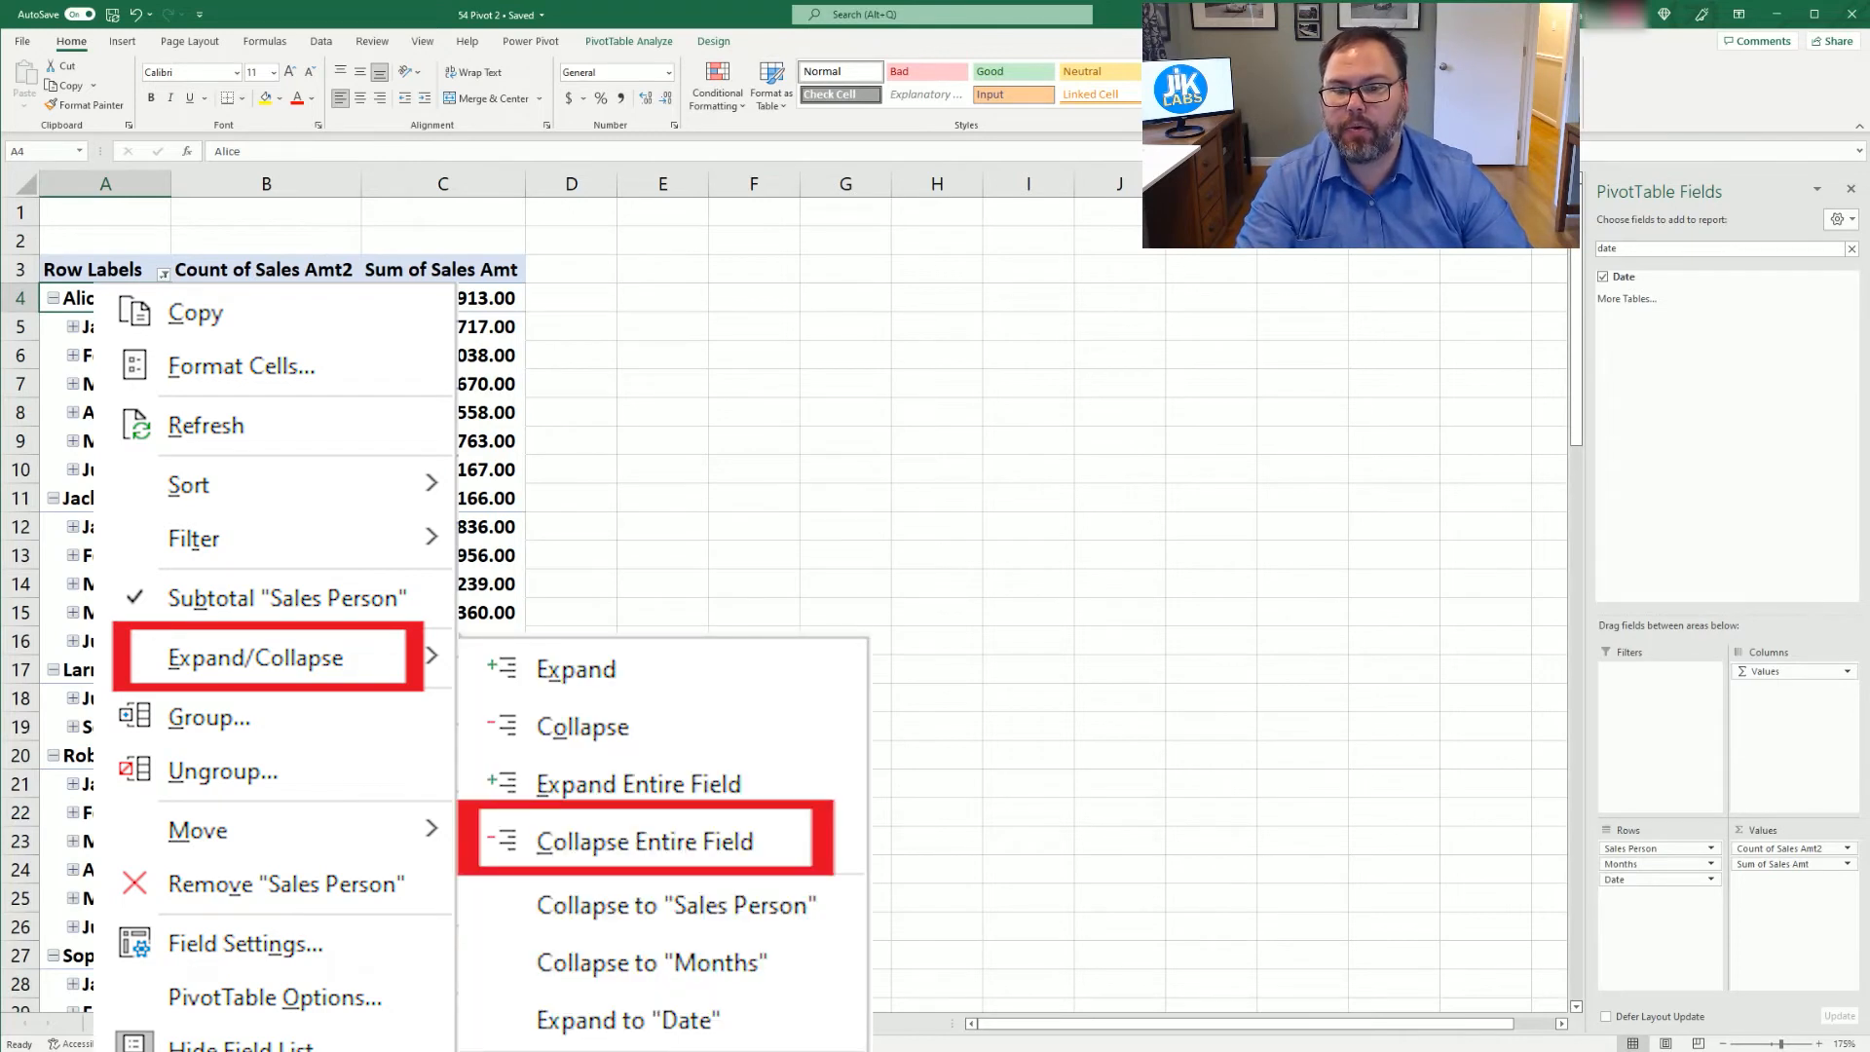
click(644, 840)
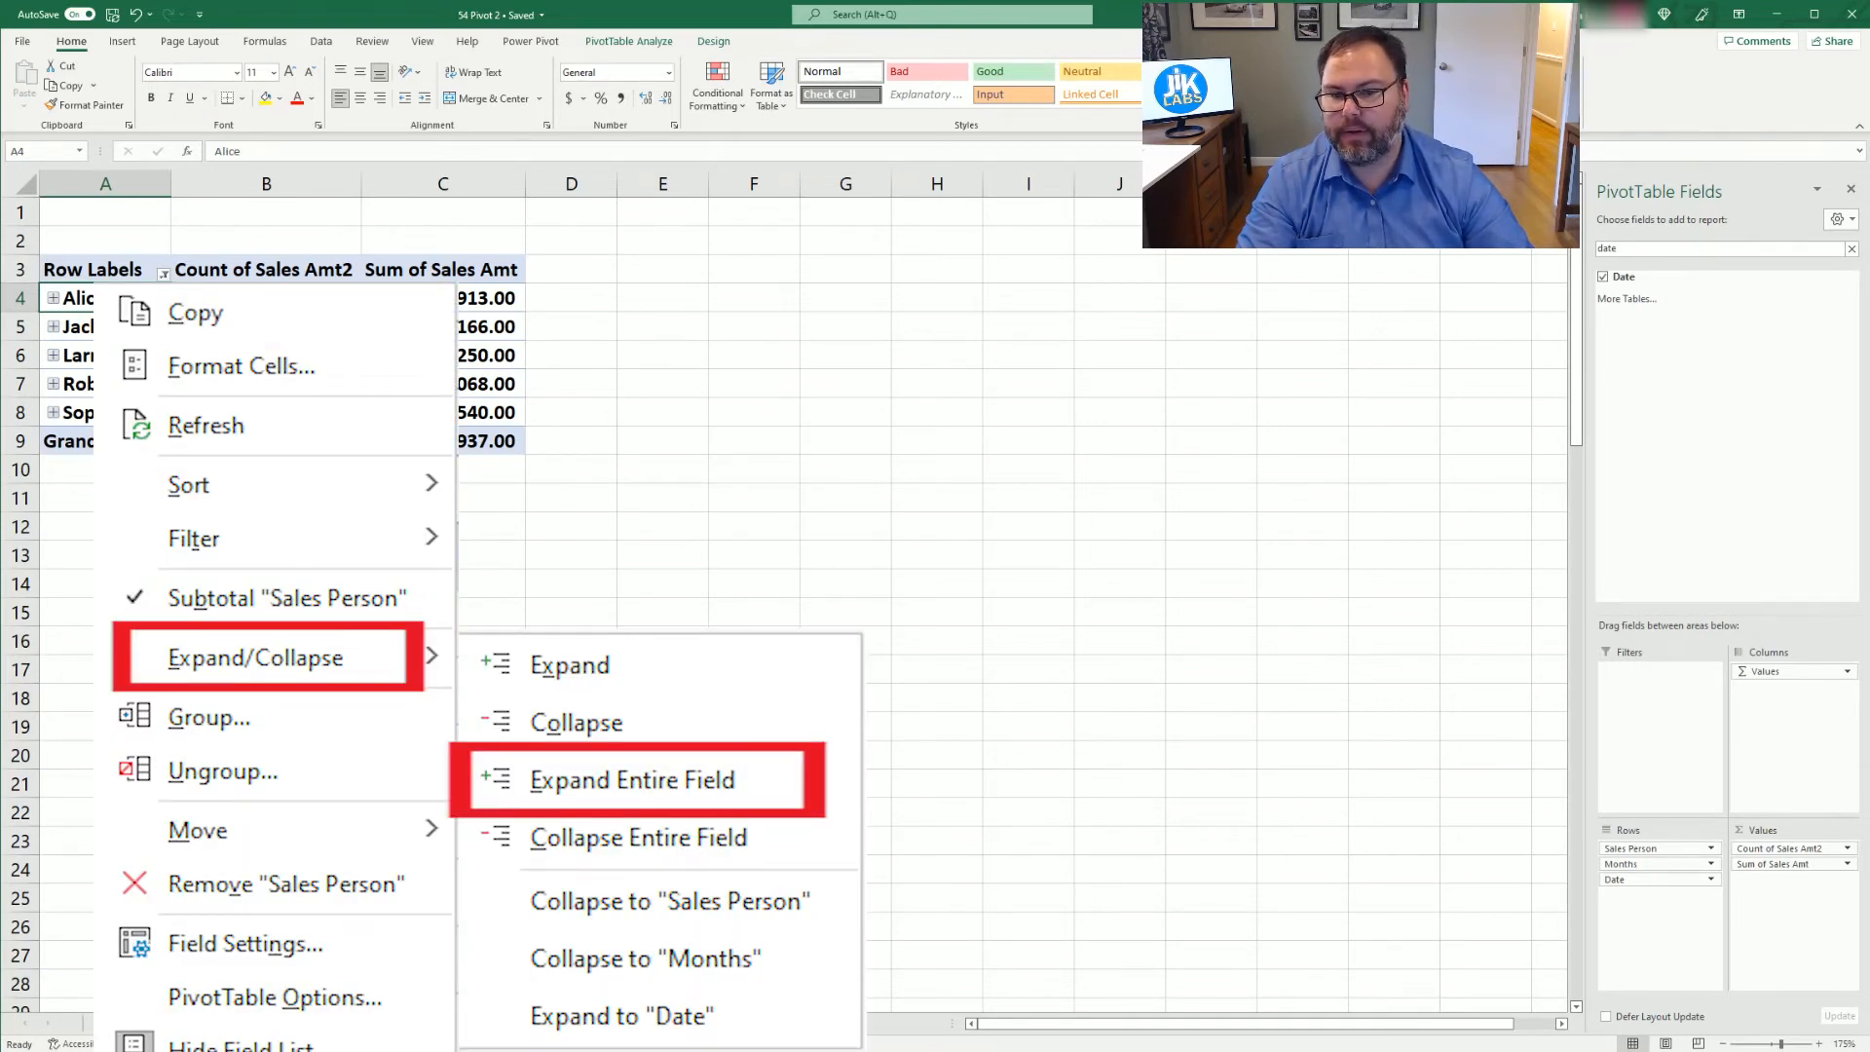
click(632, 779)
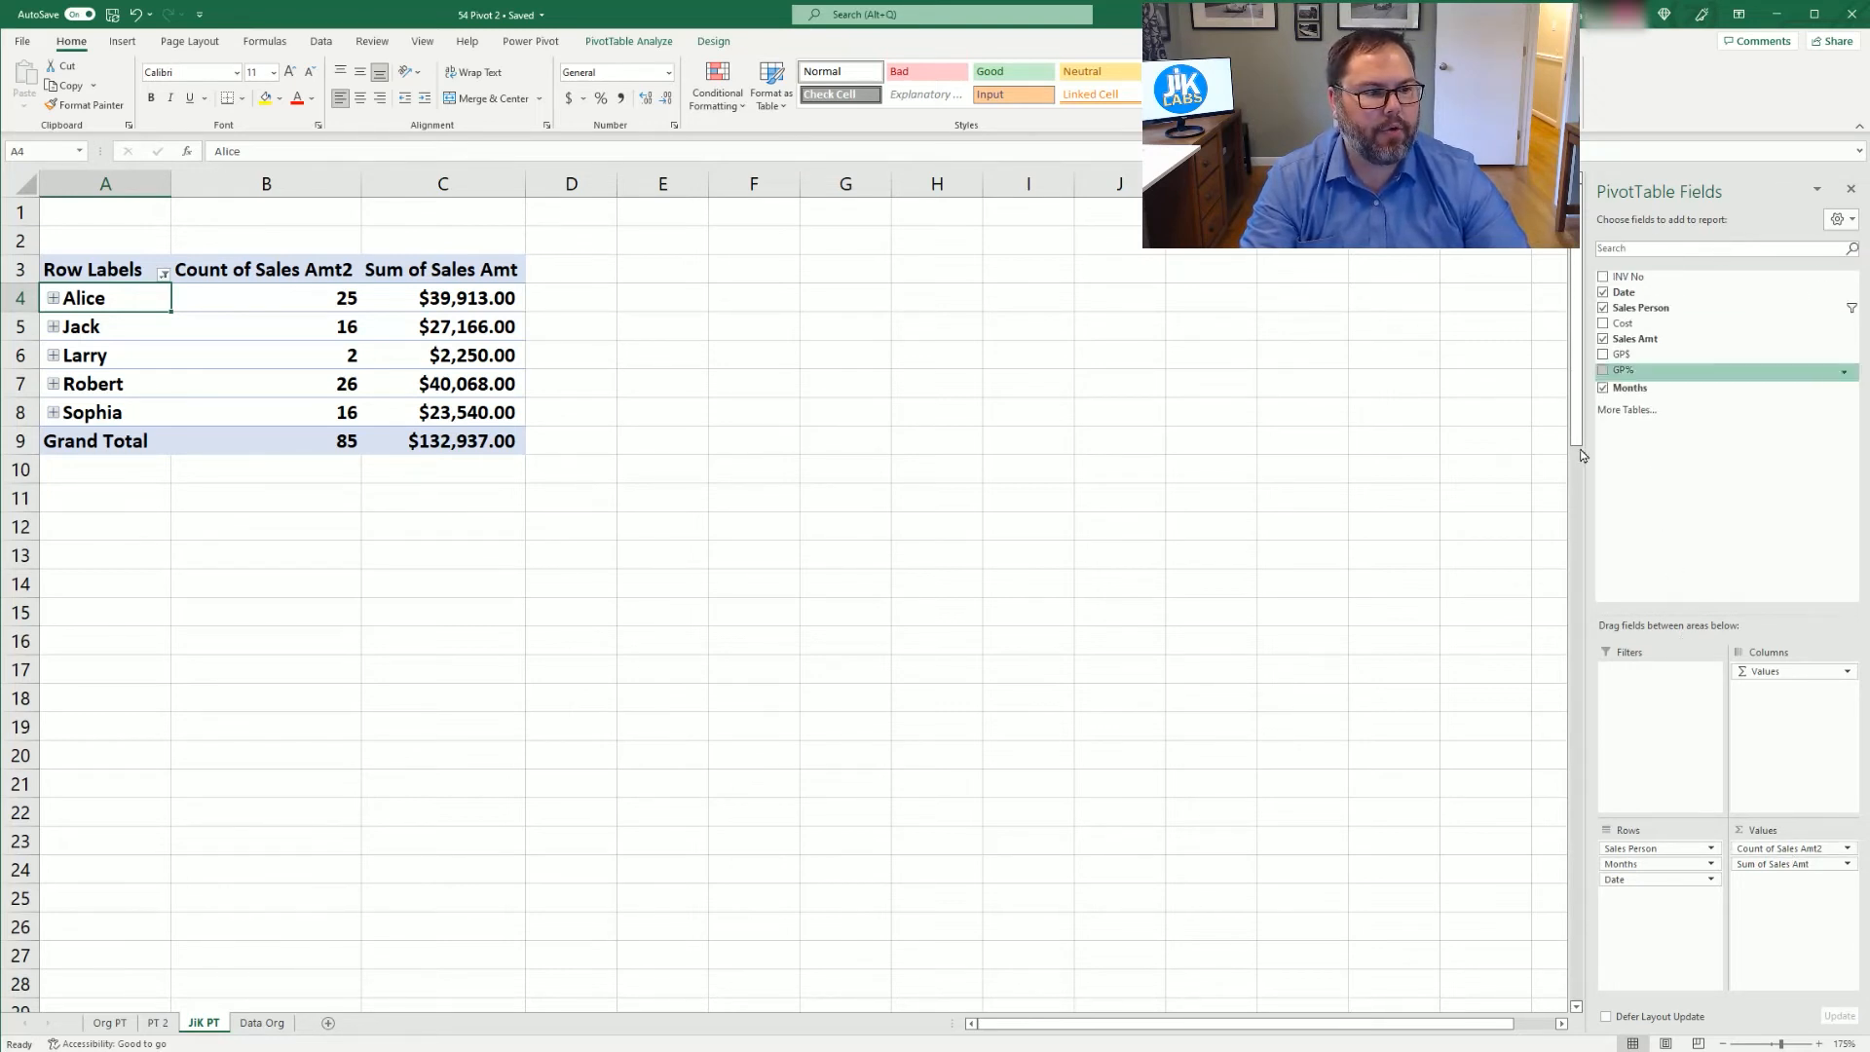
Step: Remove Count of Sales Amt2 from Values, then expand Alice and her January
click(1840, 848)
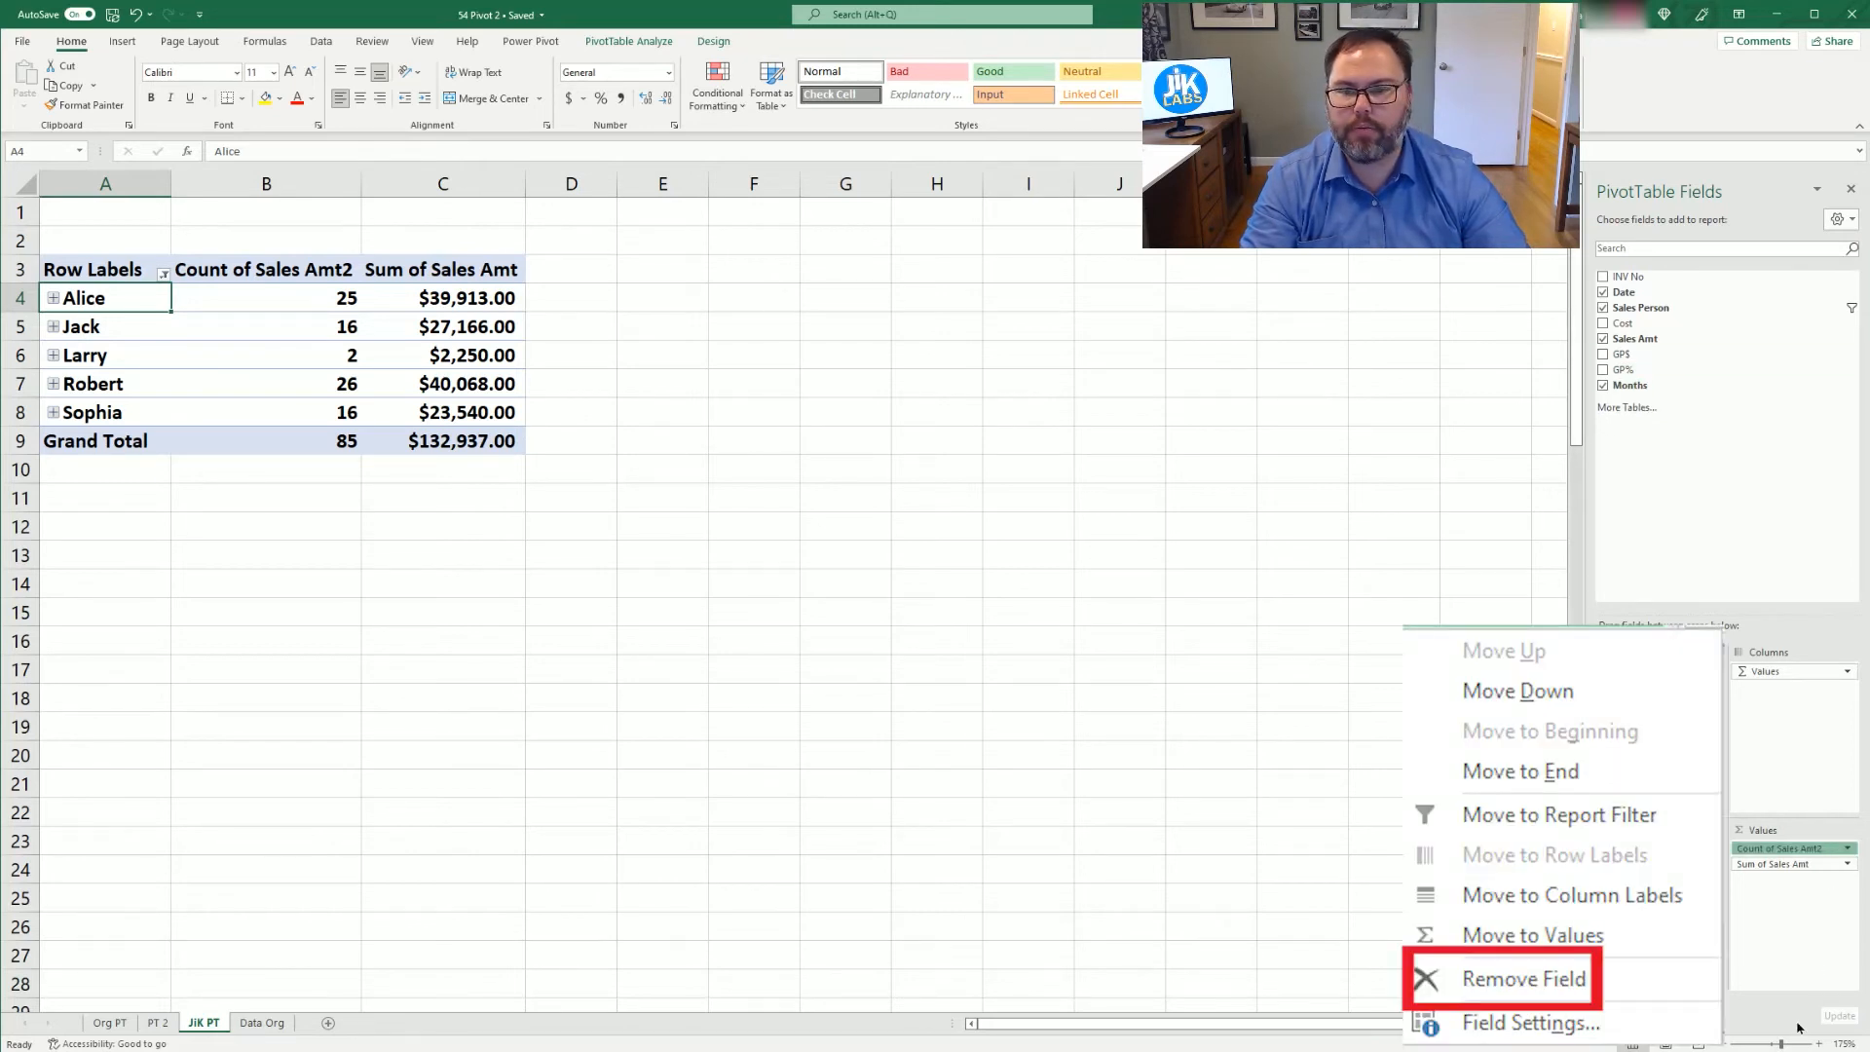
click(1525, 978)
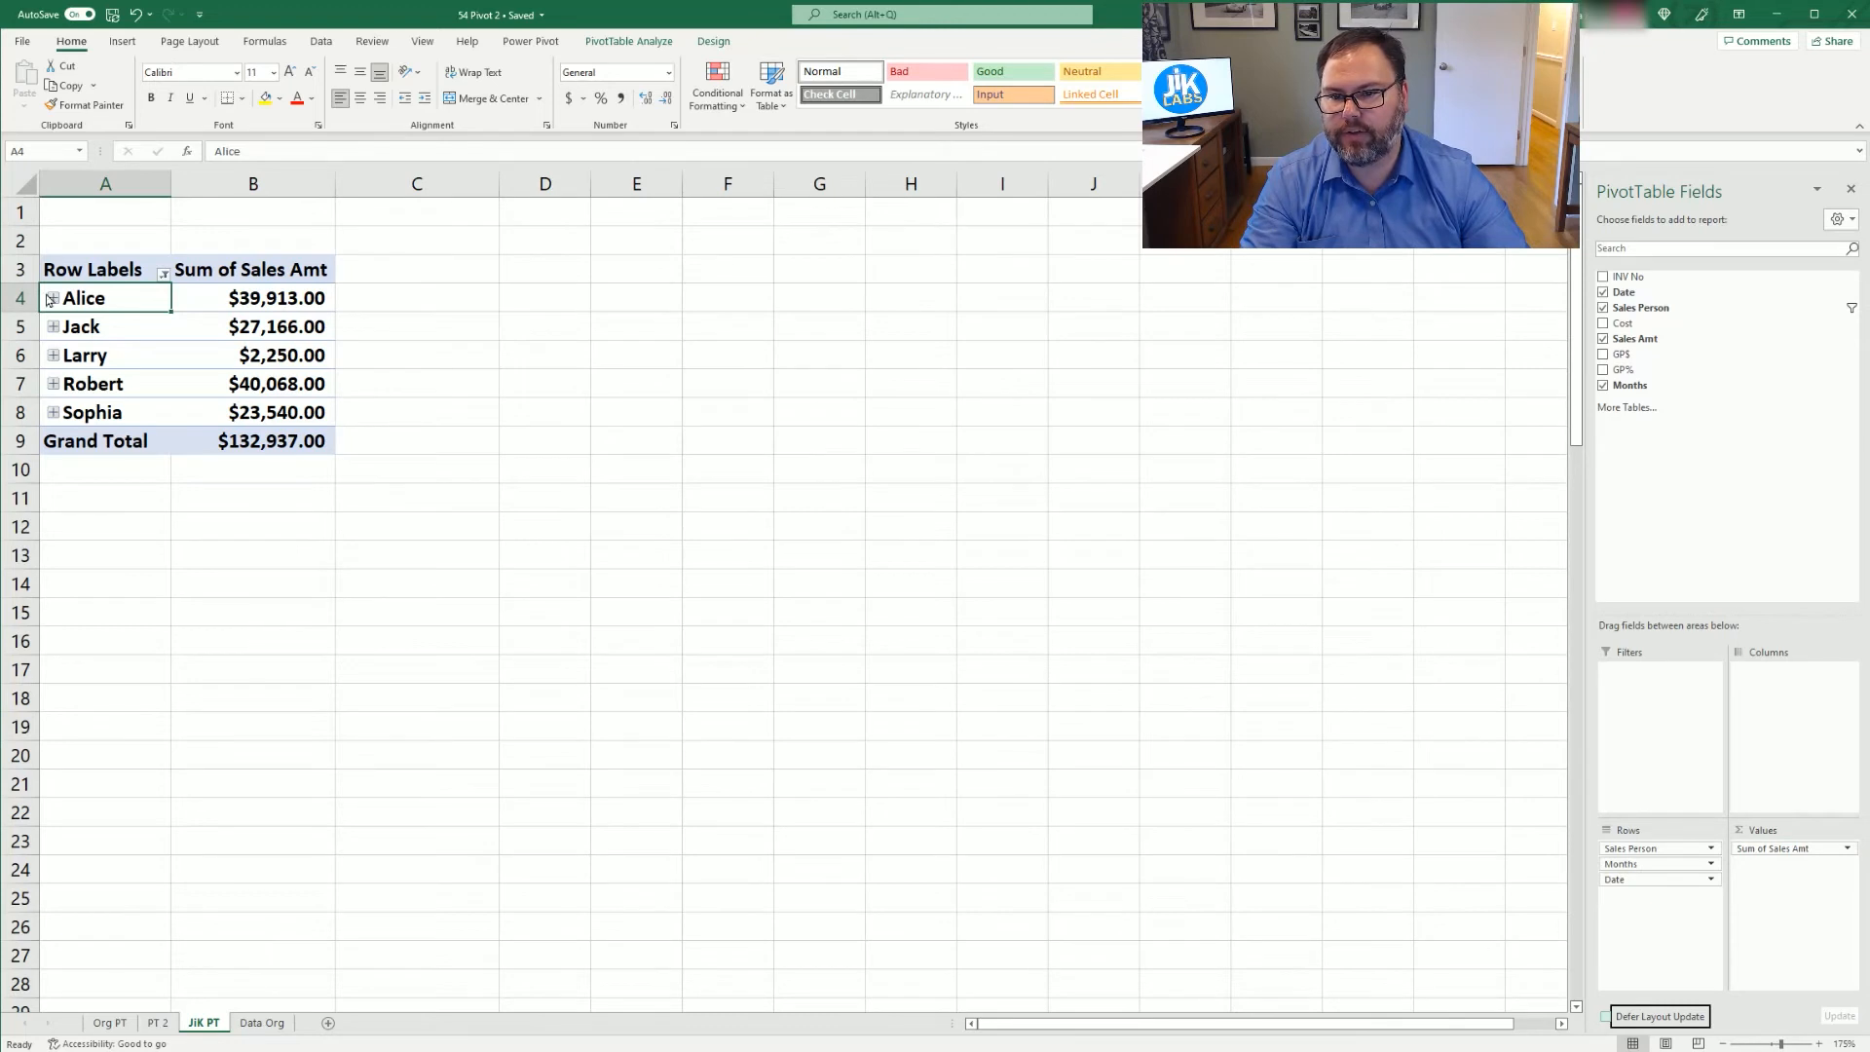
click(53, 297)
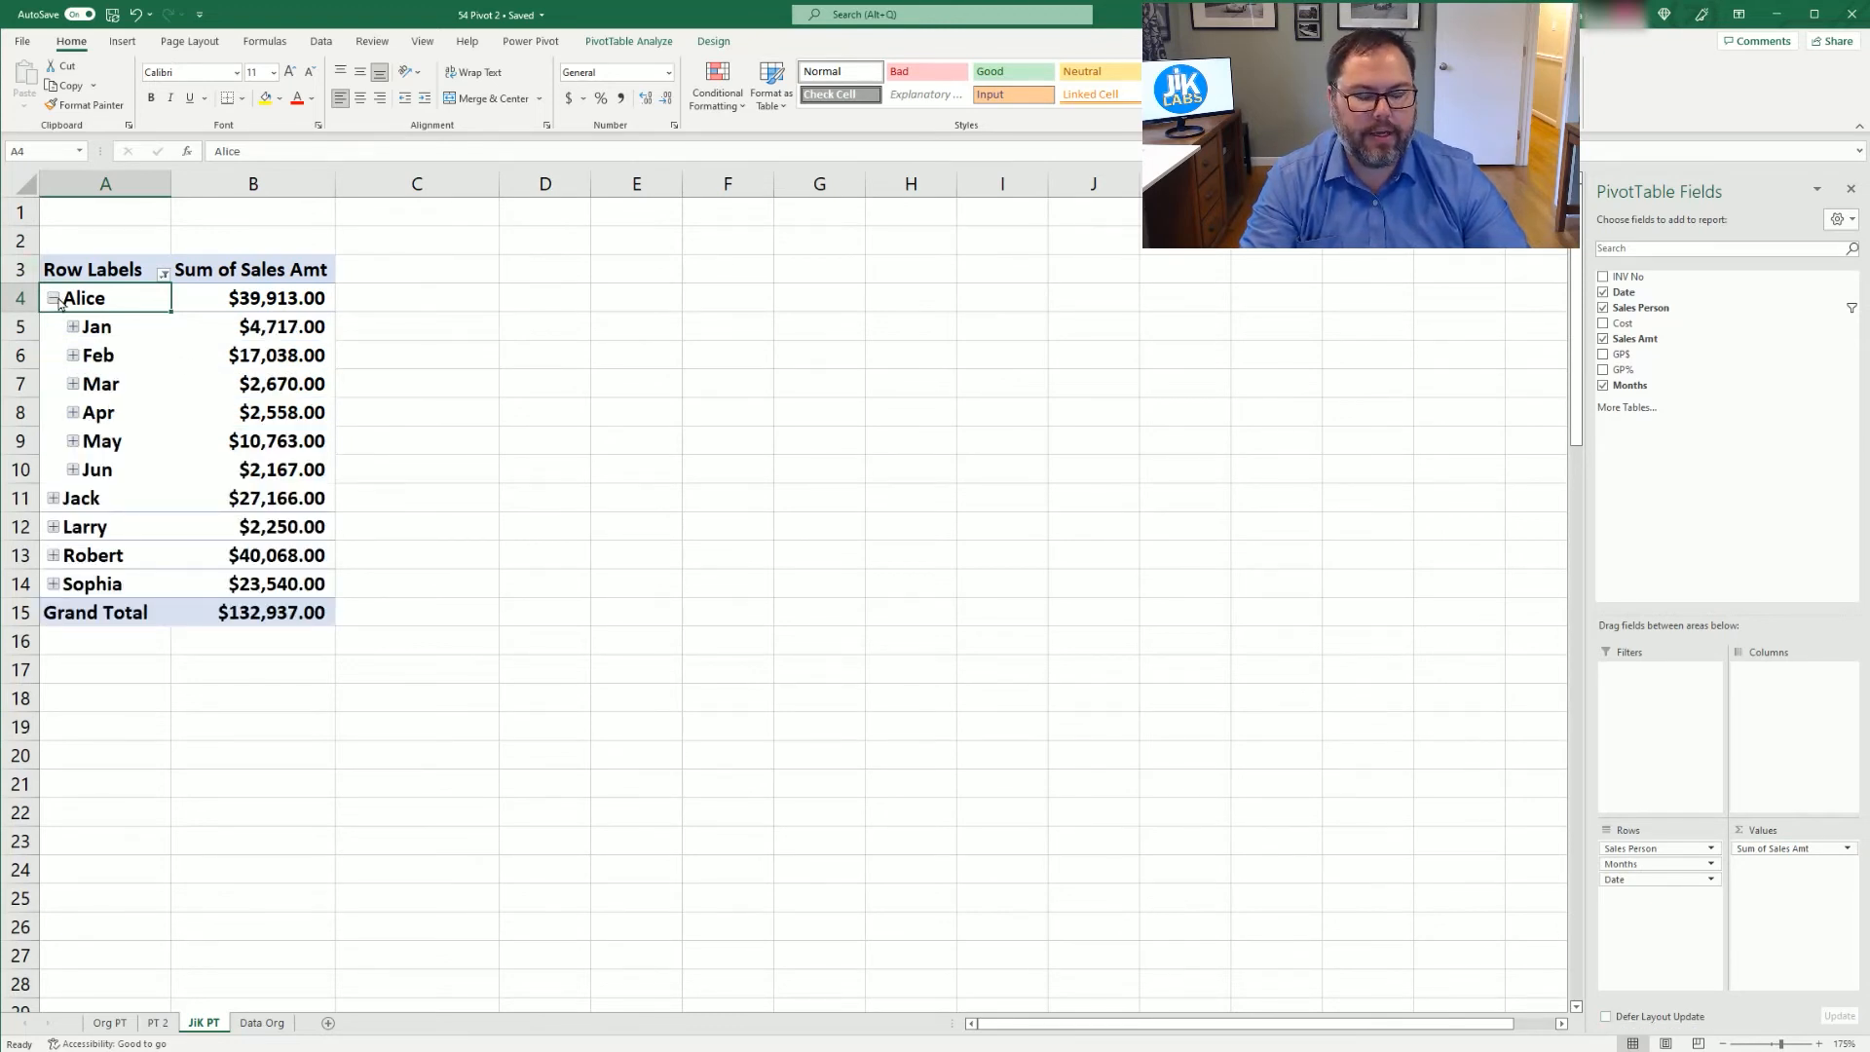
click(73, 325)
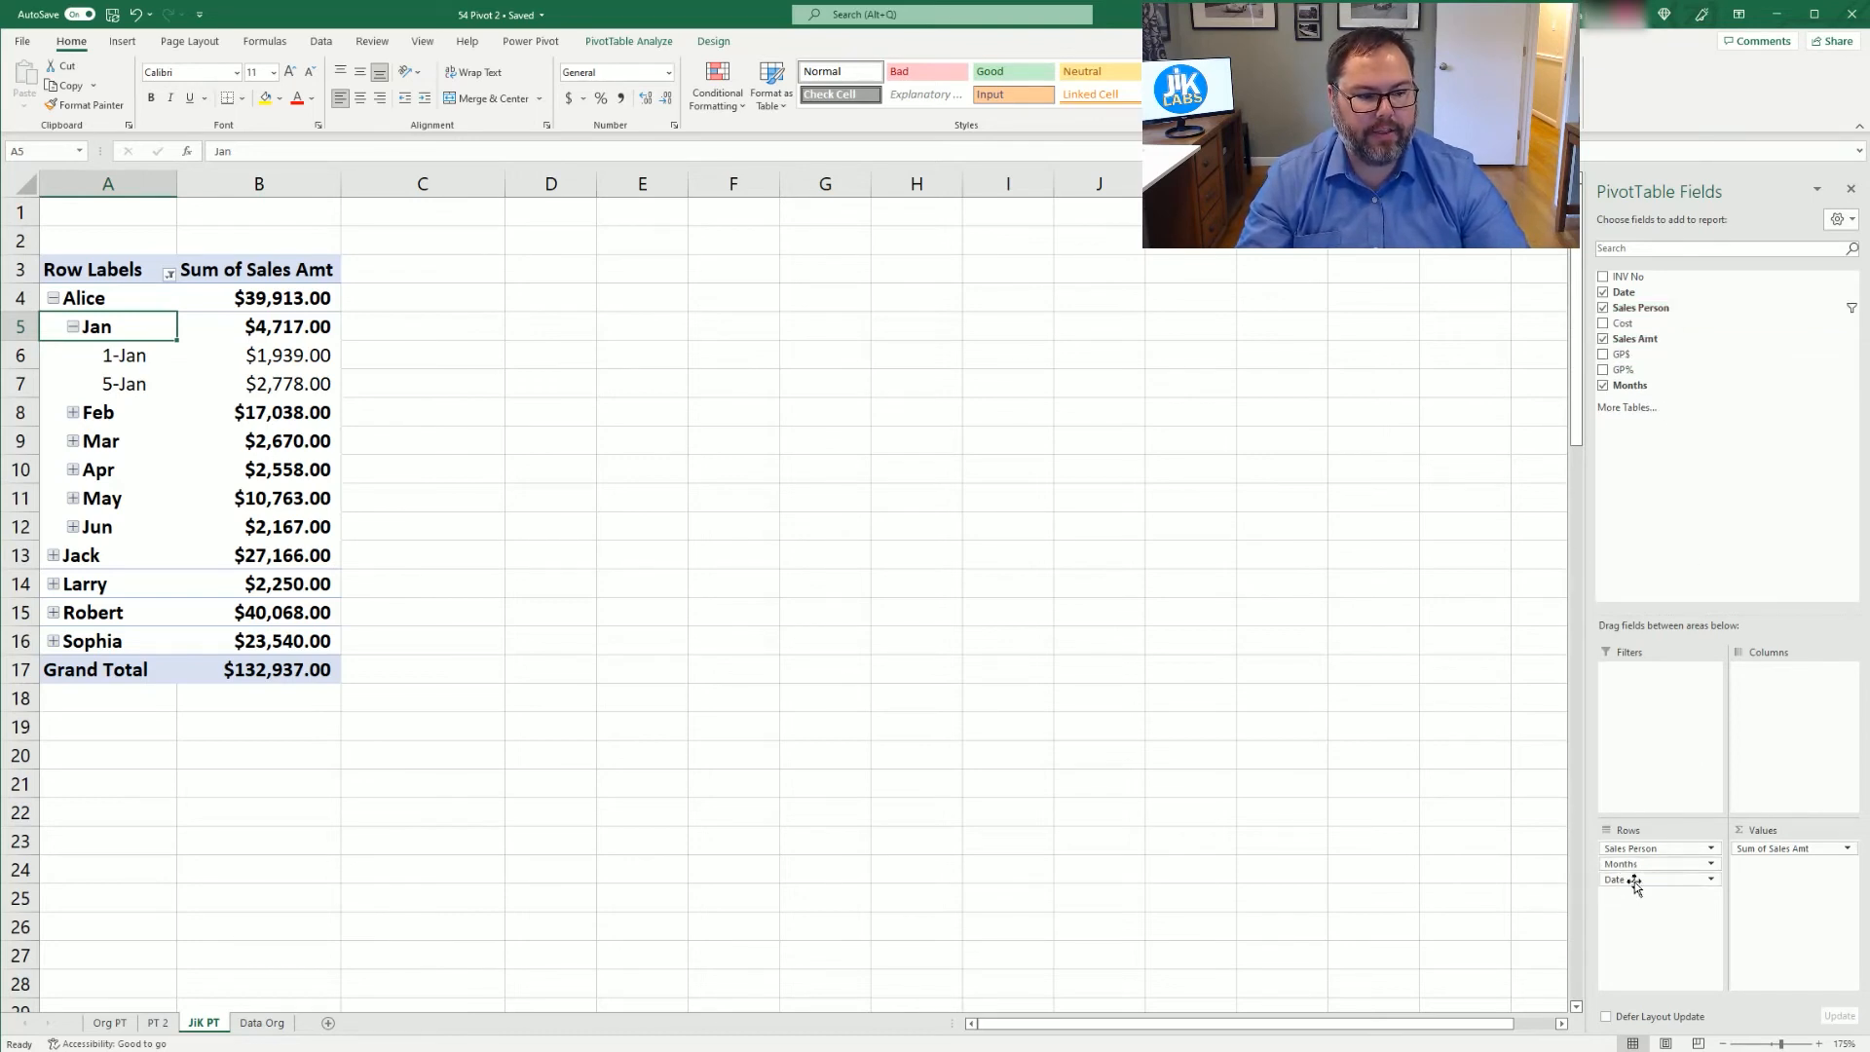
Step: Uncheck Date from the pivot rows and expand Robert's months
click(1658, 878)
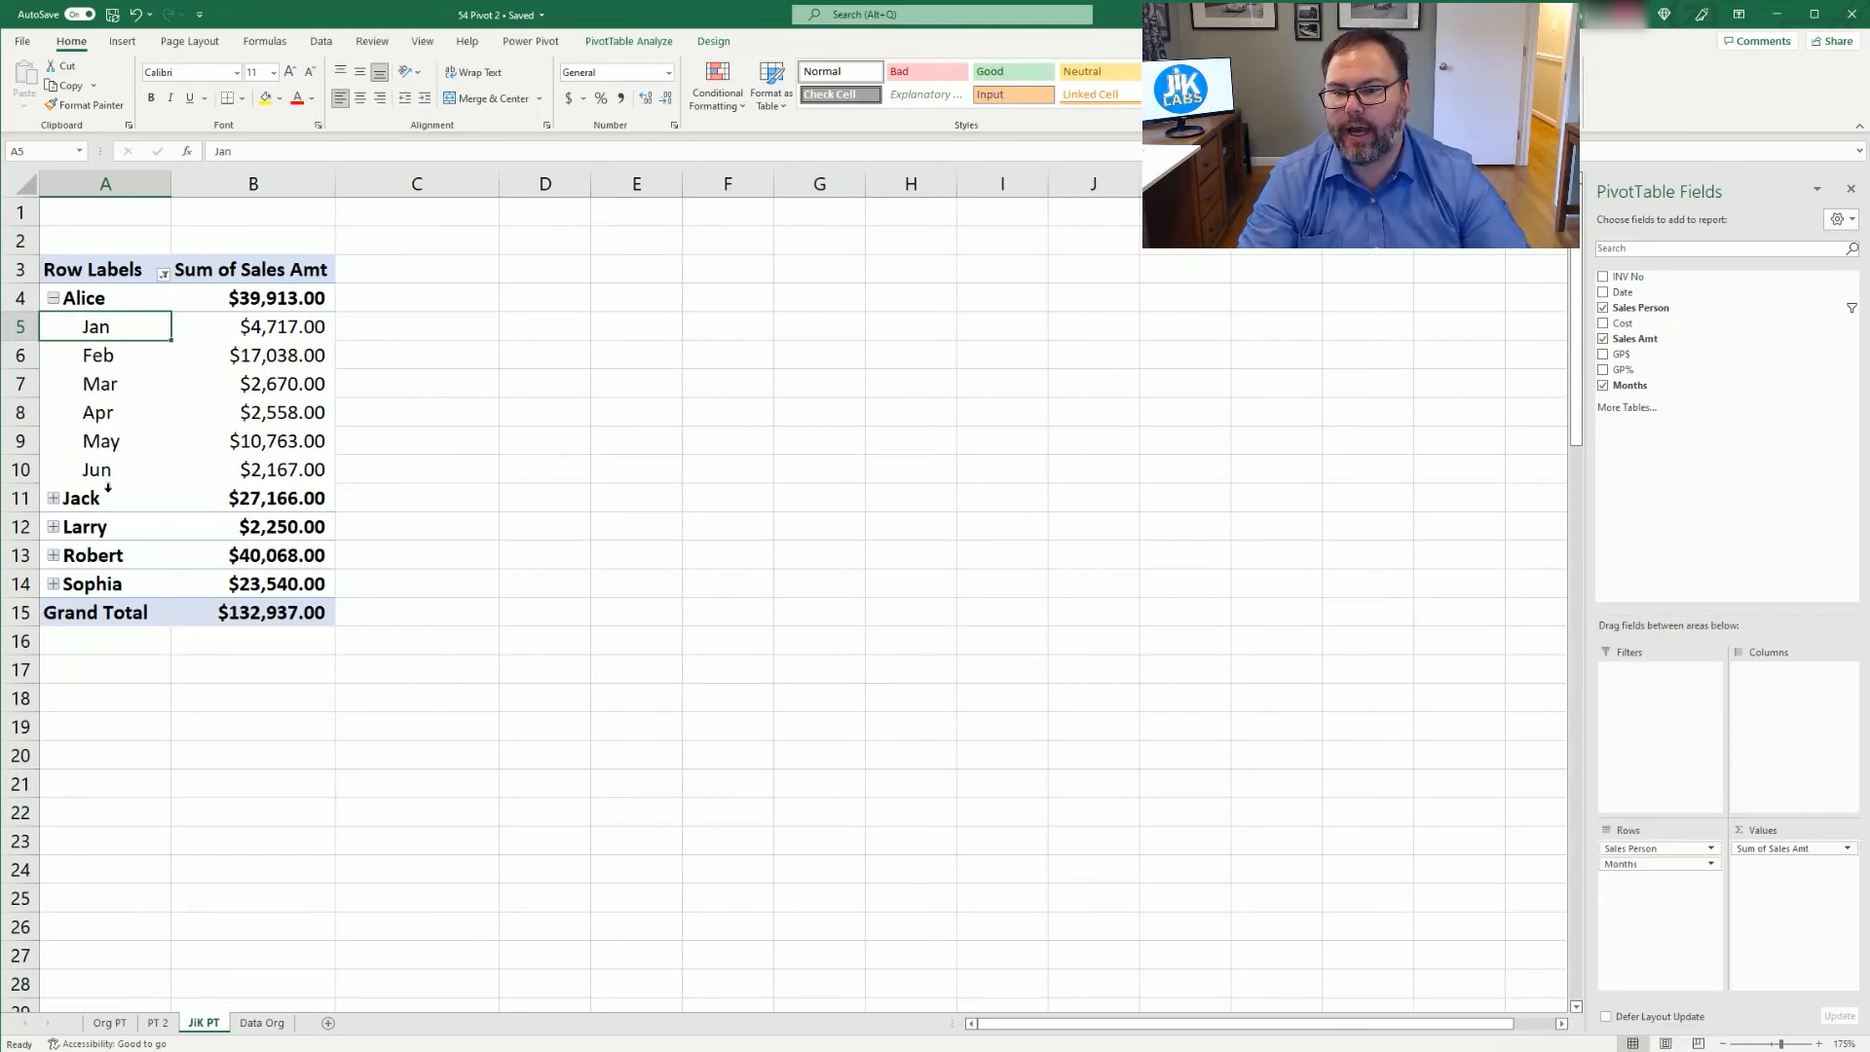
click(53, 555)
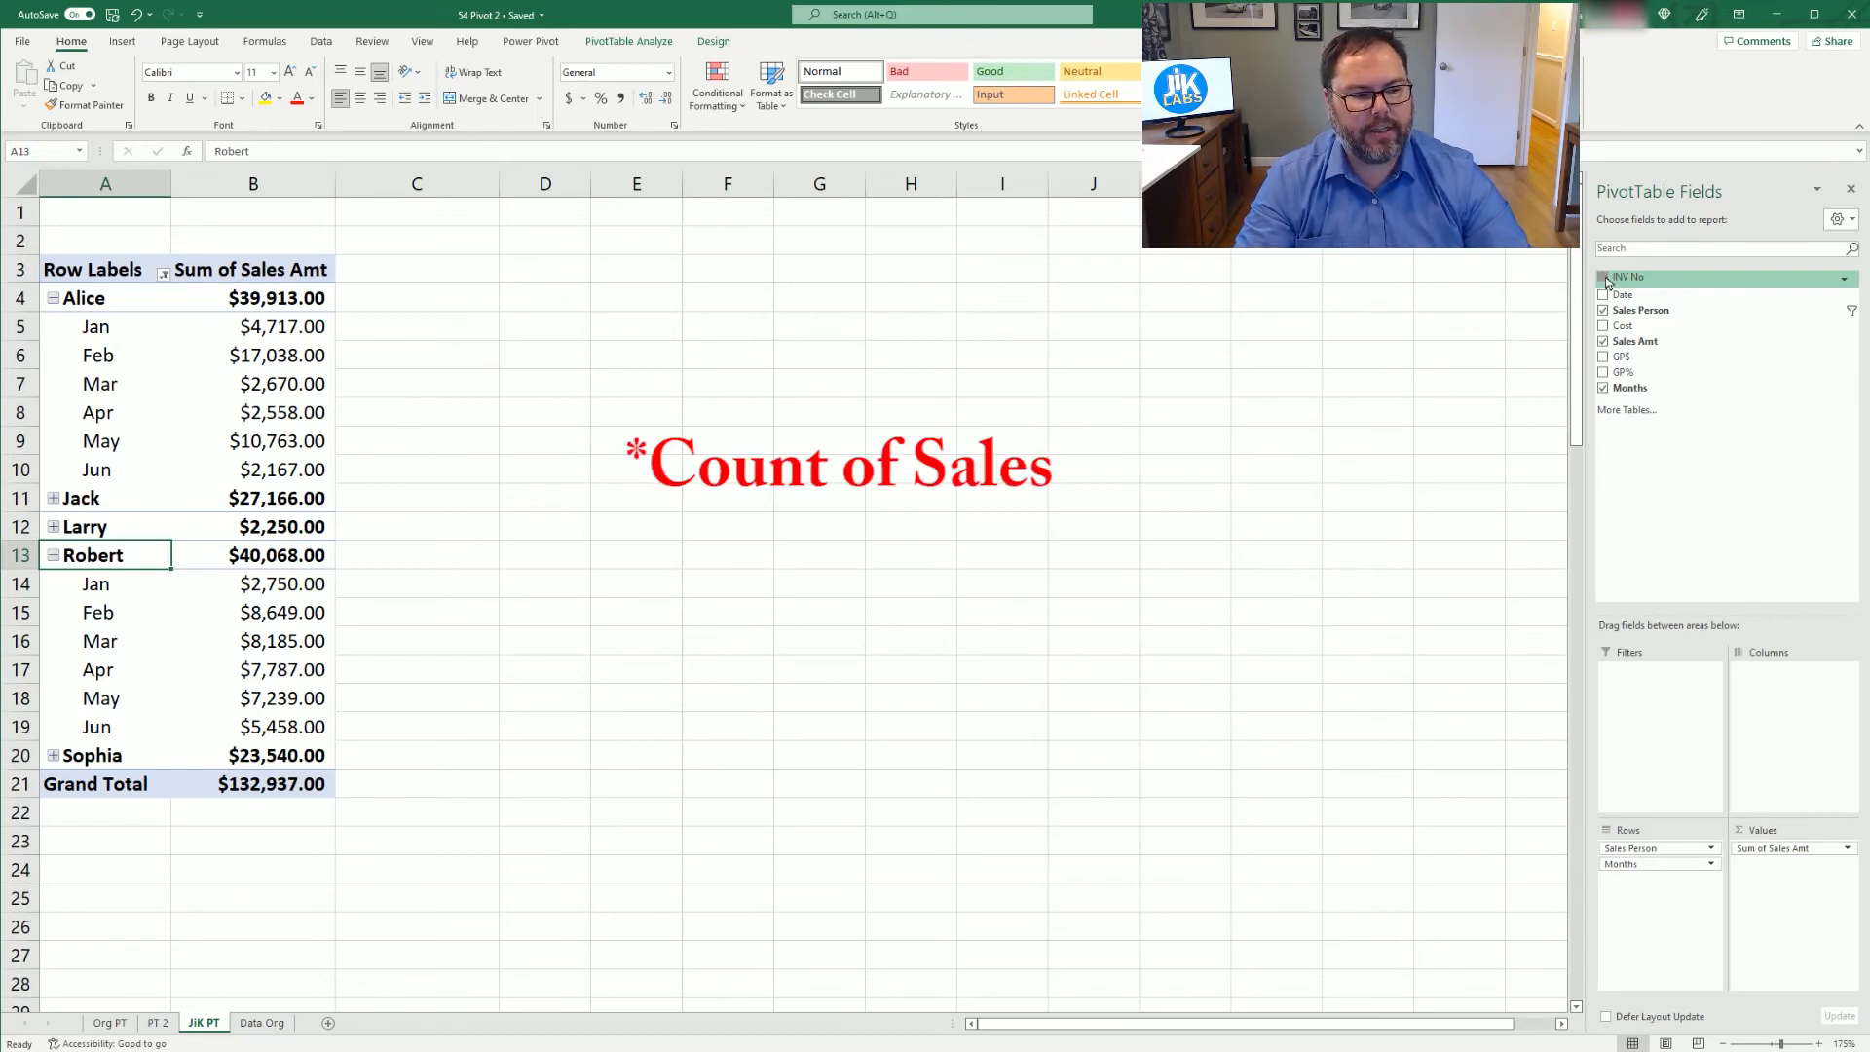
Step: Add INV No to Values and set it to summarise as Count
click(1604, 275)
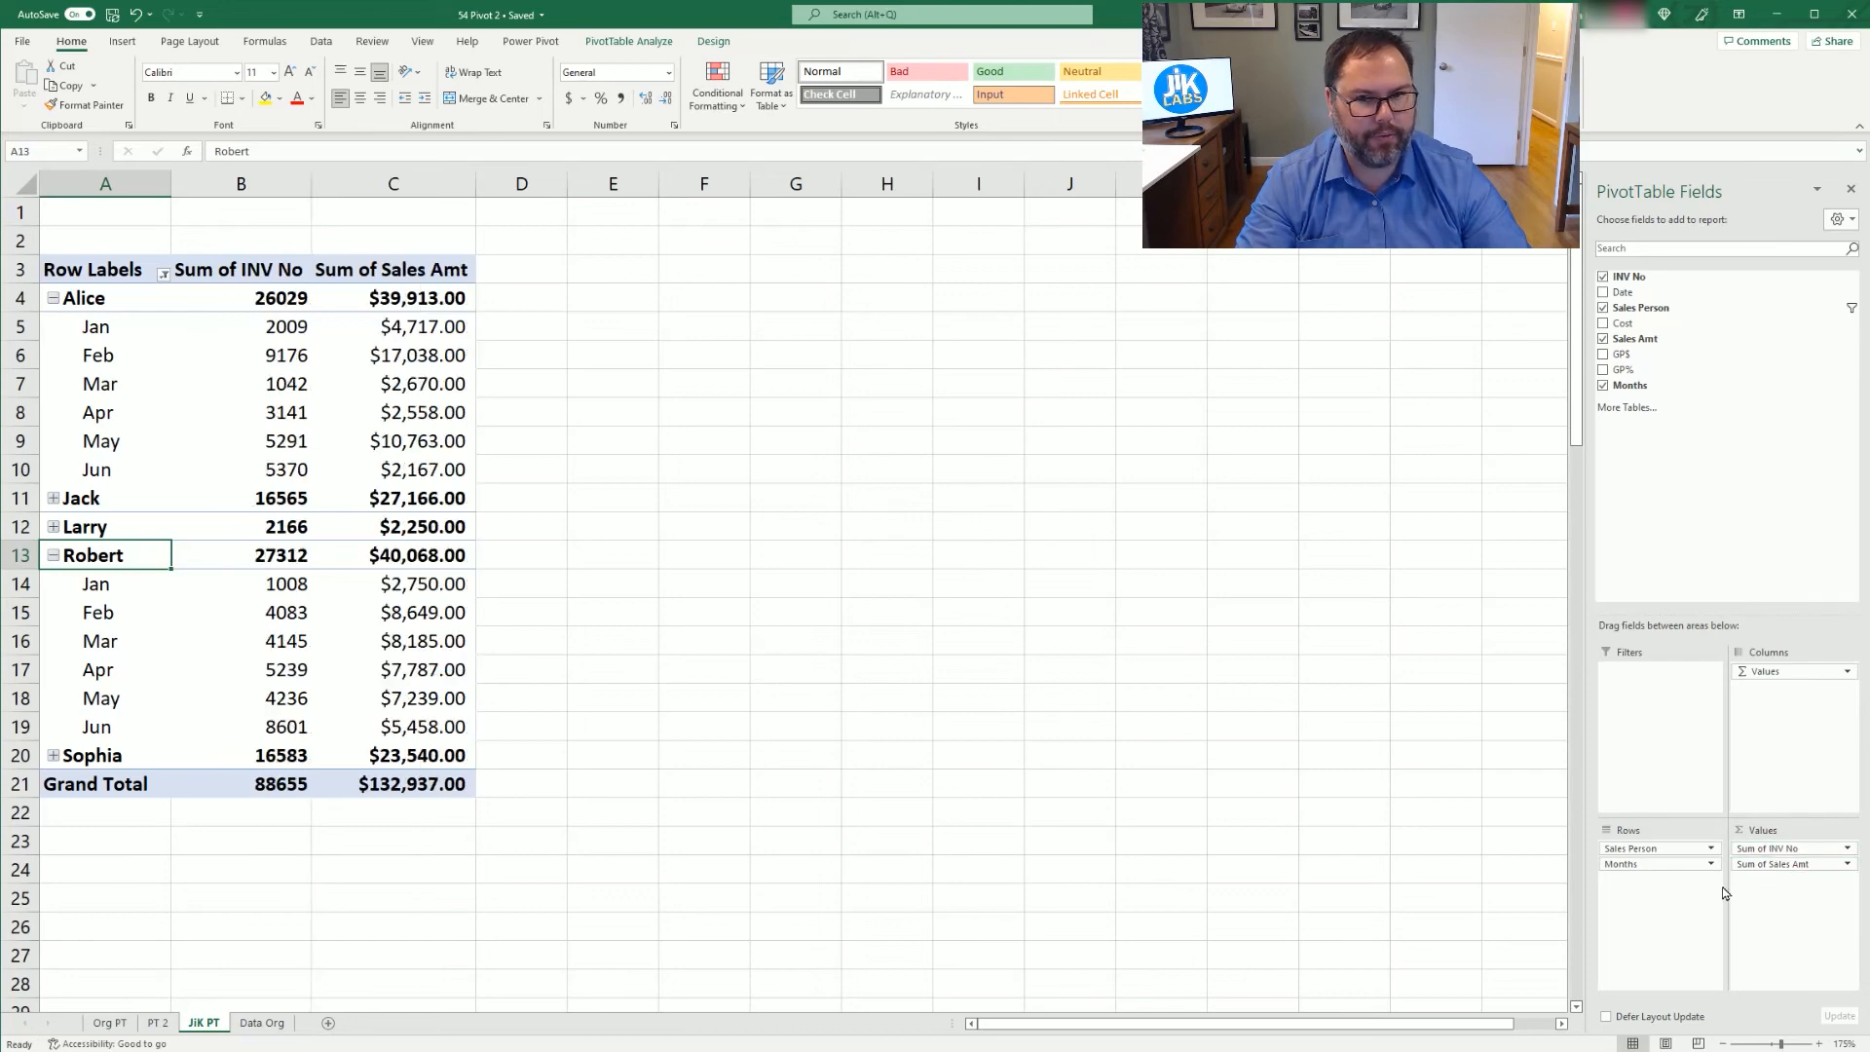
right_click(1789, 848)
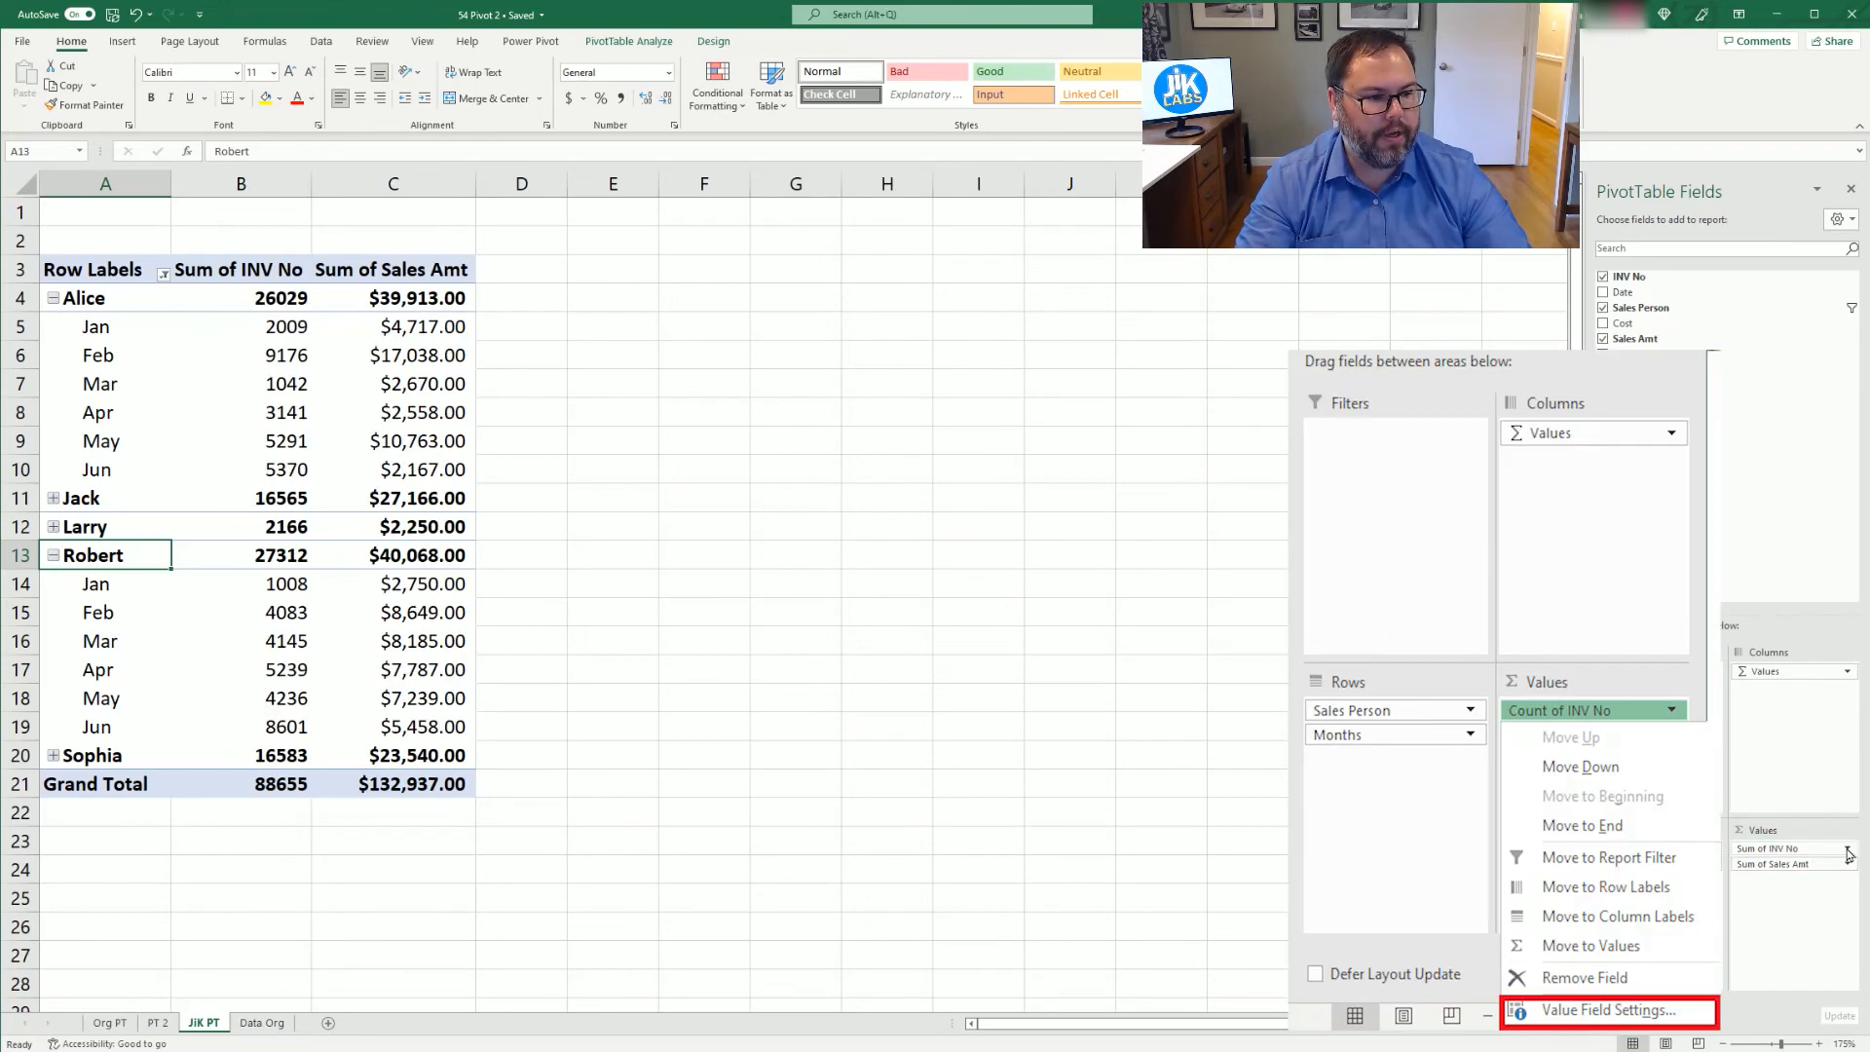
click(1600, 1009)
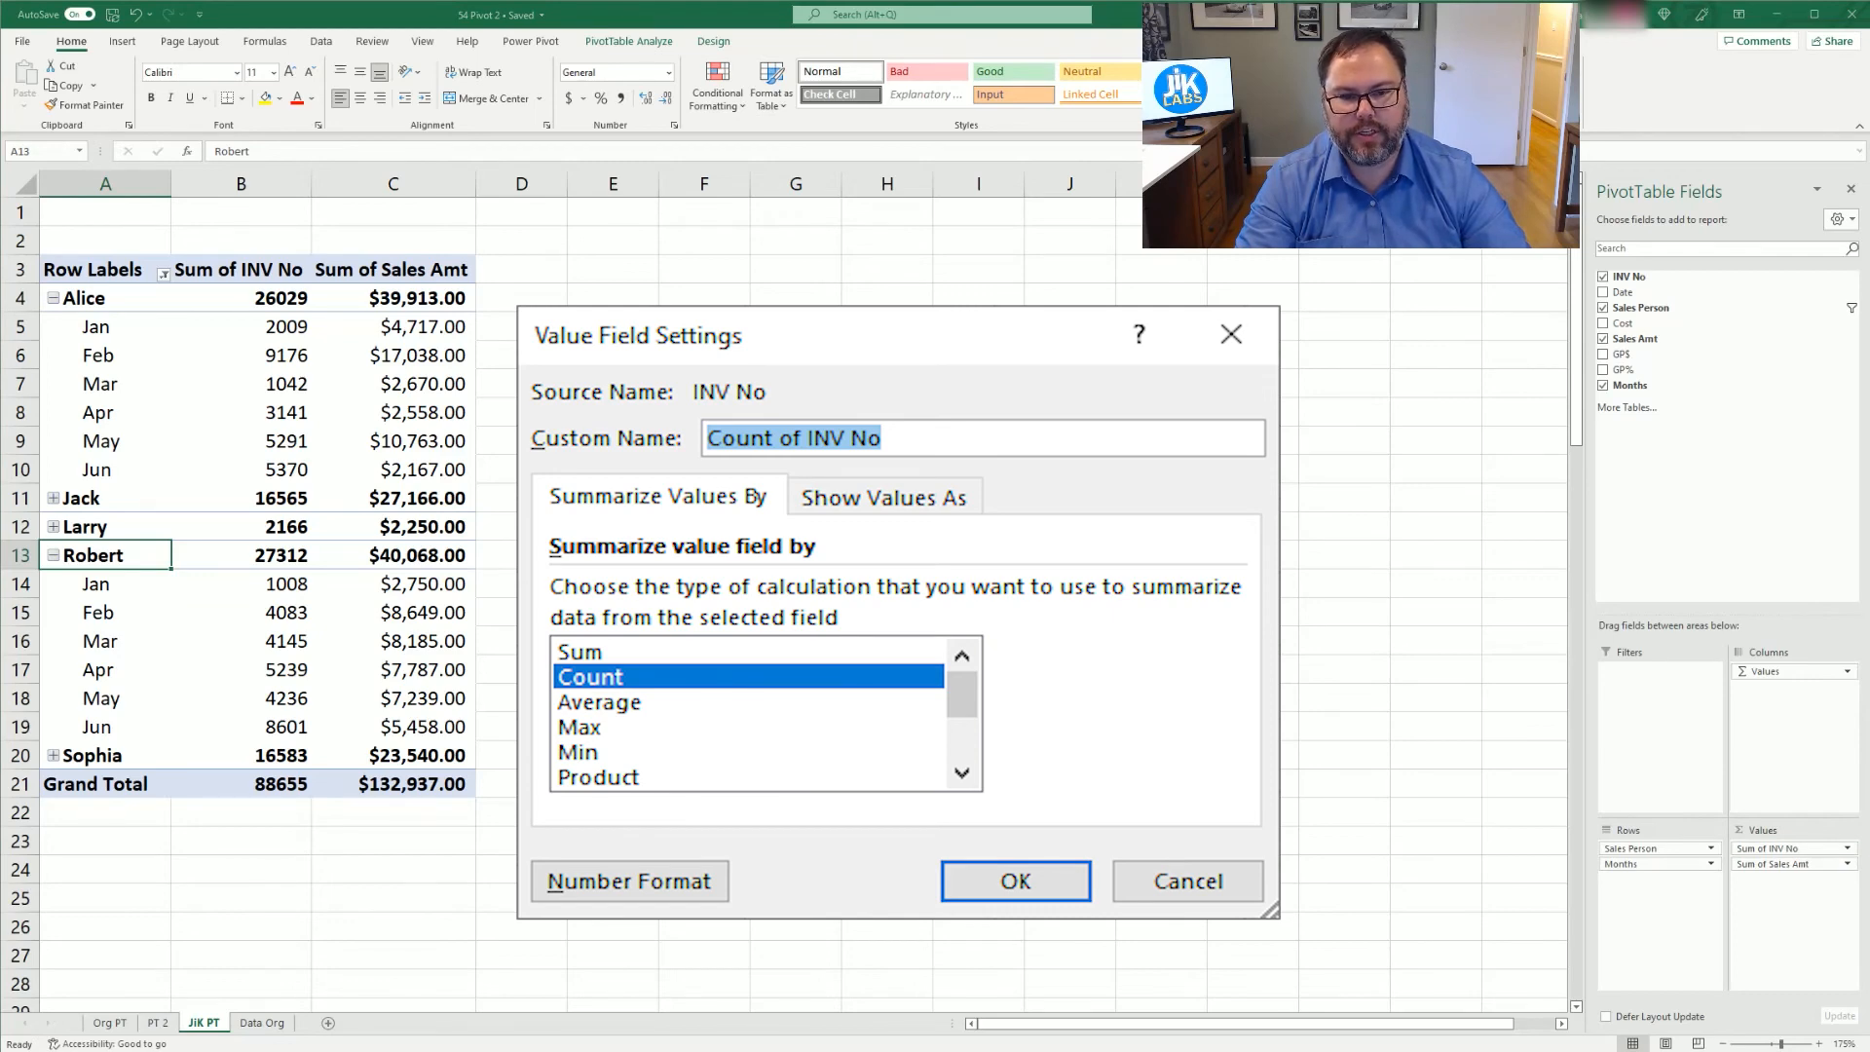
click(1015, 880)
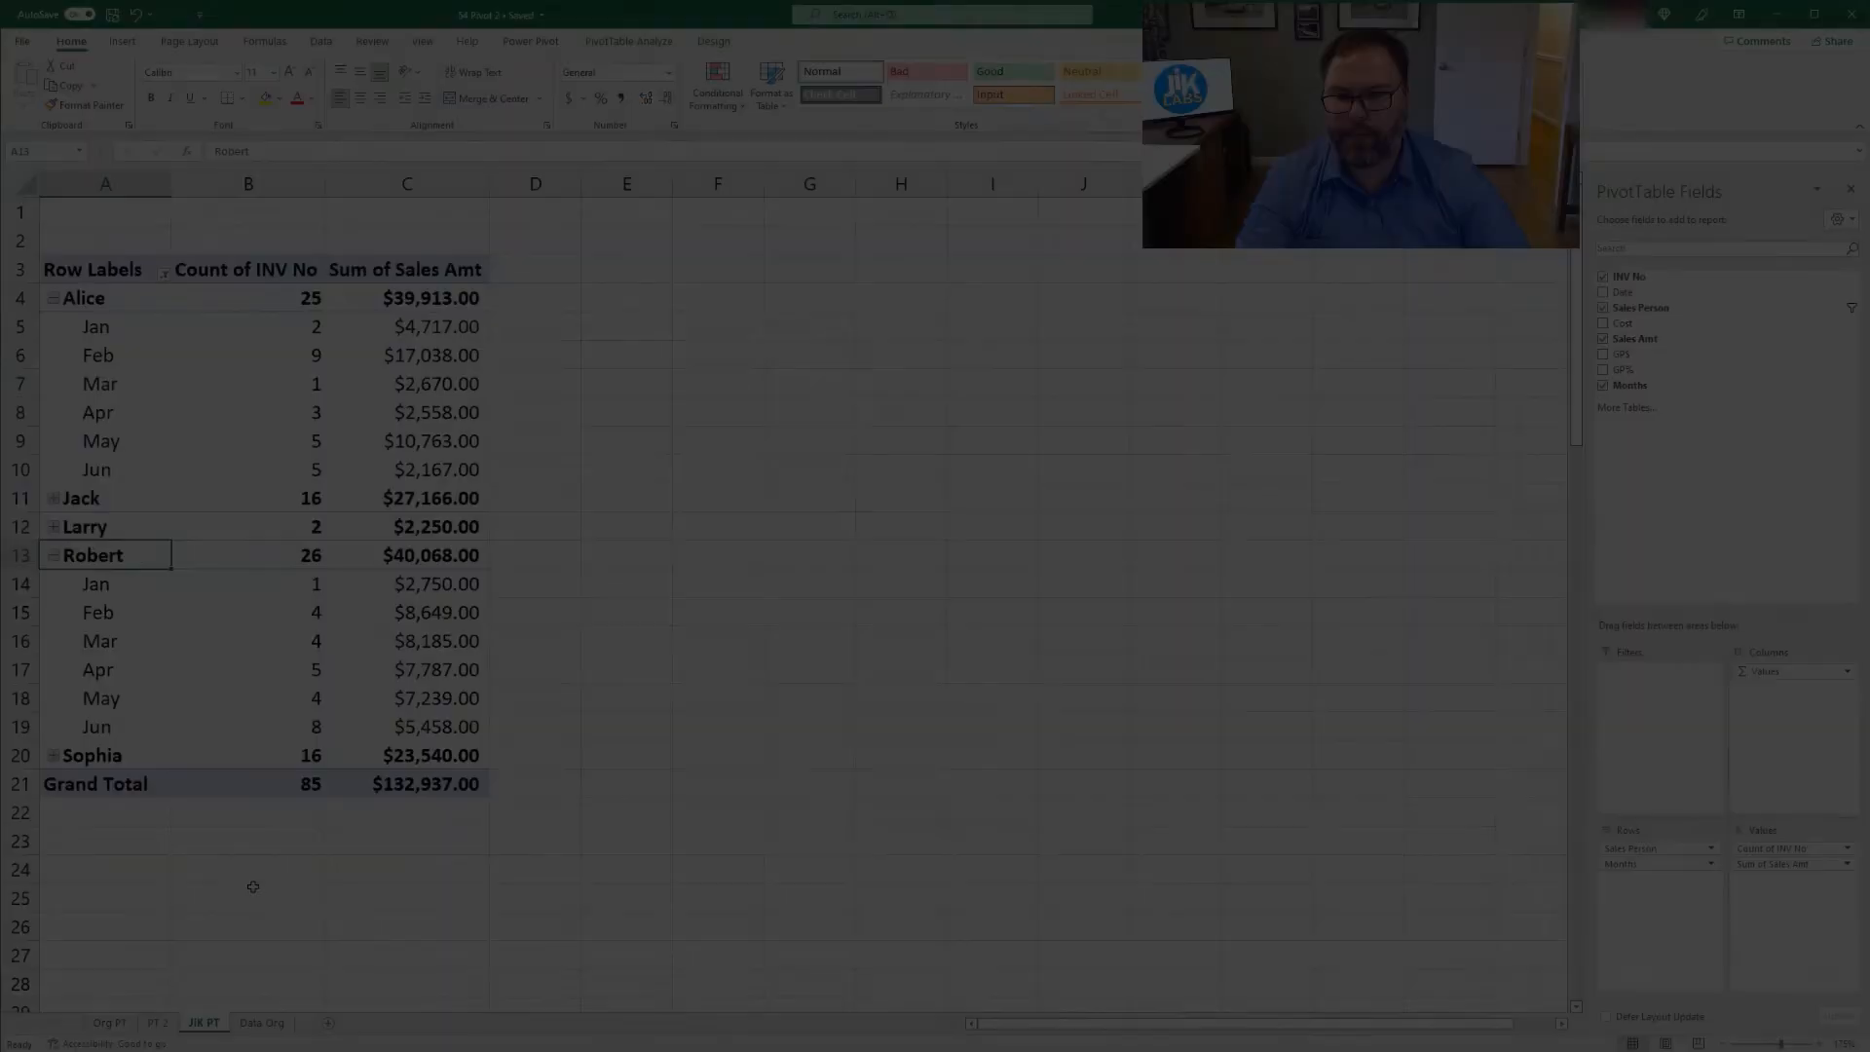
click(247, 355)
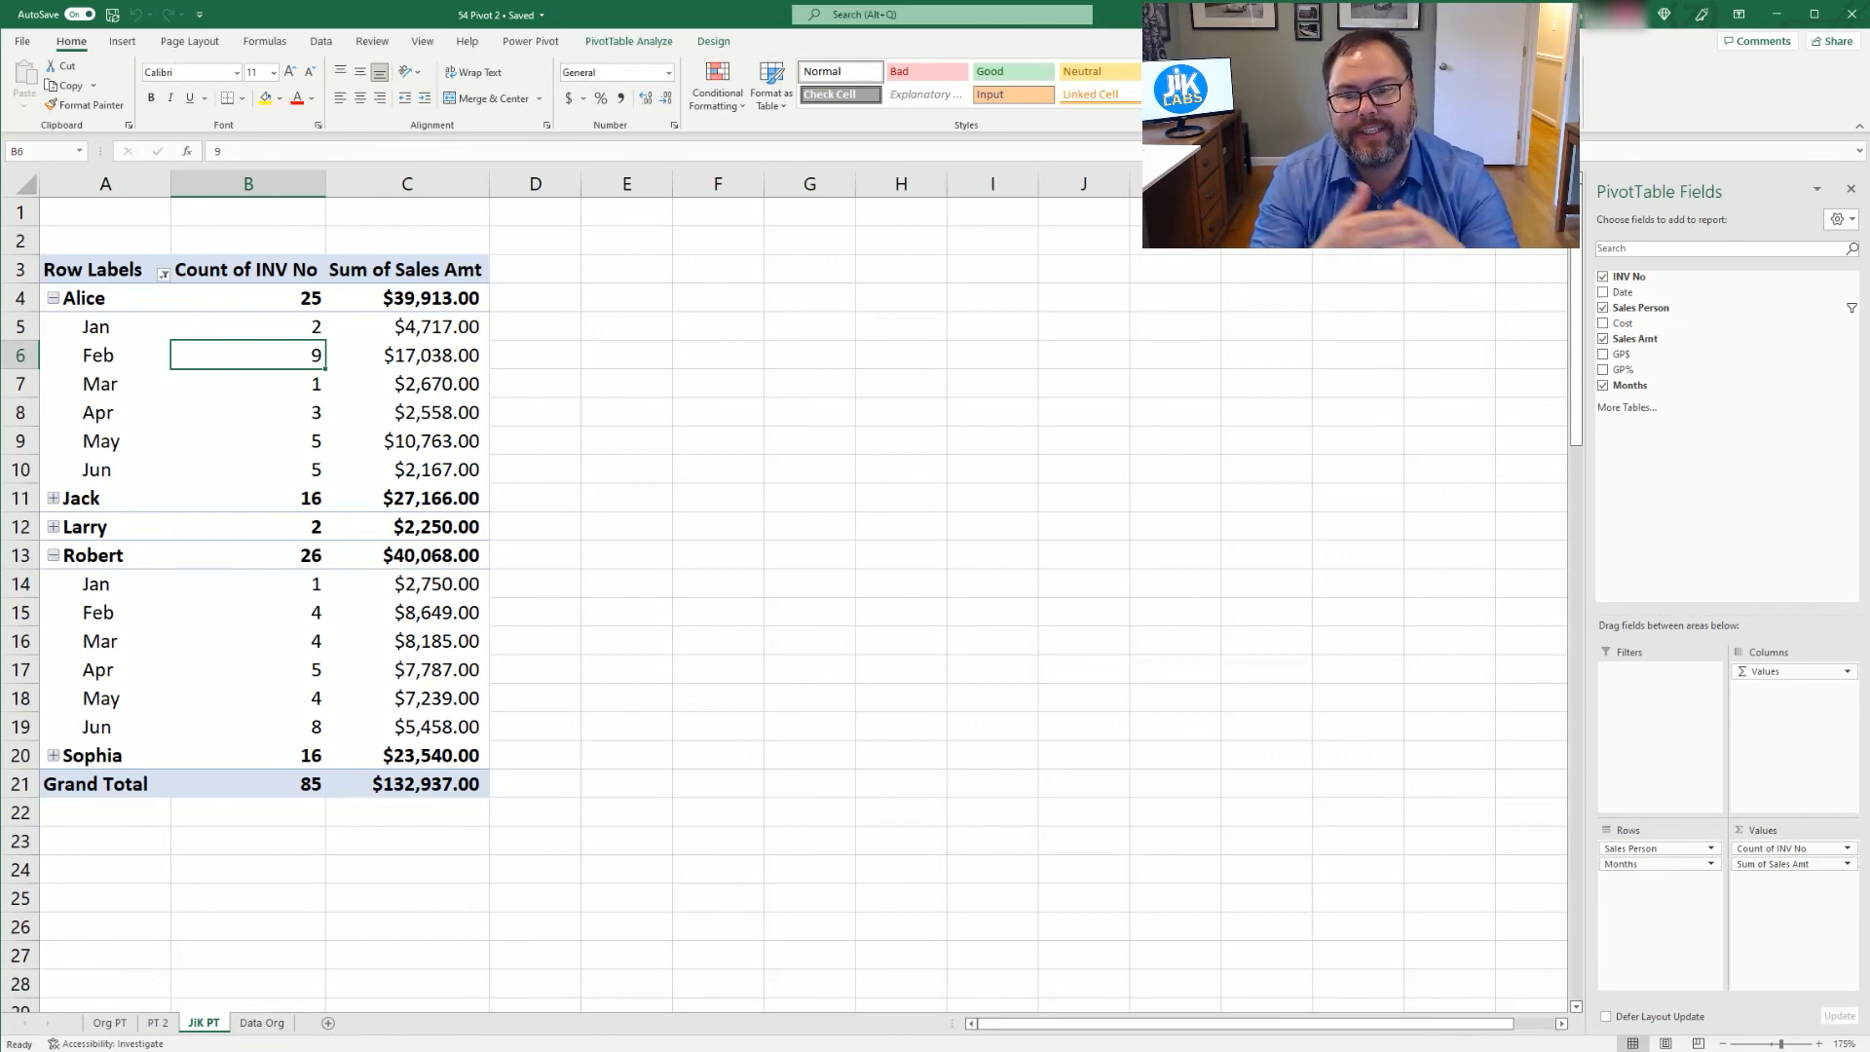
mouse_move(111, 255)
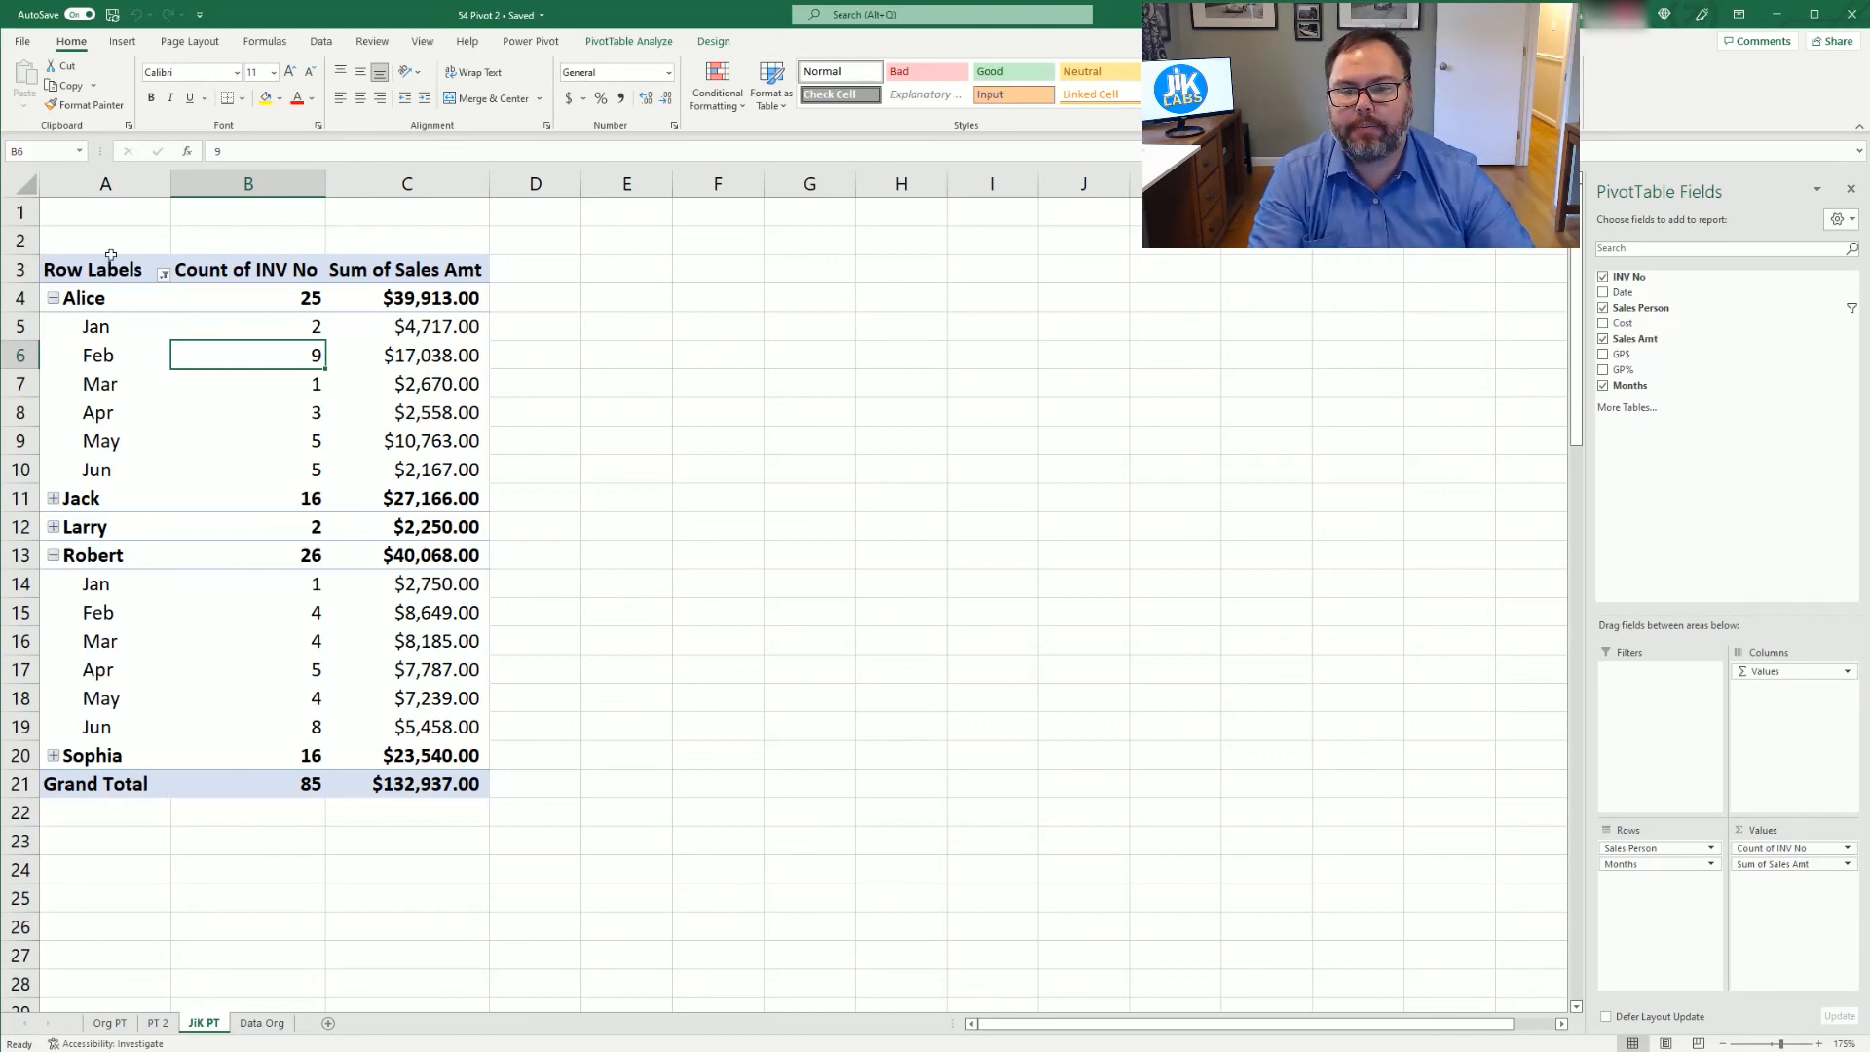
mouse_move(93, 533)
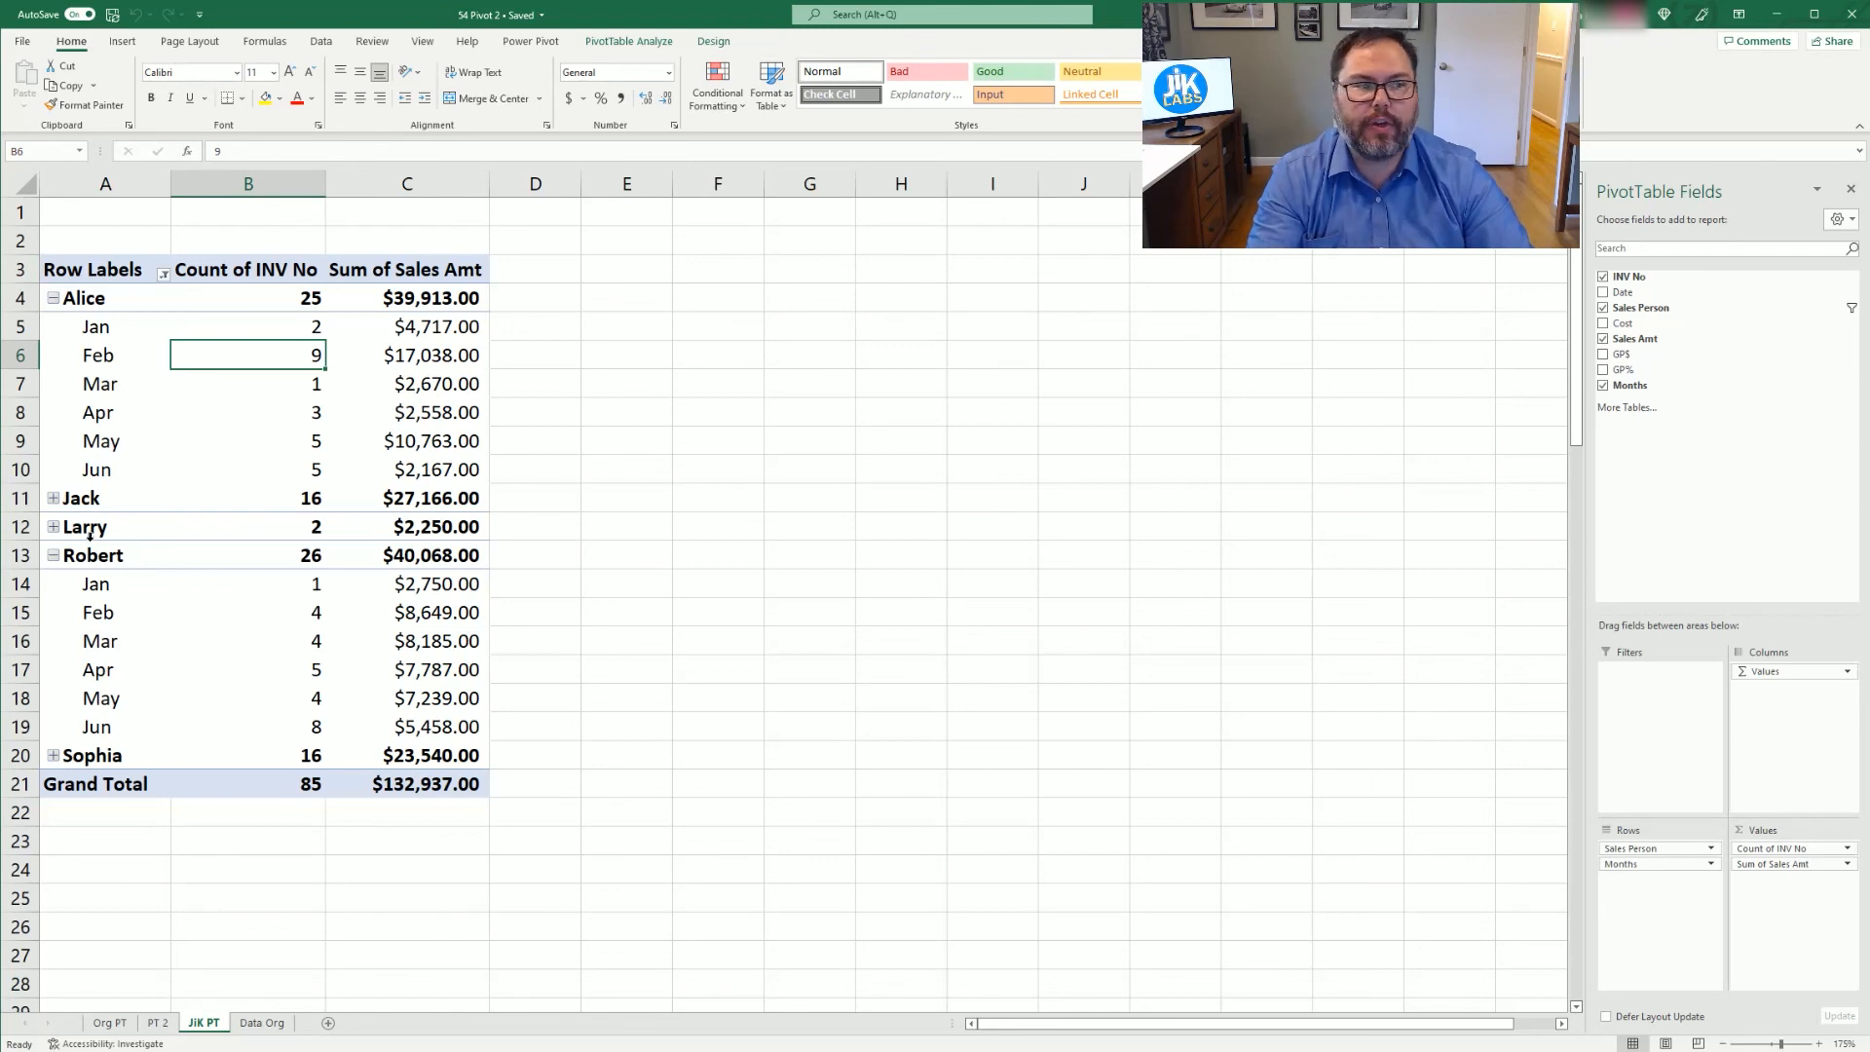